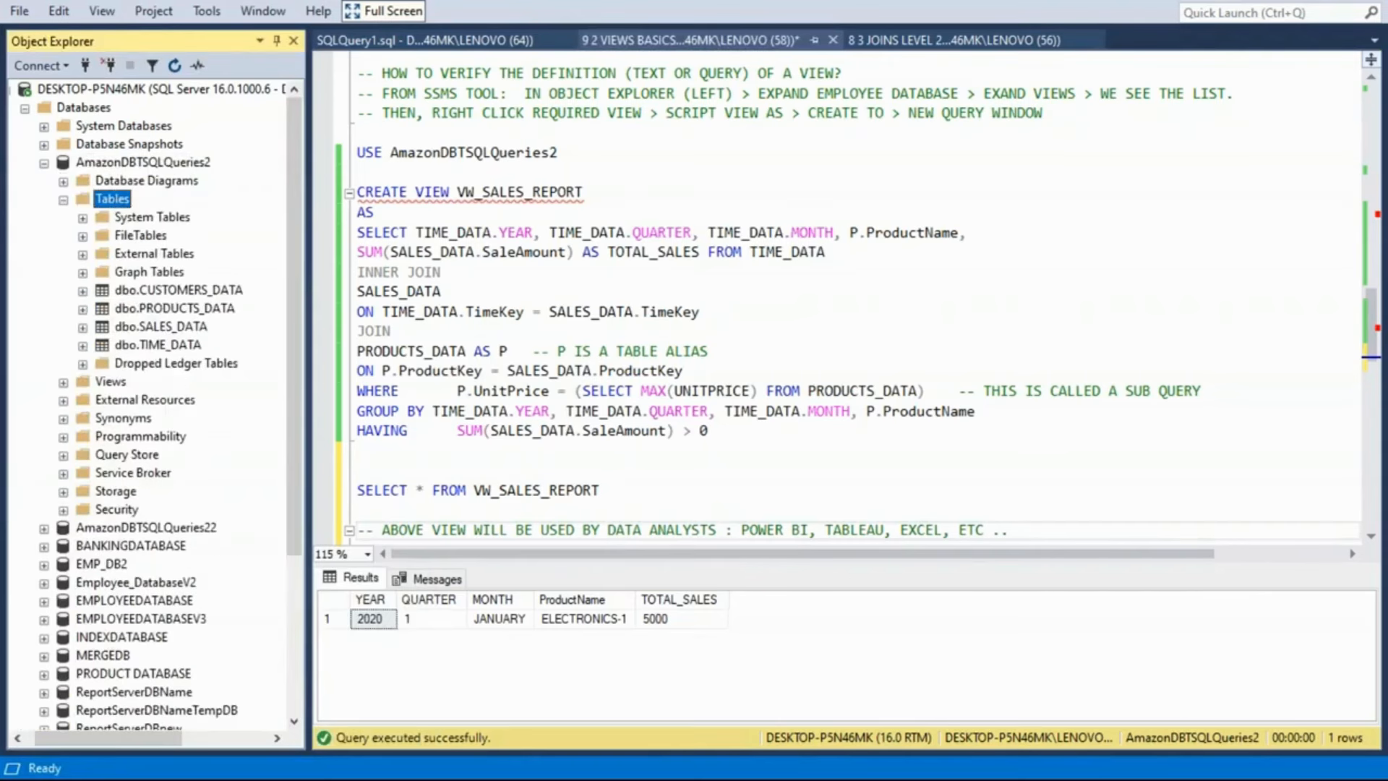
# - Expand the database's Views folder in Object Explorer to show dbo.VW_SALES_REPORT
pyautogui.click(109, 381)
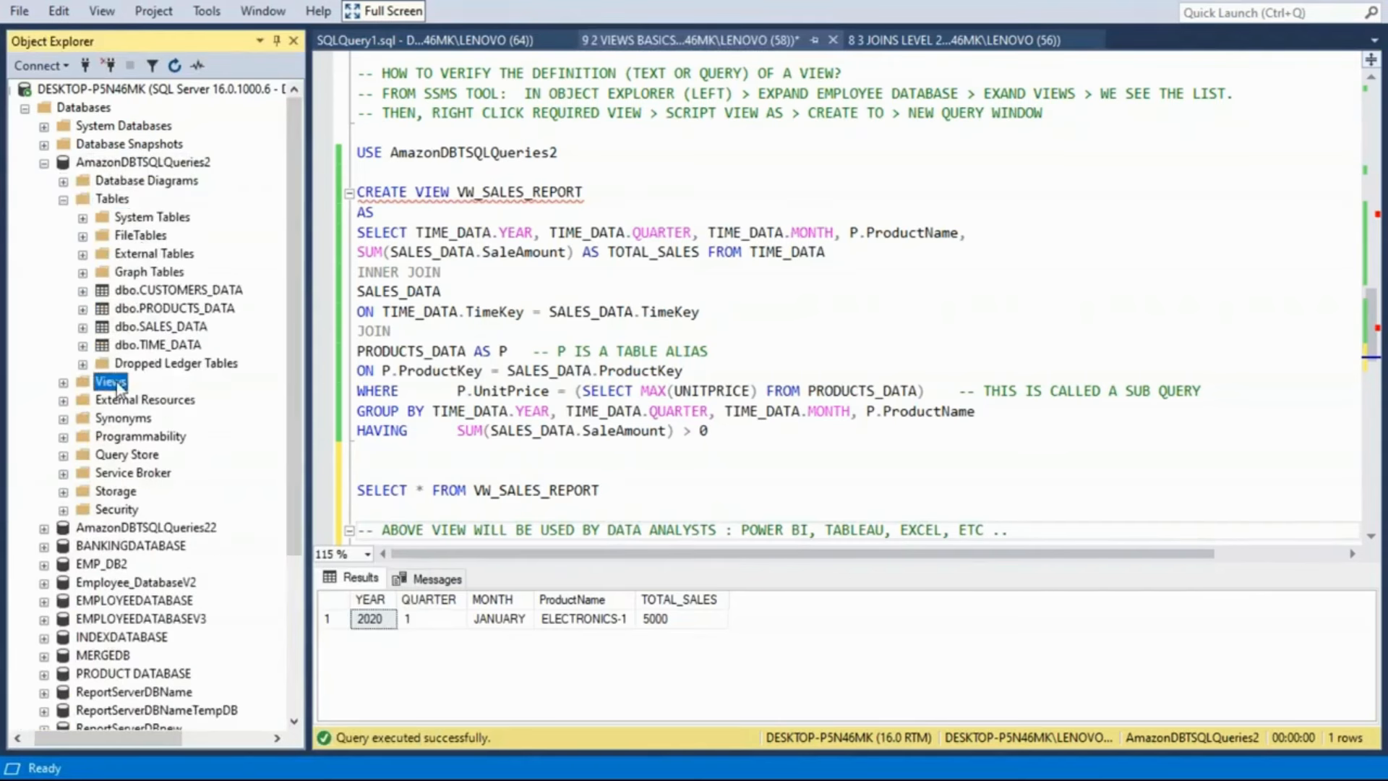
pyautogui.click(110, 382)
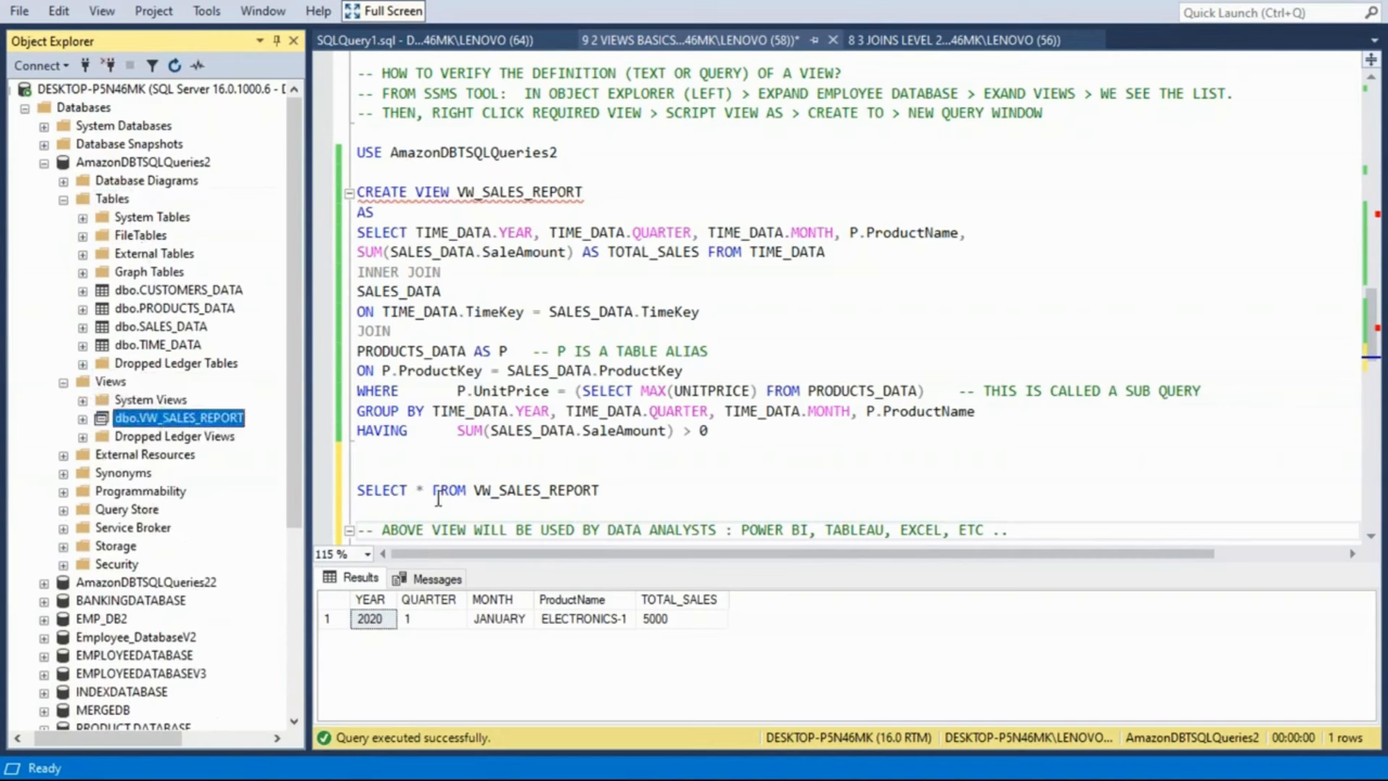
pyautogui.moveTo(656, 565)
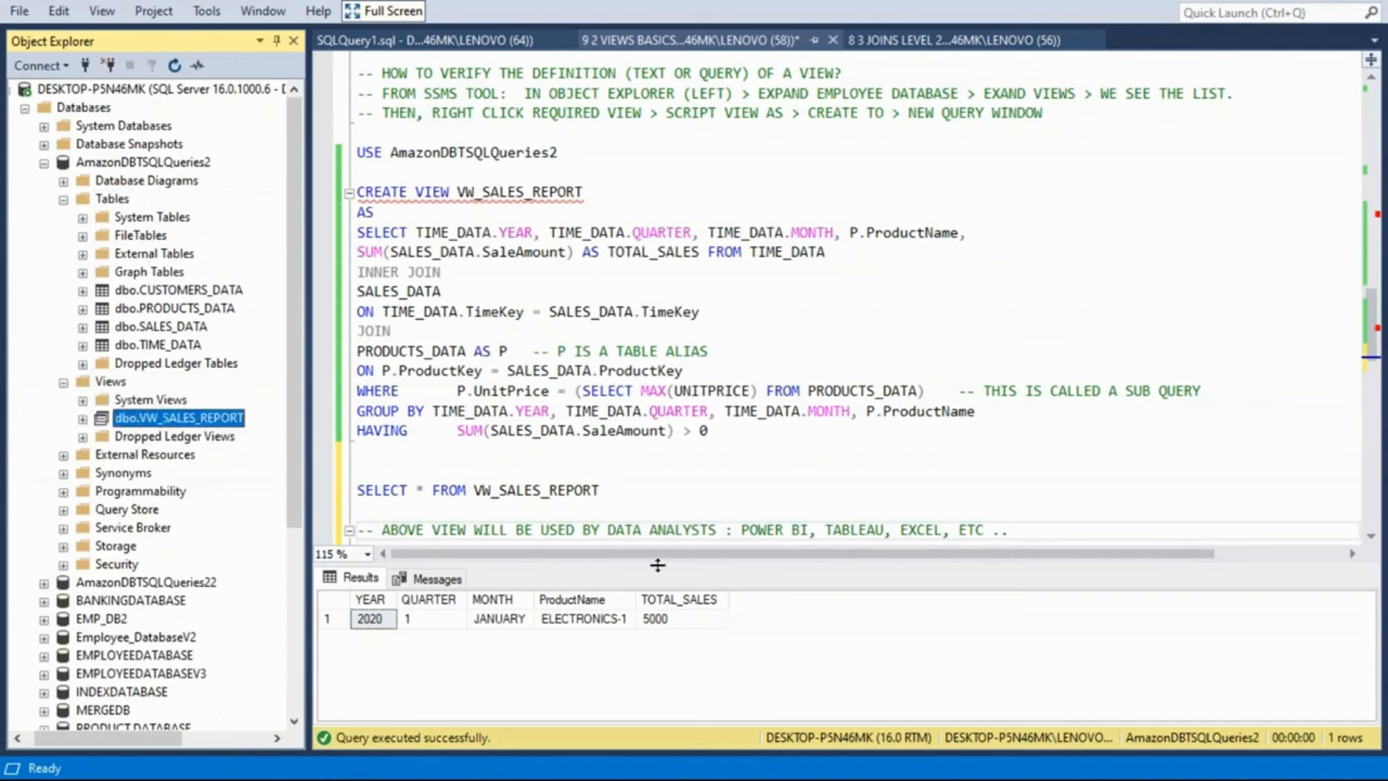
pyautogui.doubleClick(535, 490)
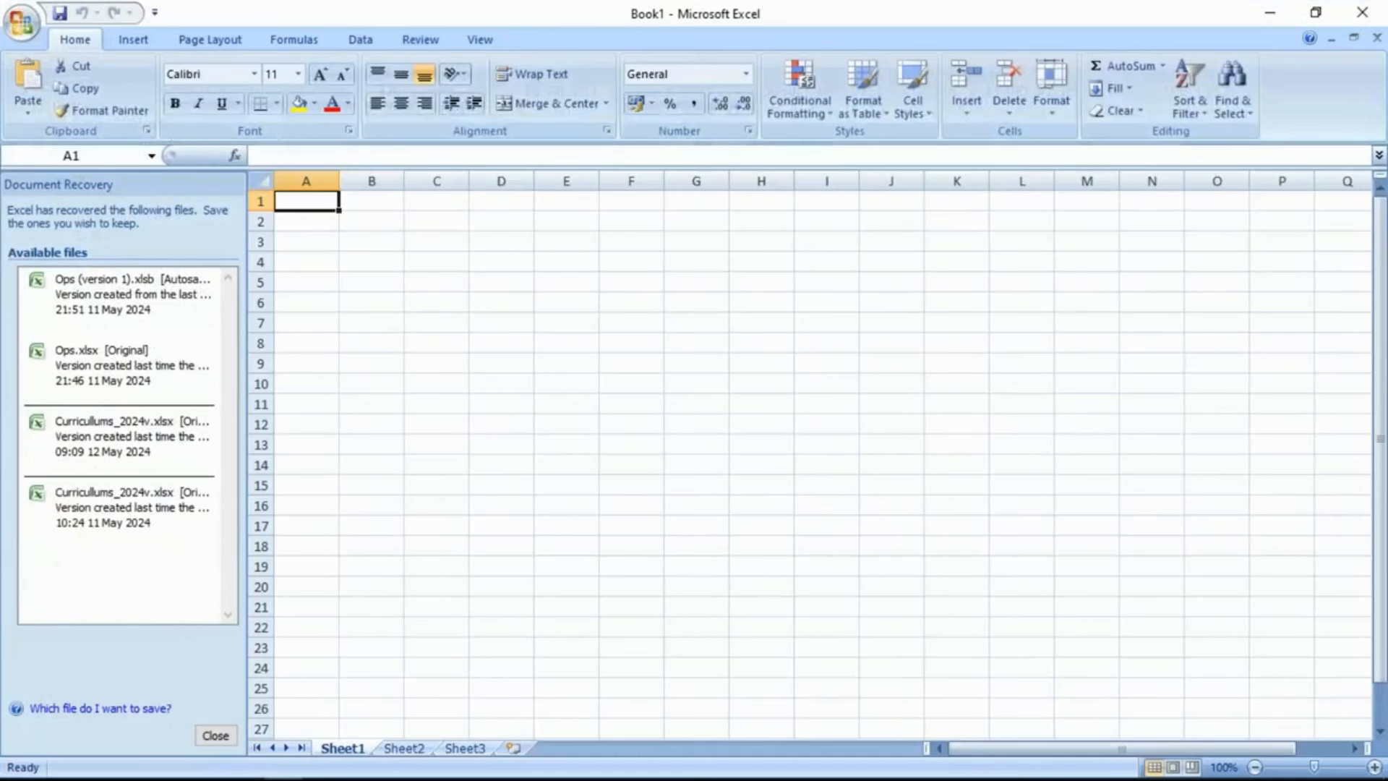
# - Remove the recovered files and list Excel's external data sources from the Data ribbon
pyautogui.click(214, 734)
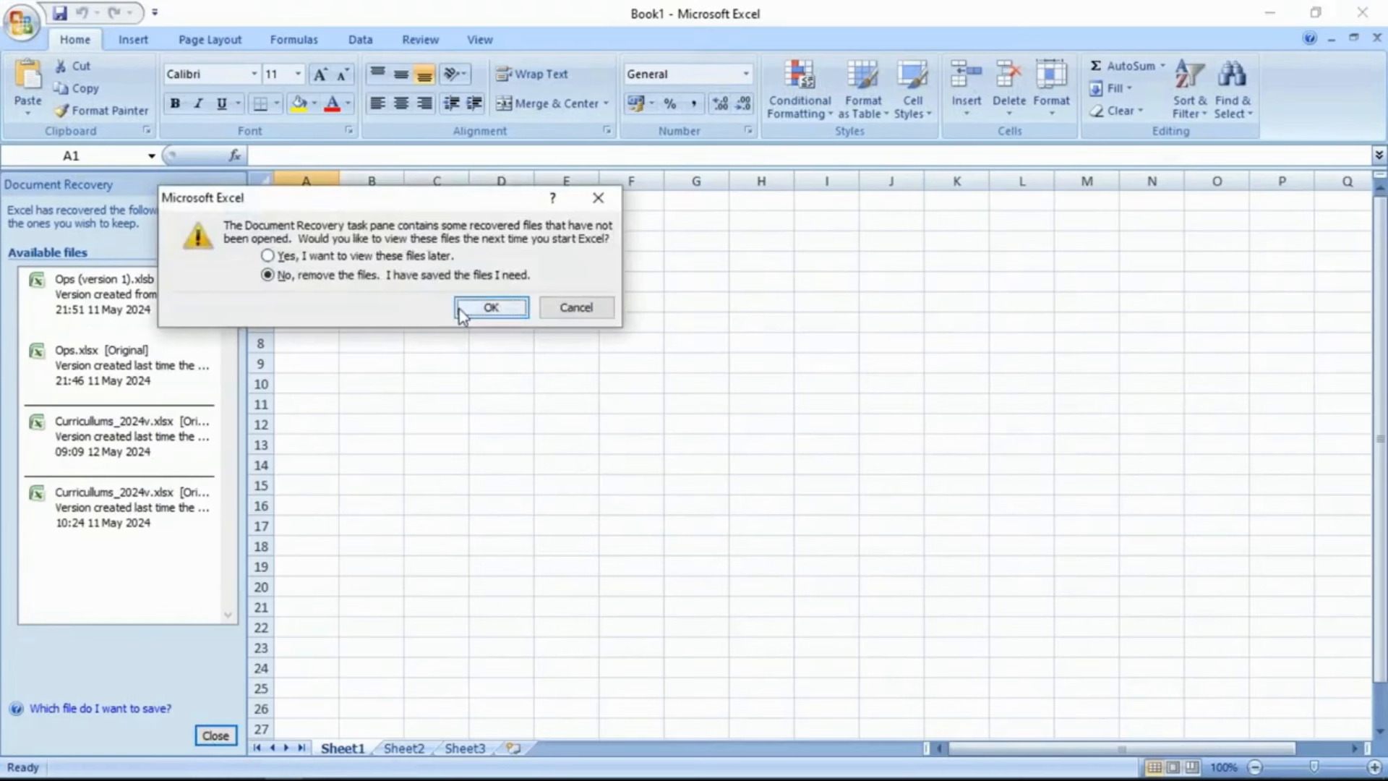
pyautogui.click(490, 306)
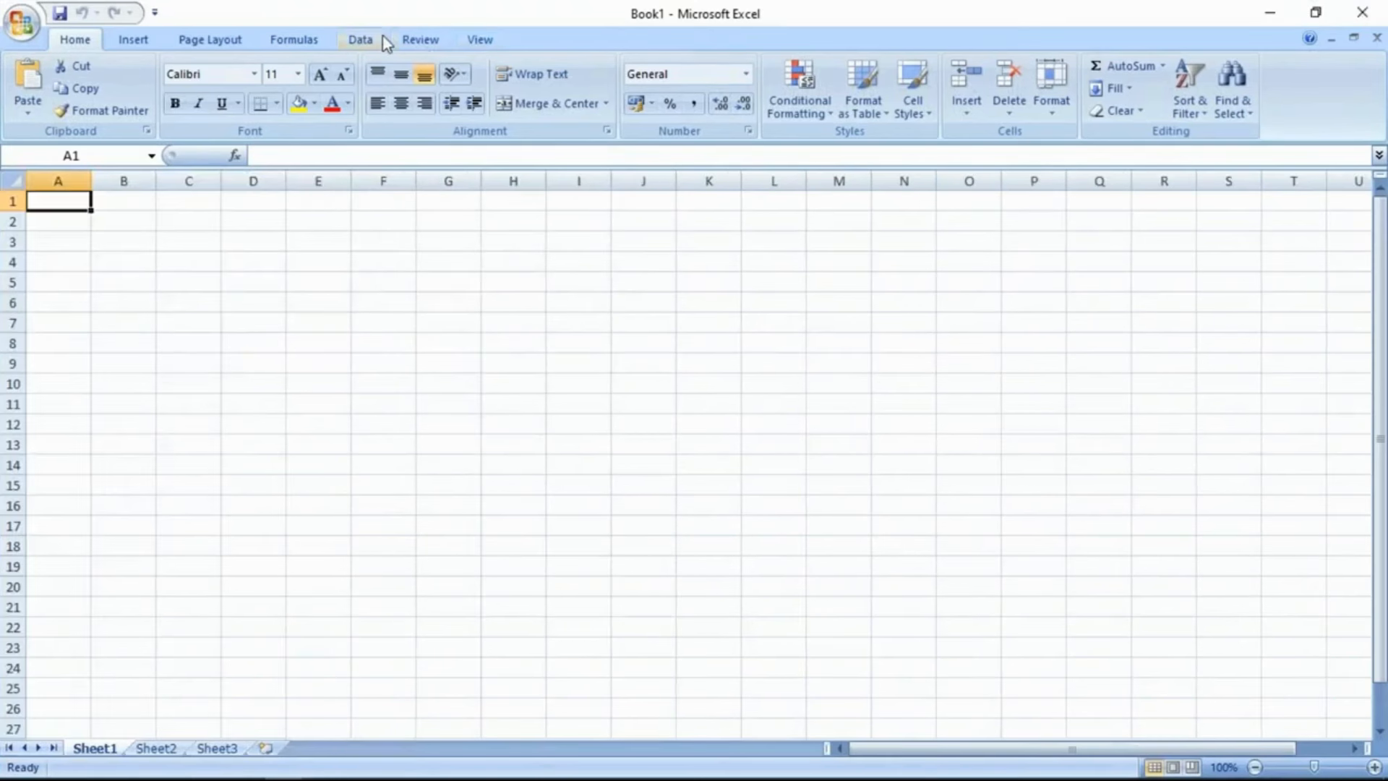
pyautogui.click(360, 39)
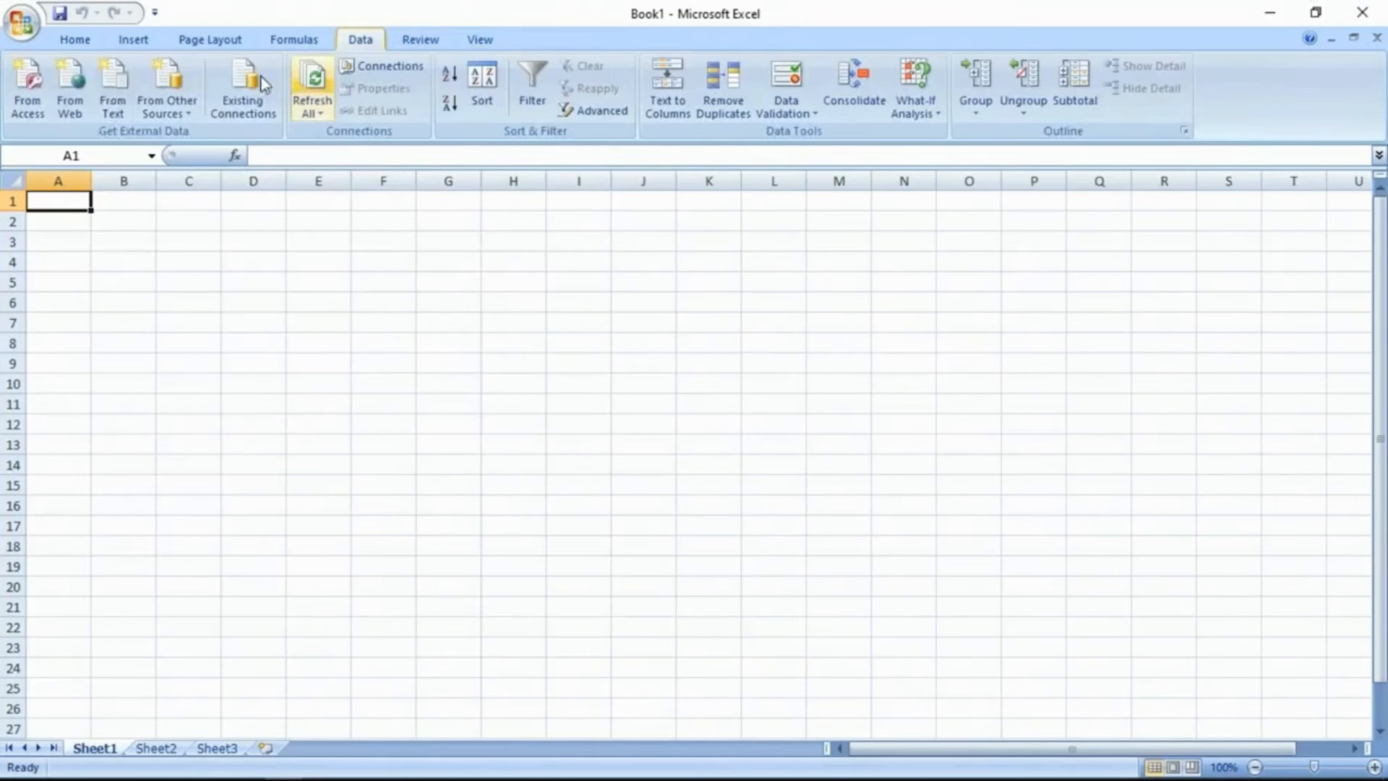
pyautogui.moveTo(166, 88)
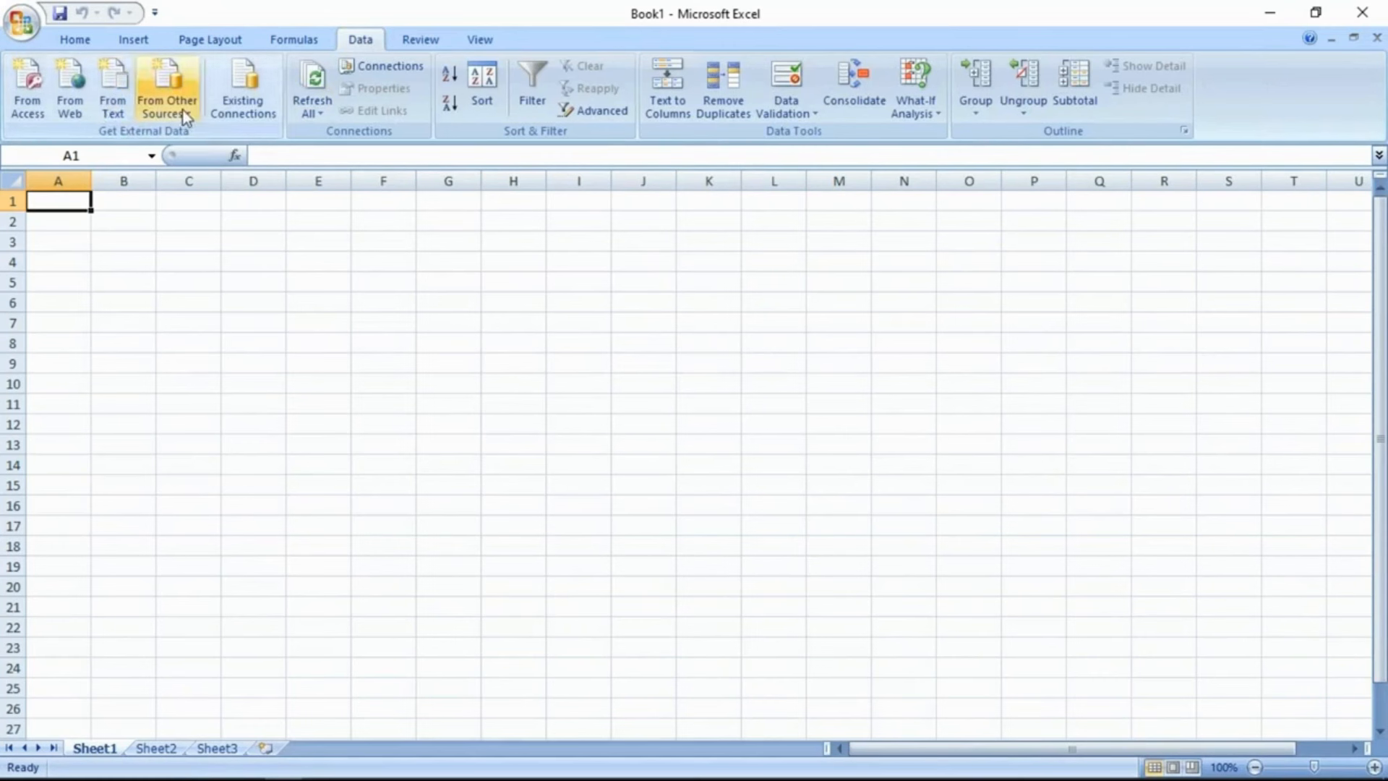
pyautogui.moveTo(168, 89)
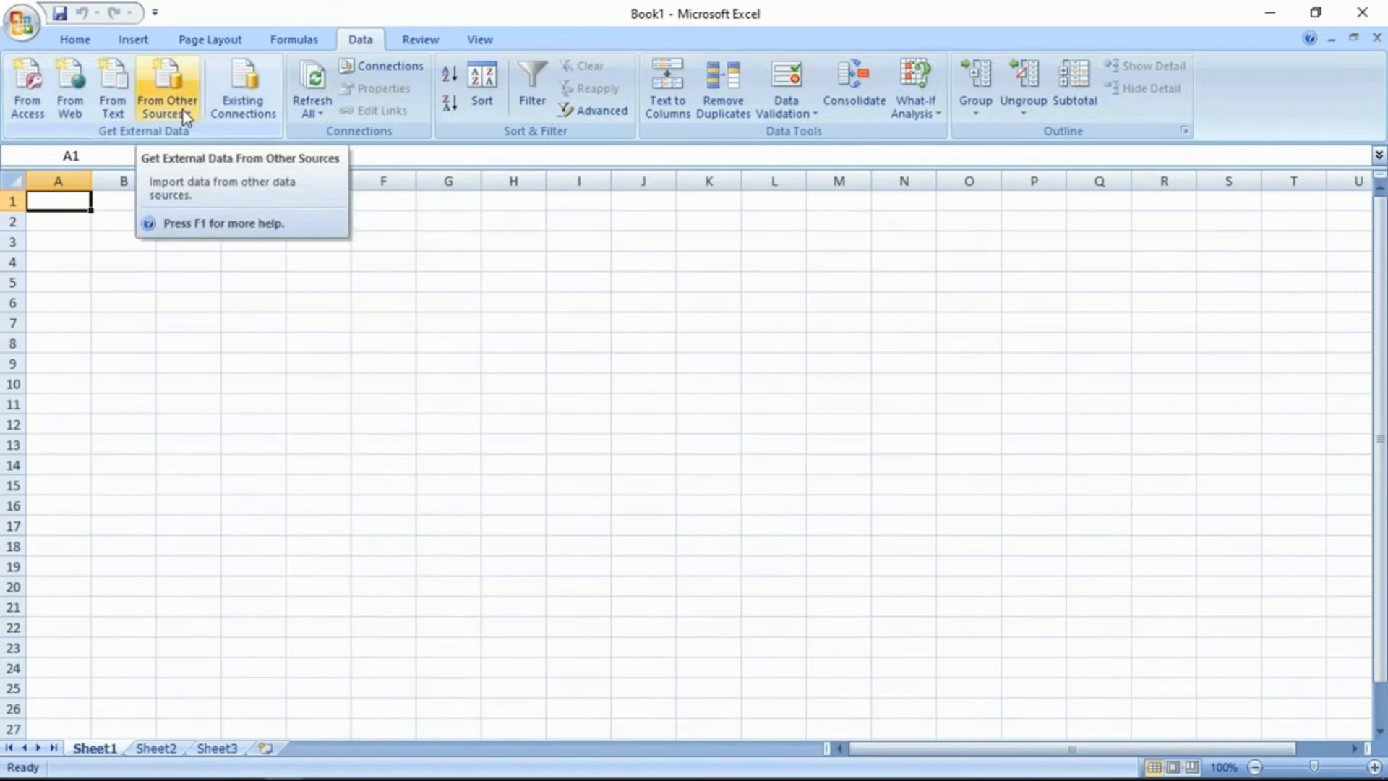
pyautogui.moveTo(122, 139)
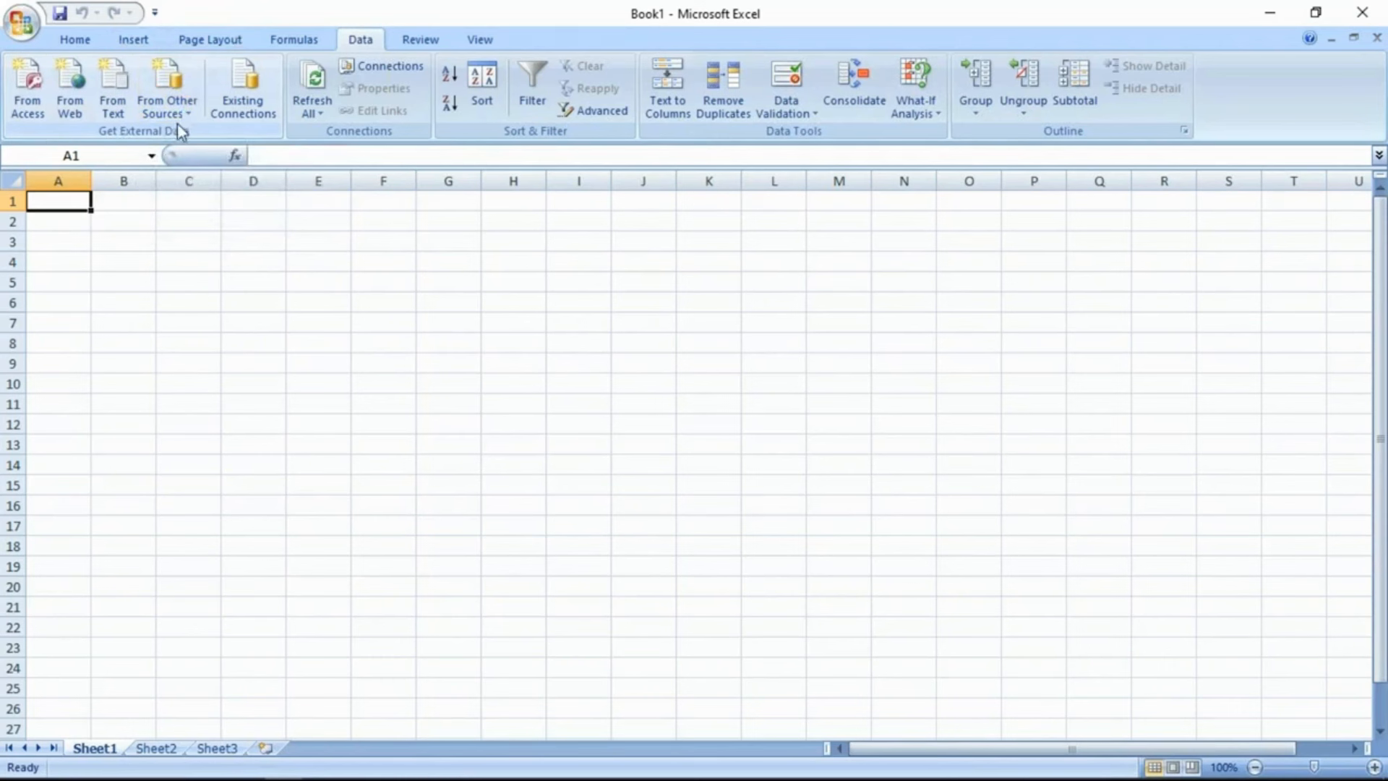
pyautogui.click(166, 88)
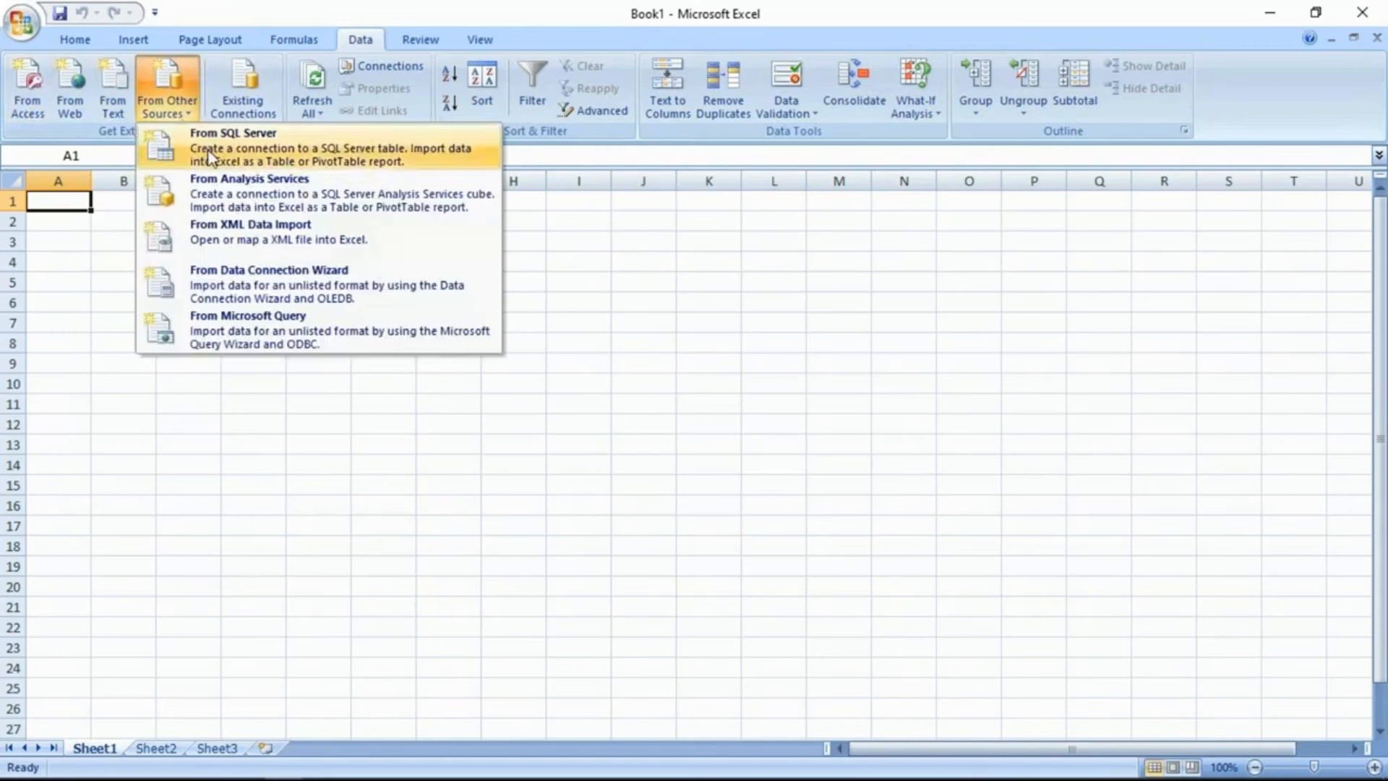
pyautogui.moveTo(8, 97)
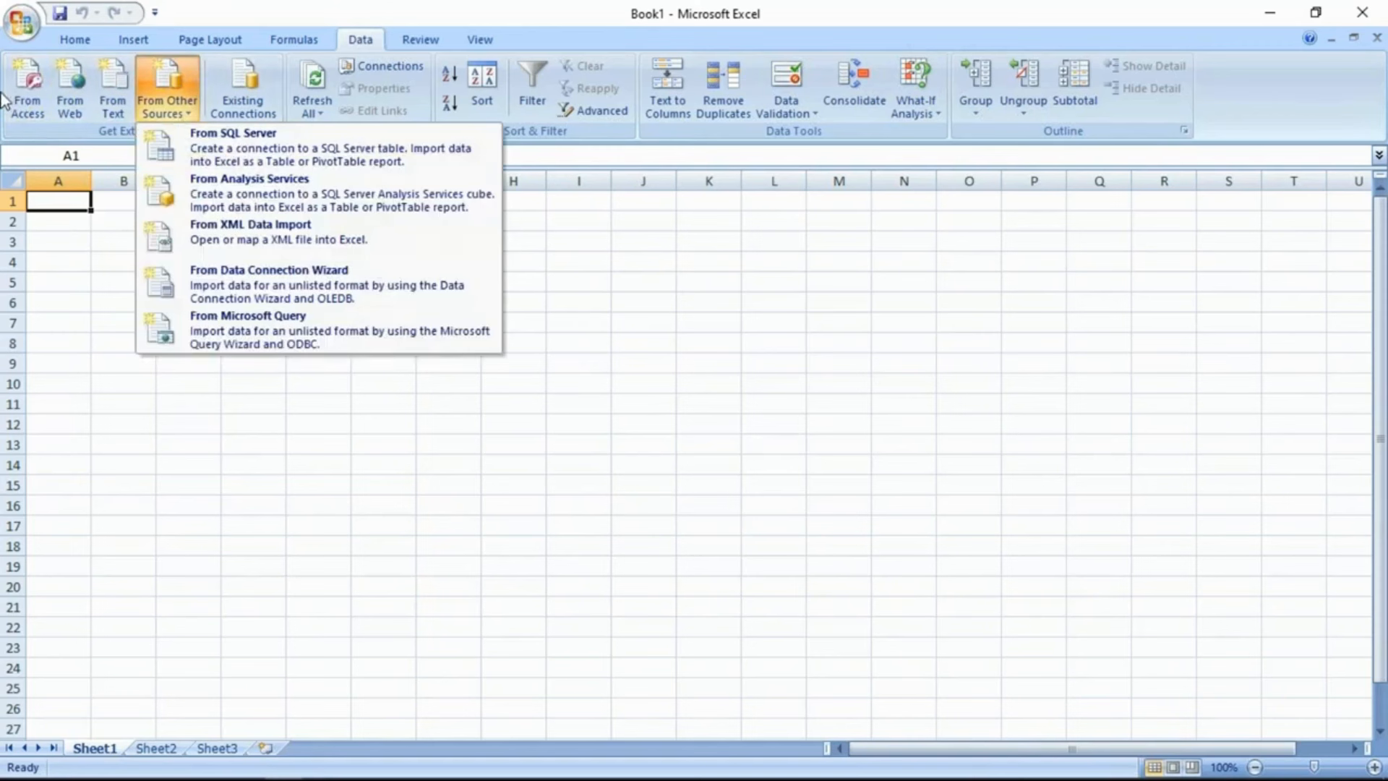
pyautogui.moveTo(243, 149)
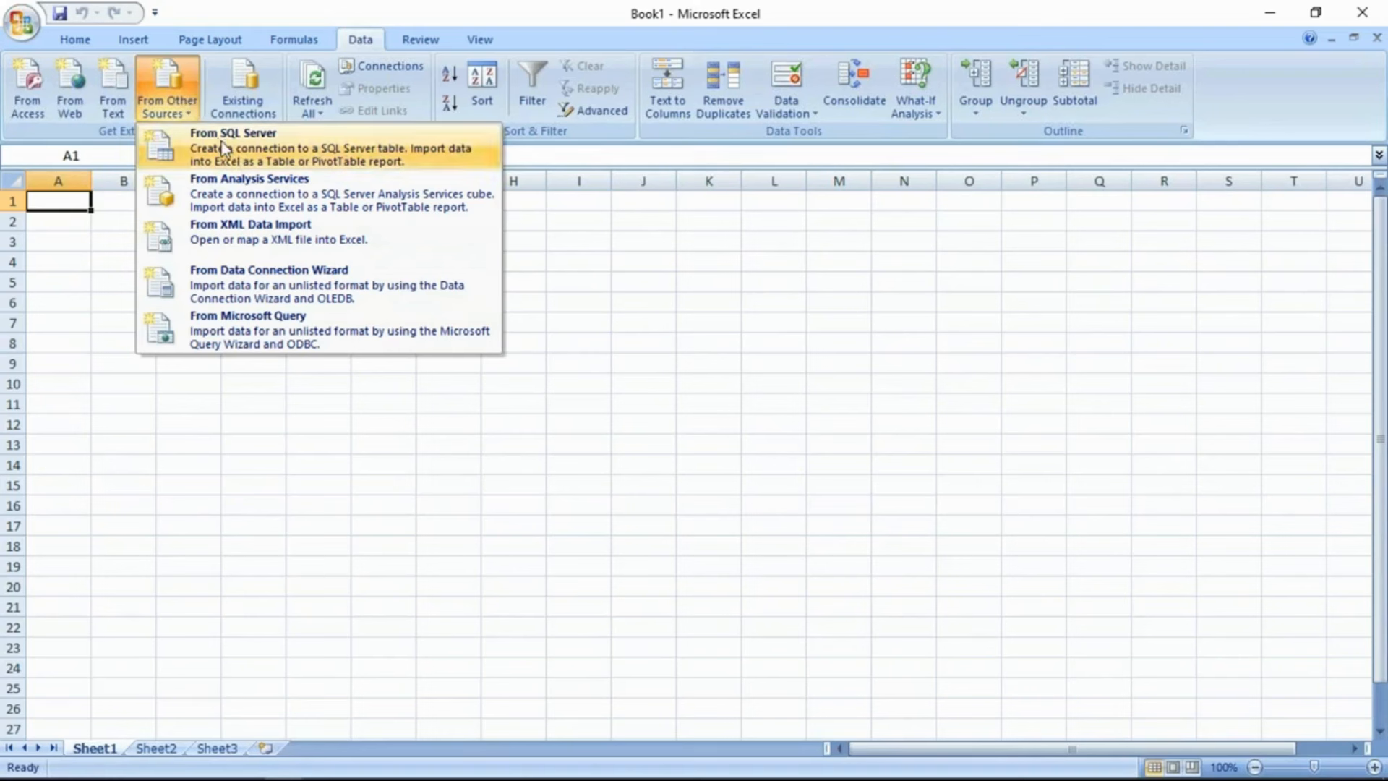
pyautogui.moveTo(45, 120)
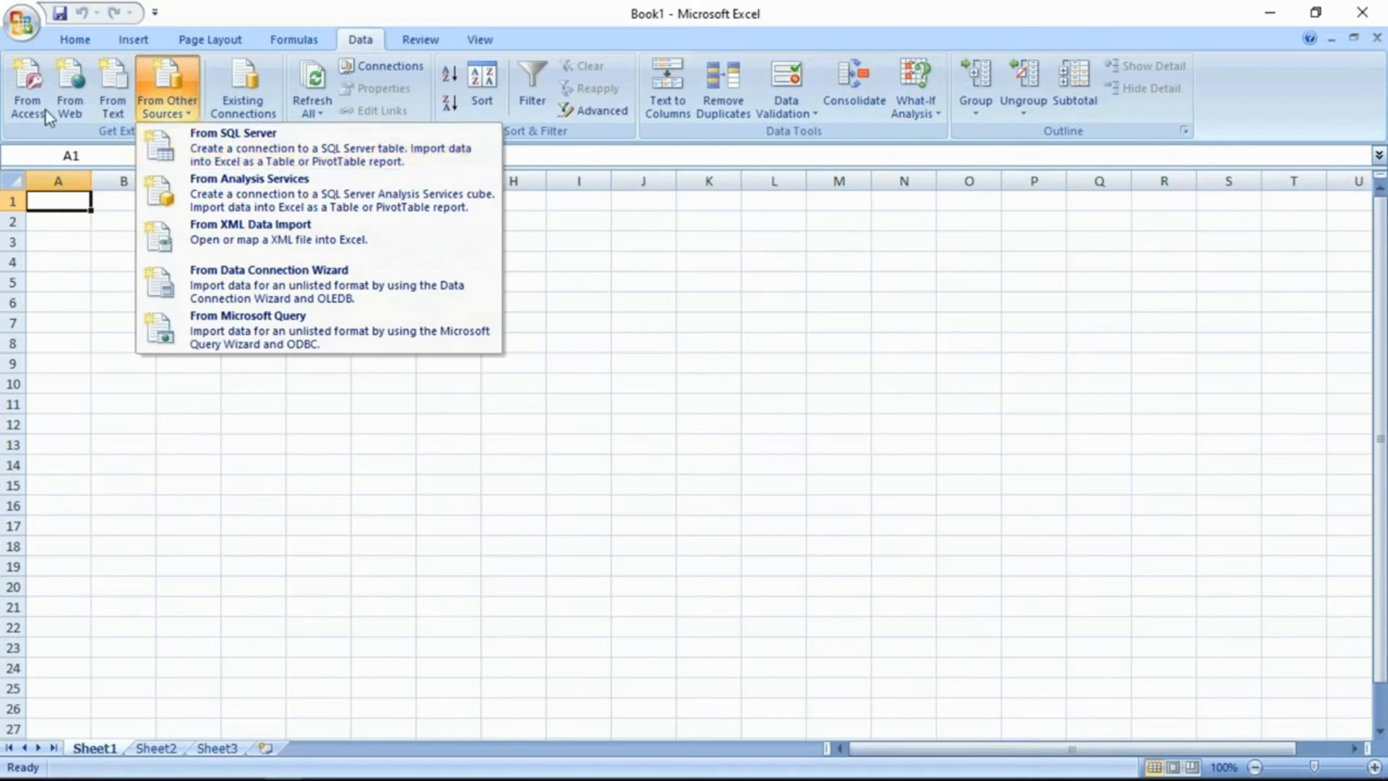
pyautogui.moveTo(254, 148)
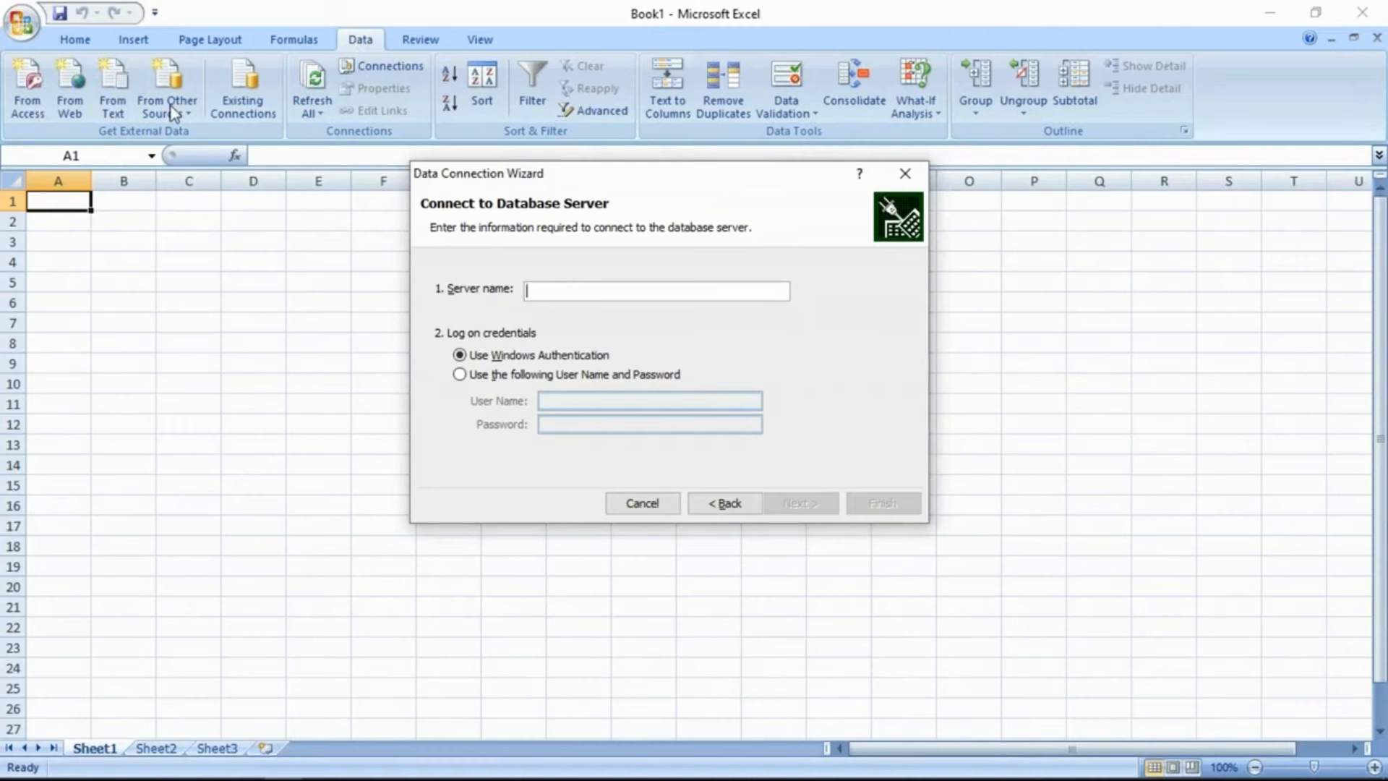
# - Connect the Data Connection Wizard to server DESKTOP-P5N46MK and continue
pyautogui.press('alt+tab')
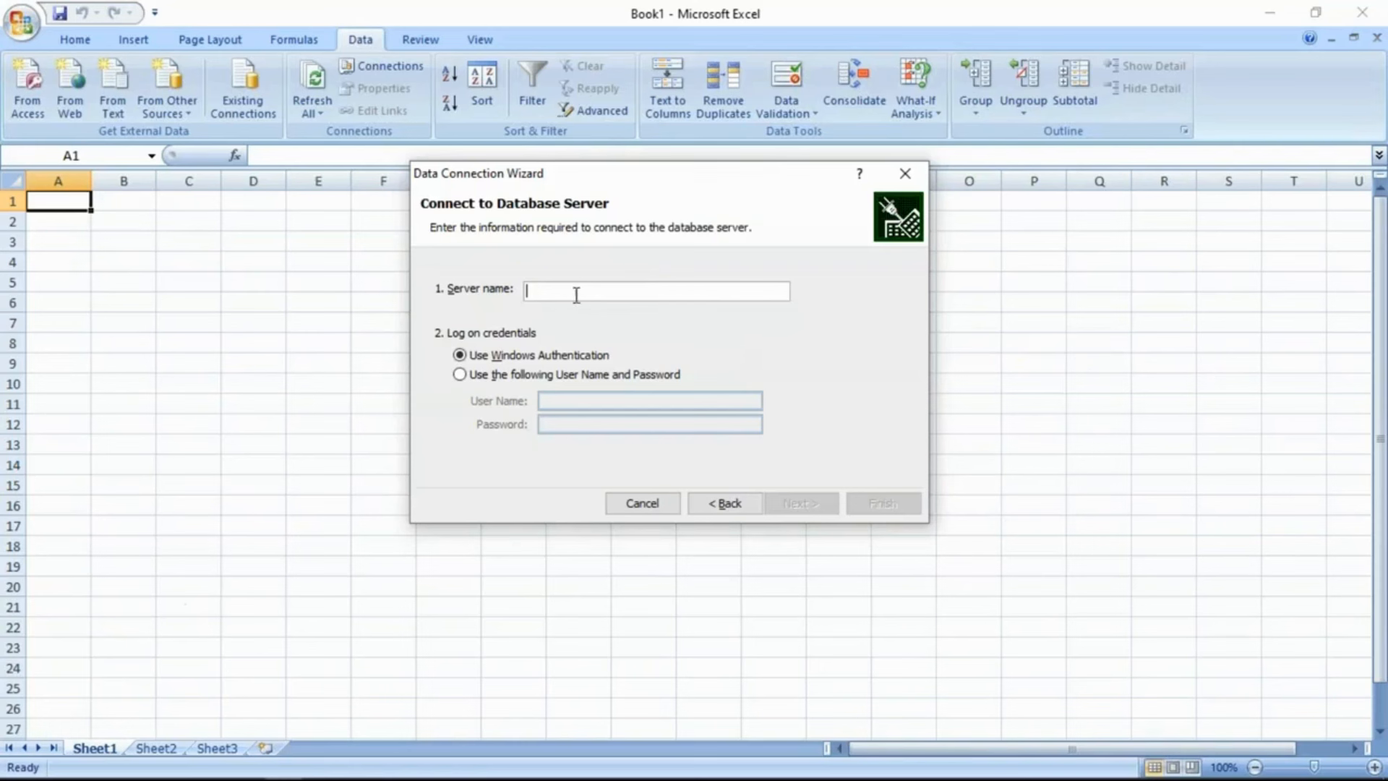
pyautogui.write('DESKTOP-P5N46MK')
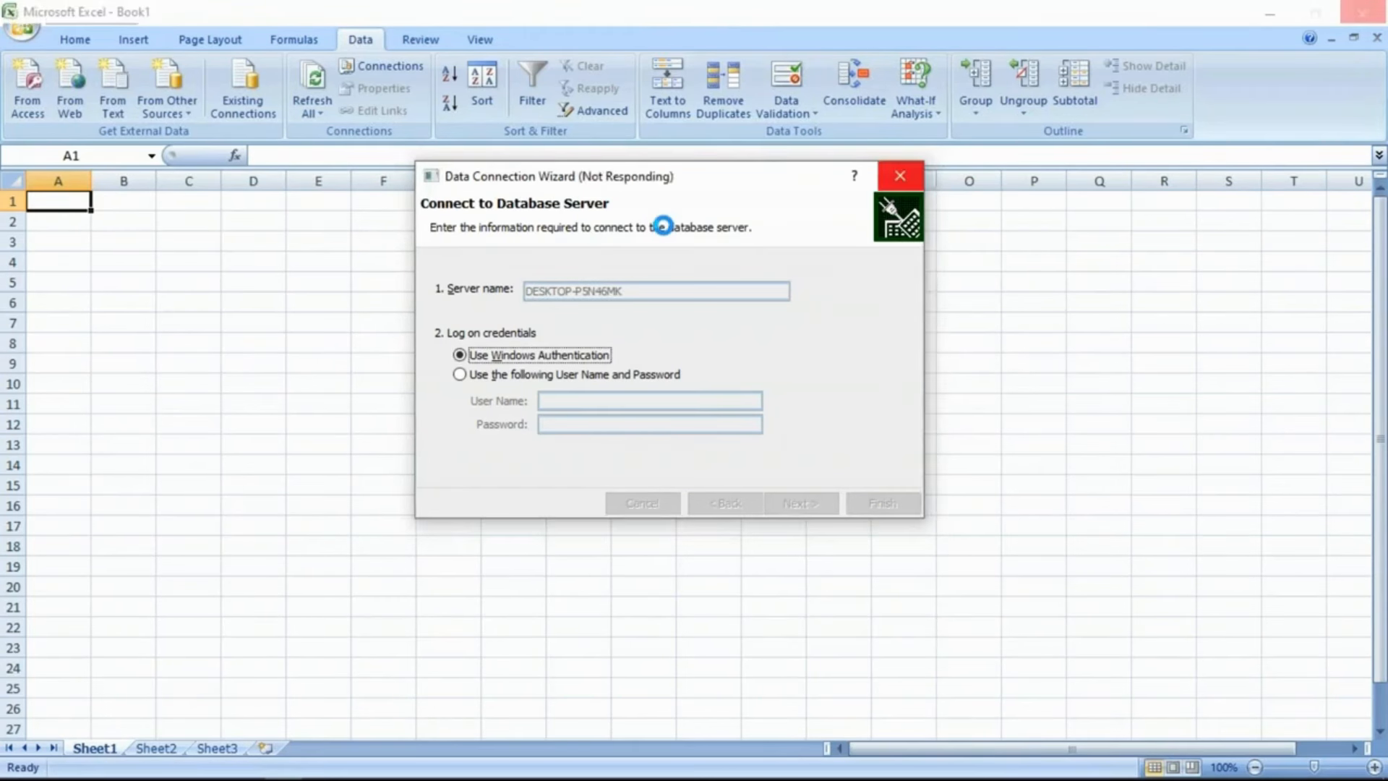
pyautogui.click(798, 504)
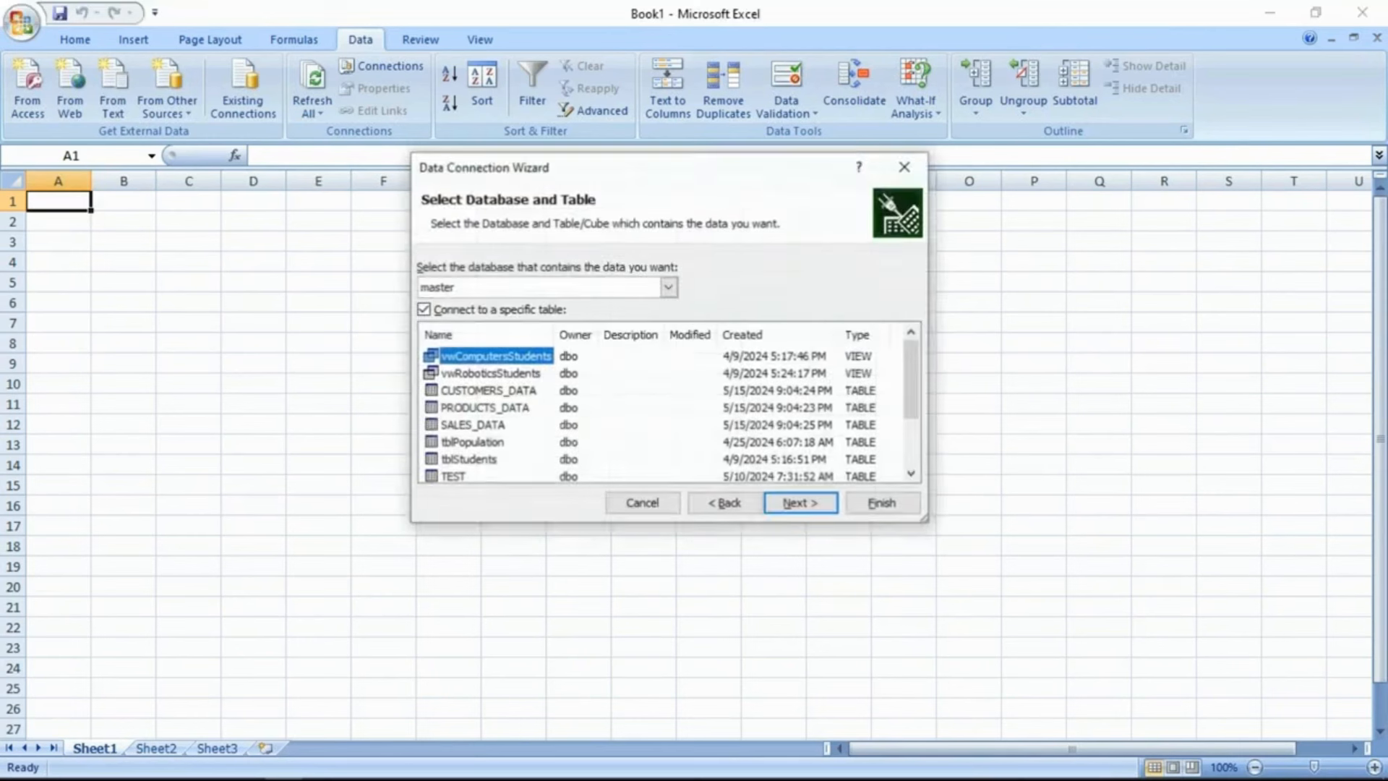
# - Choose the AmazonDBTSQLQueries2 database's VW_SALES_REPORT view and finish saving the connection
pyautogui.click(668, 286)
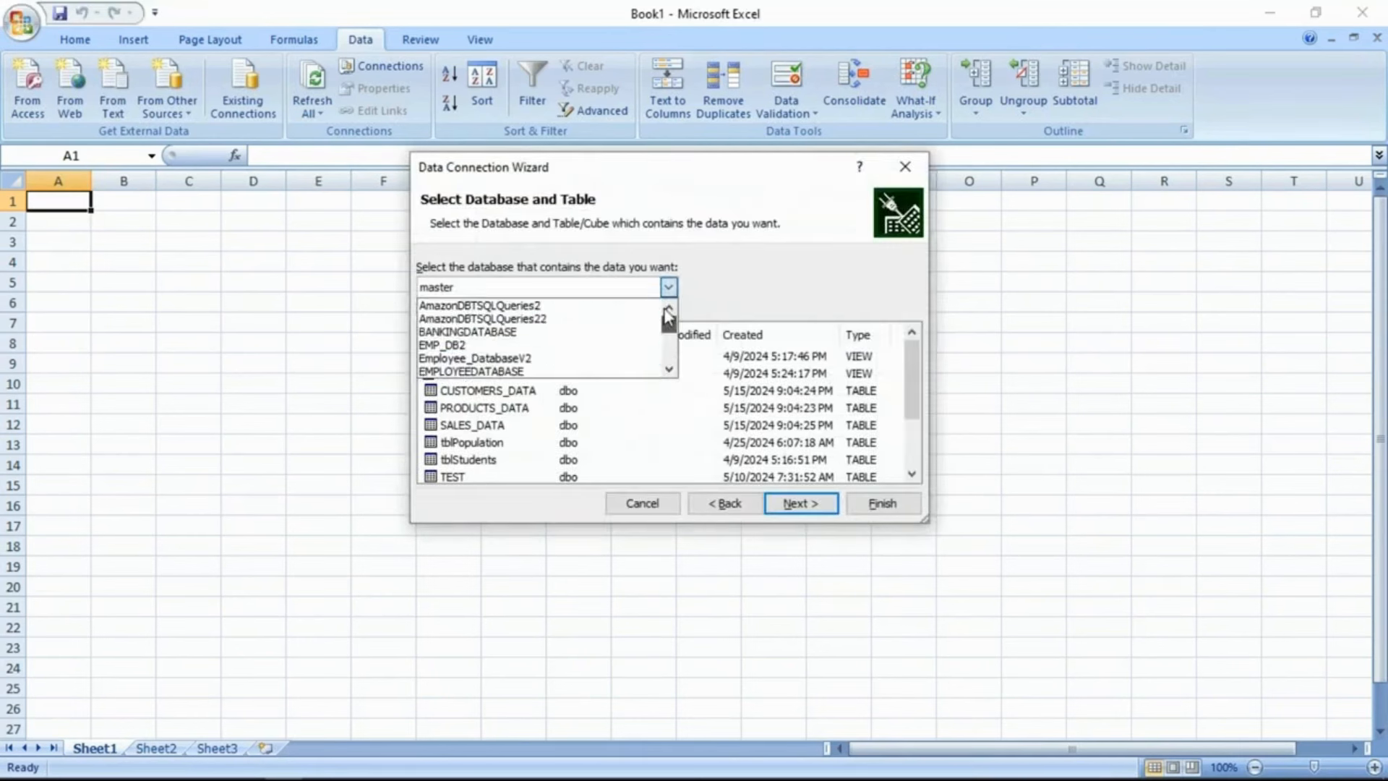
pyautogui.click(480, 305)
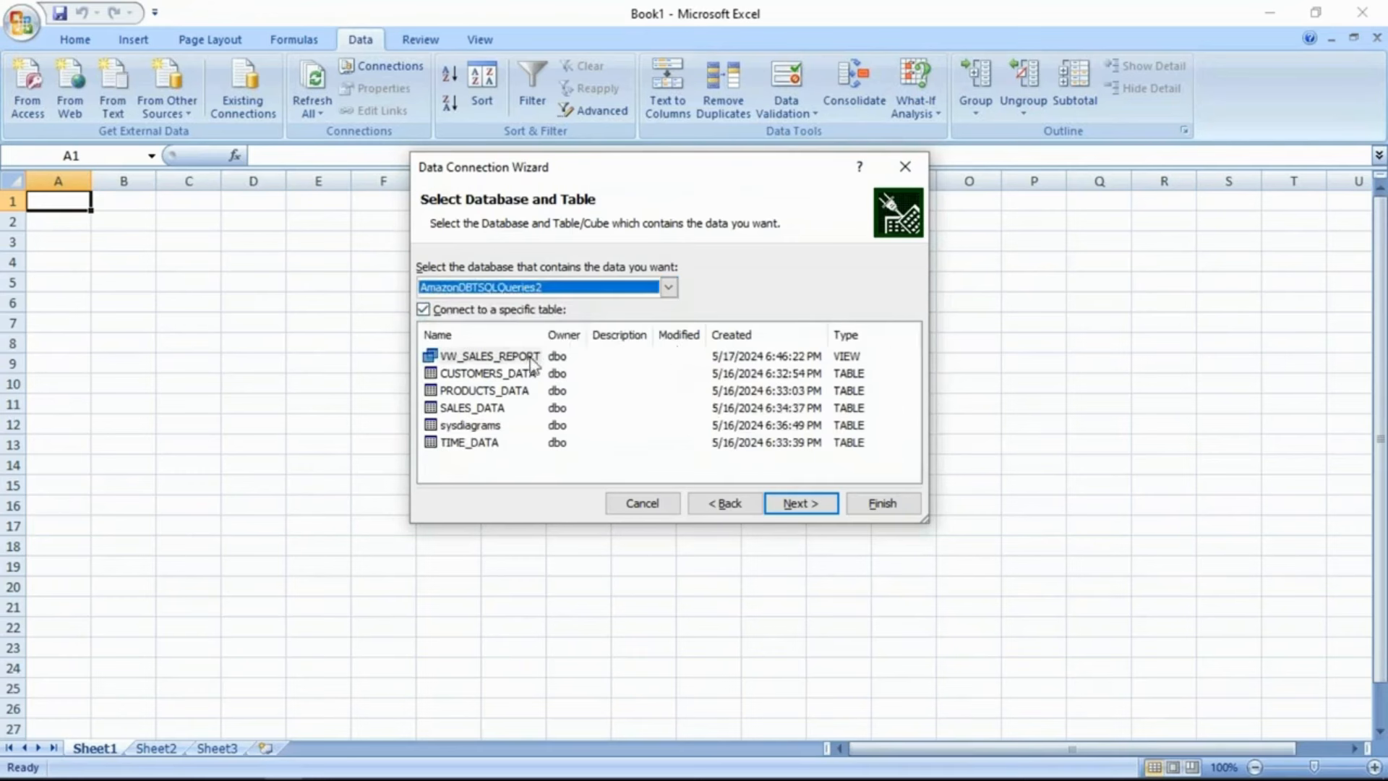
pyautogui.click(488, 356)
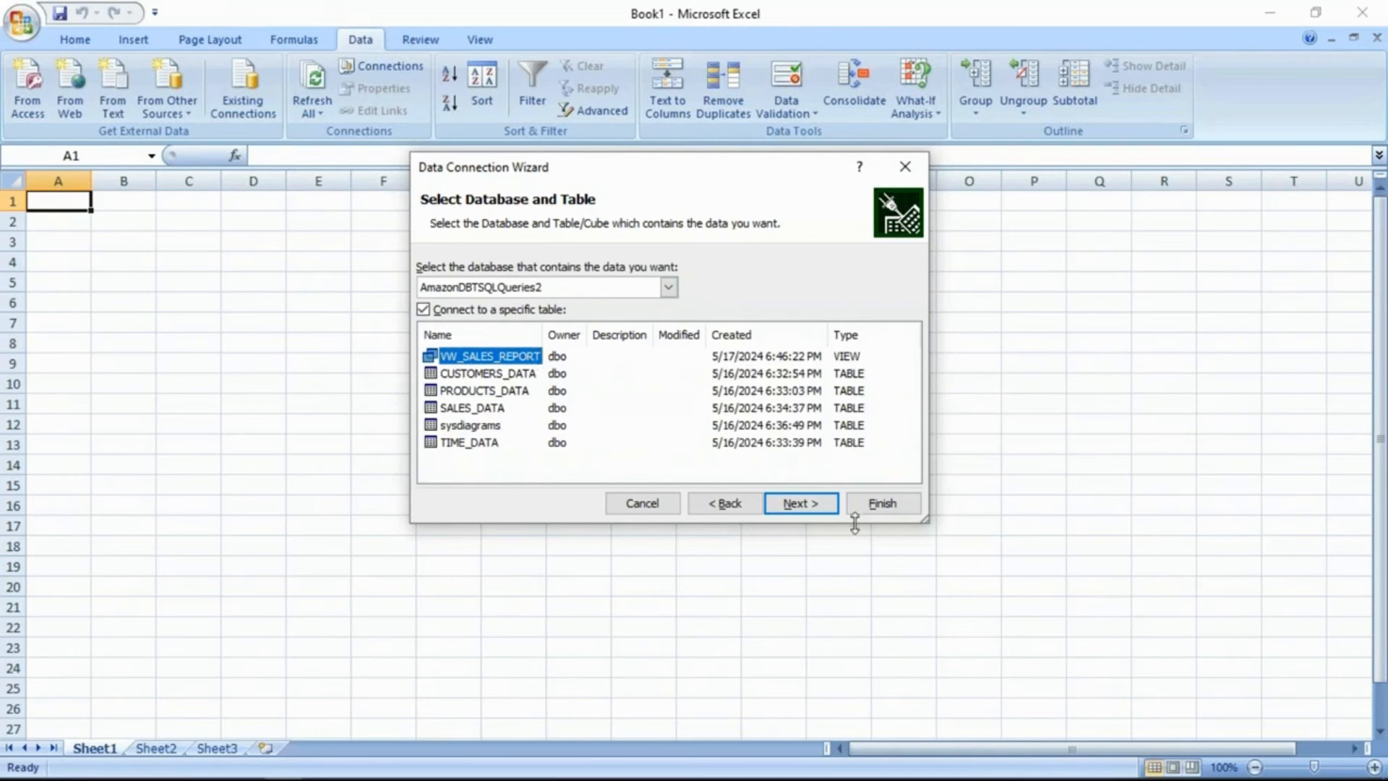
pyautogui.click(800, 504)
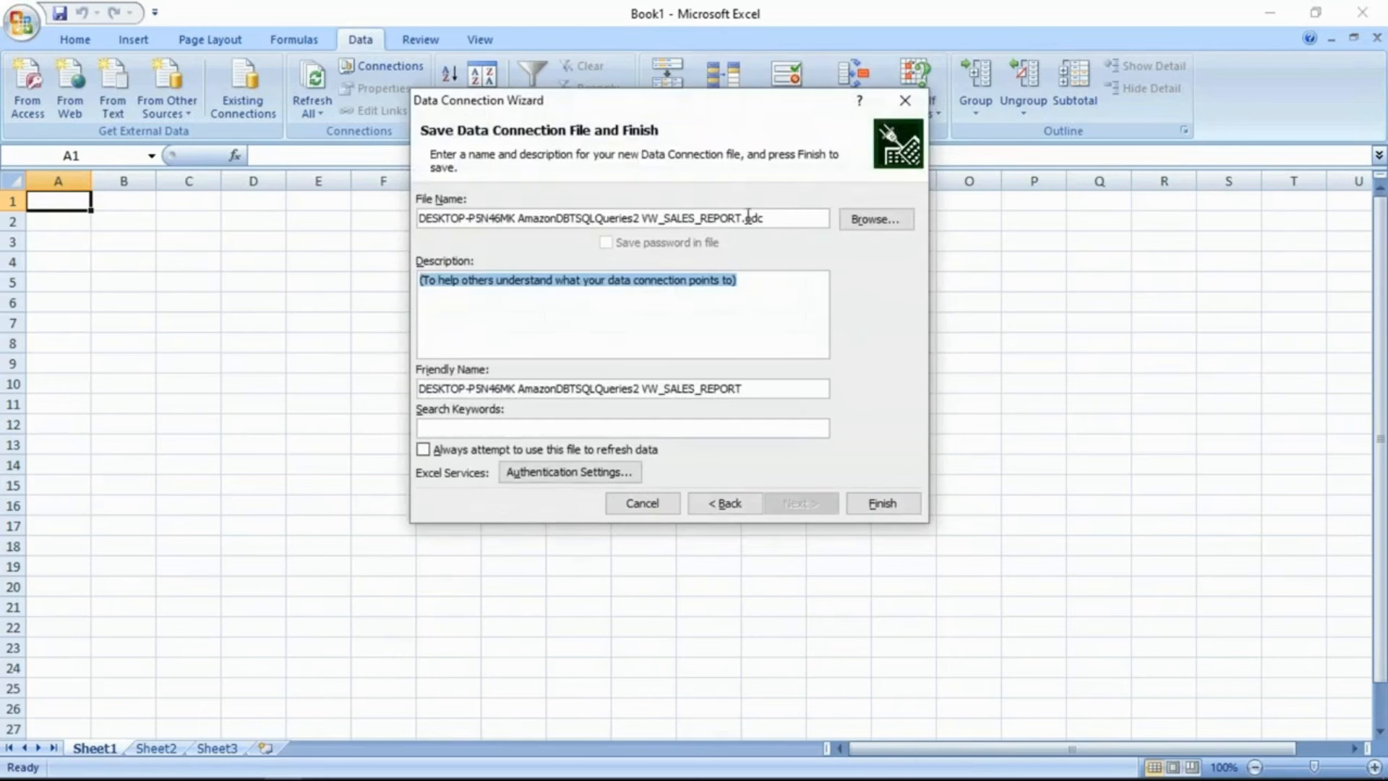
pyautogui.click(753, 218)
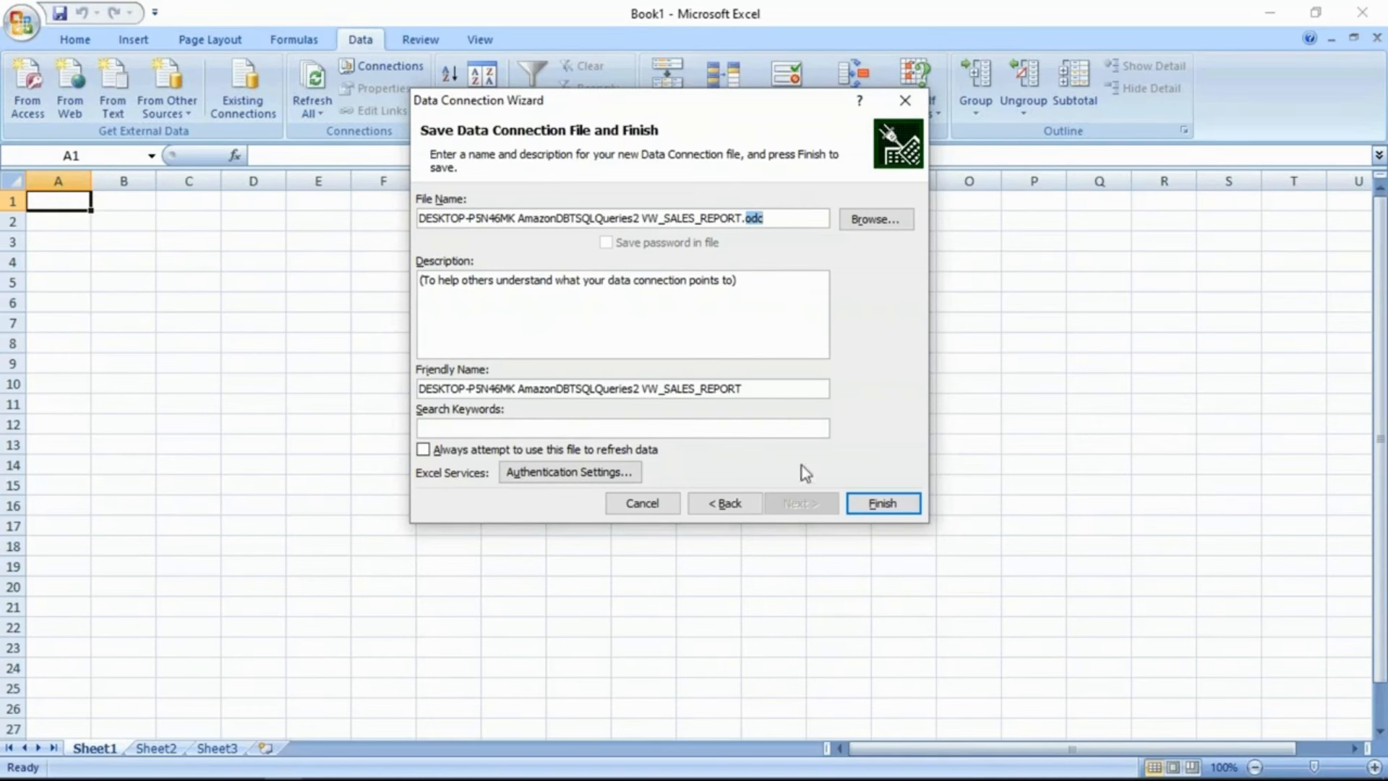
pyautogui.click(880, 504)
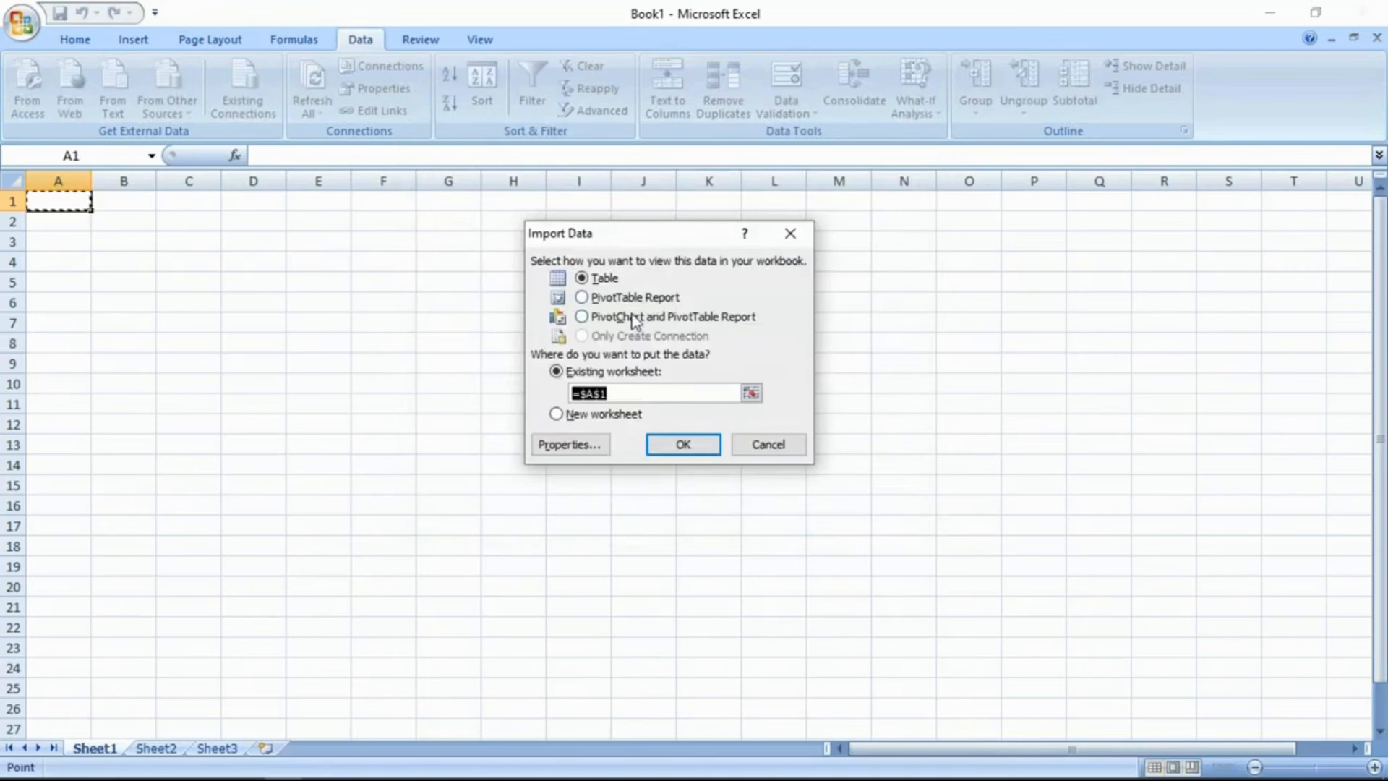
# - Import as a PivotChart with PivotTable, add QUARTER to its categories, then close Excel
pyautogui.click(583, 317)
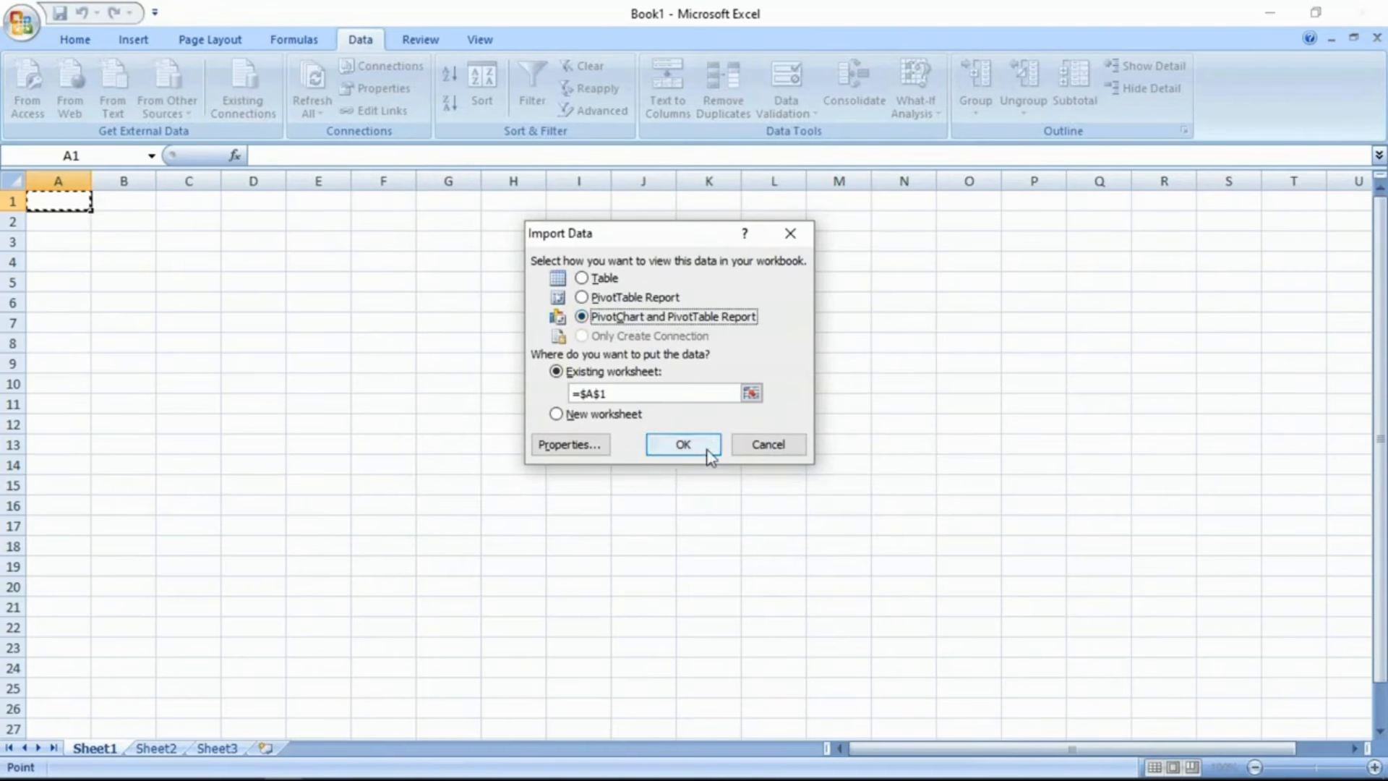
pyautogui.click(681, 444)
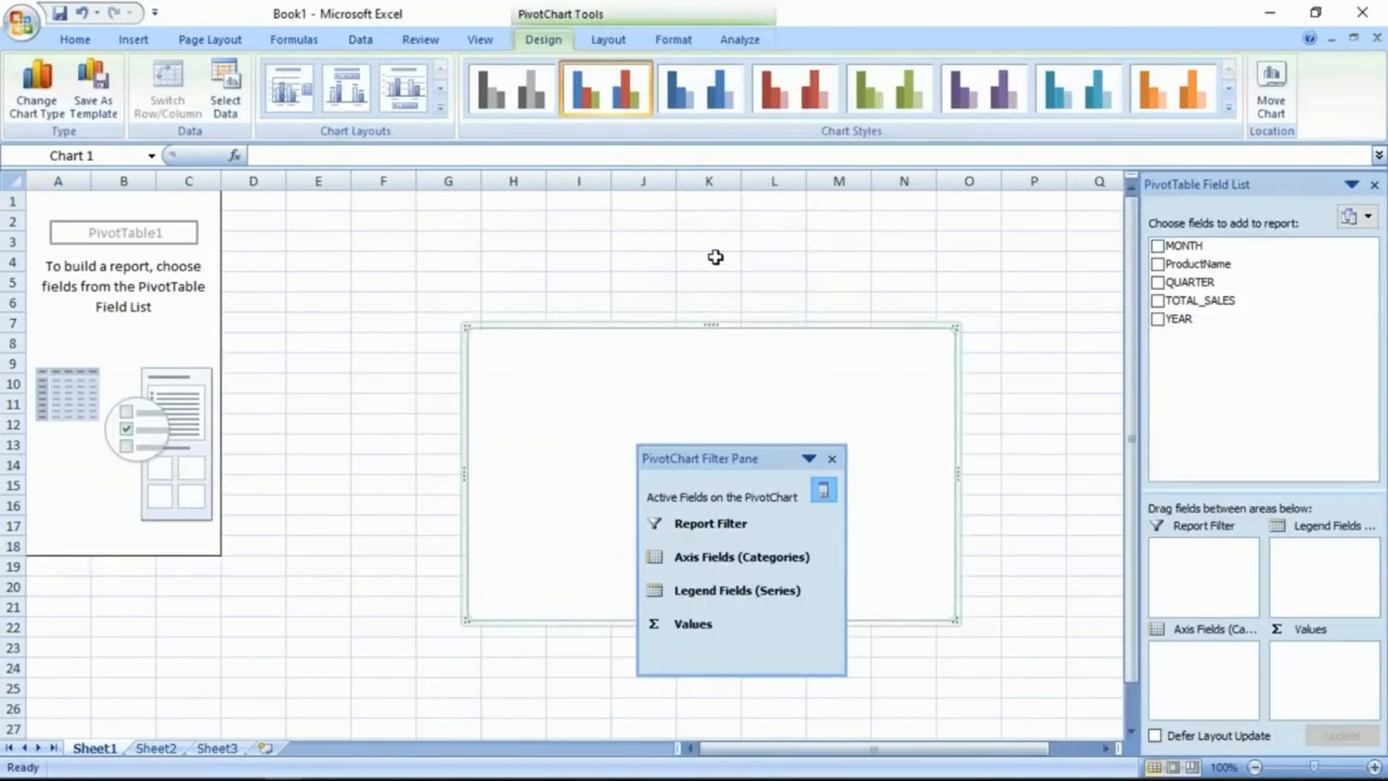
pyautogui.moveTo(1169, 377)
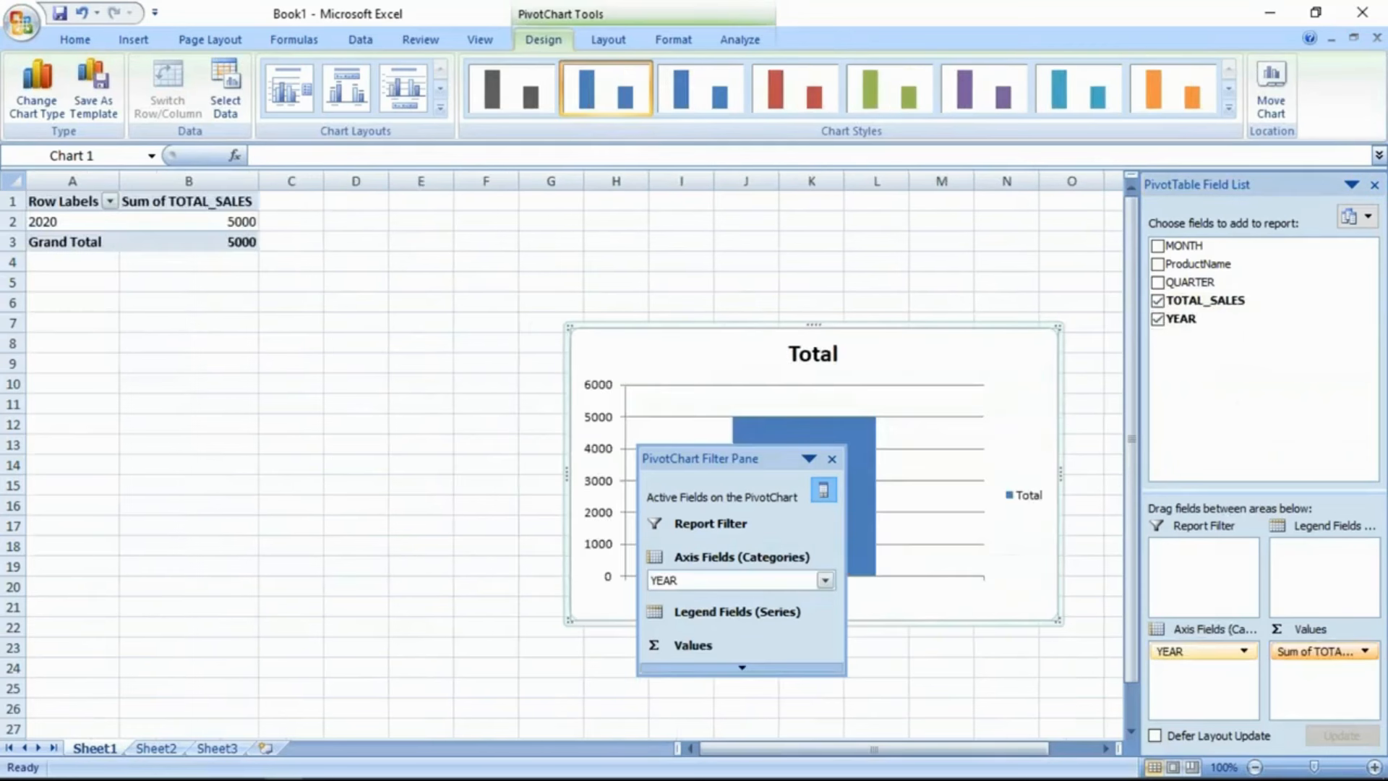
pyautogui.click(831, 458)
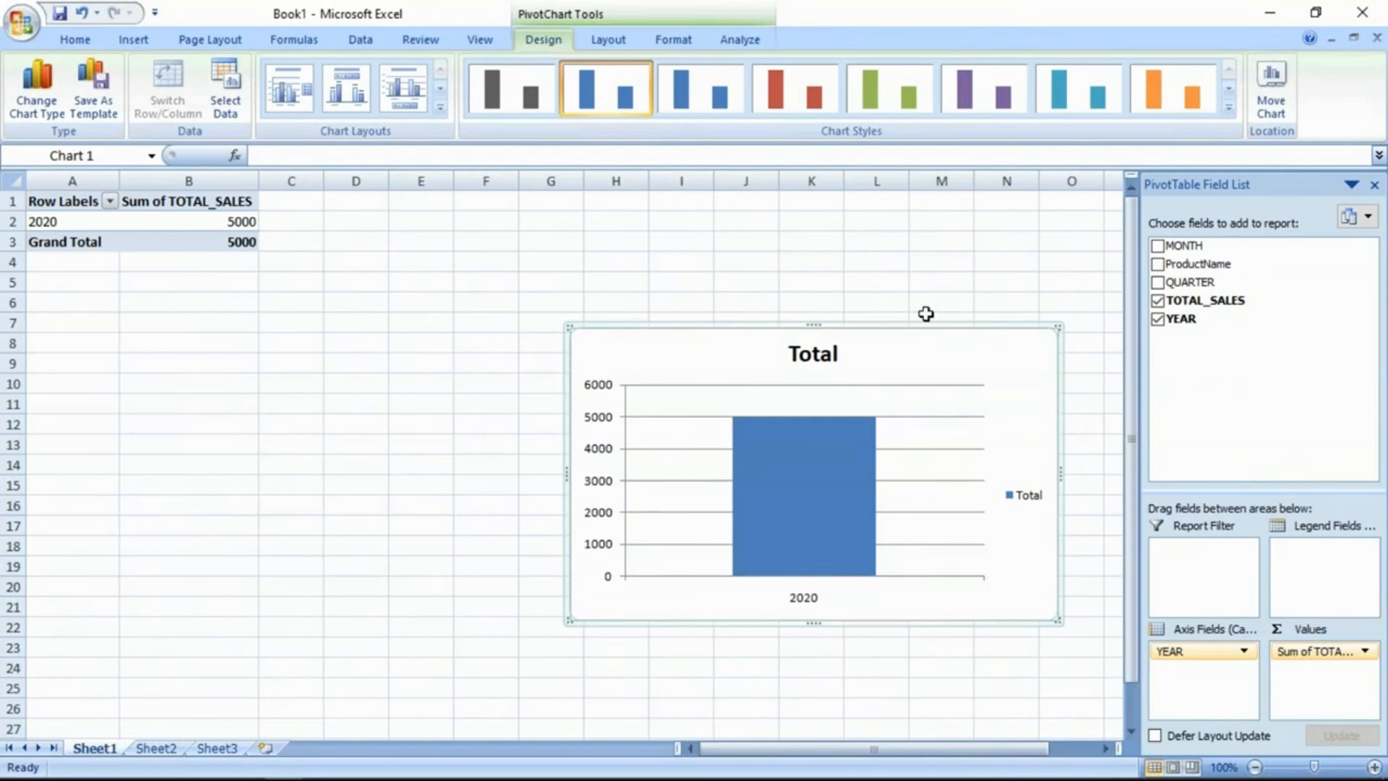
pyautogui.moveTo(741, 373)
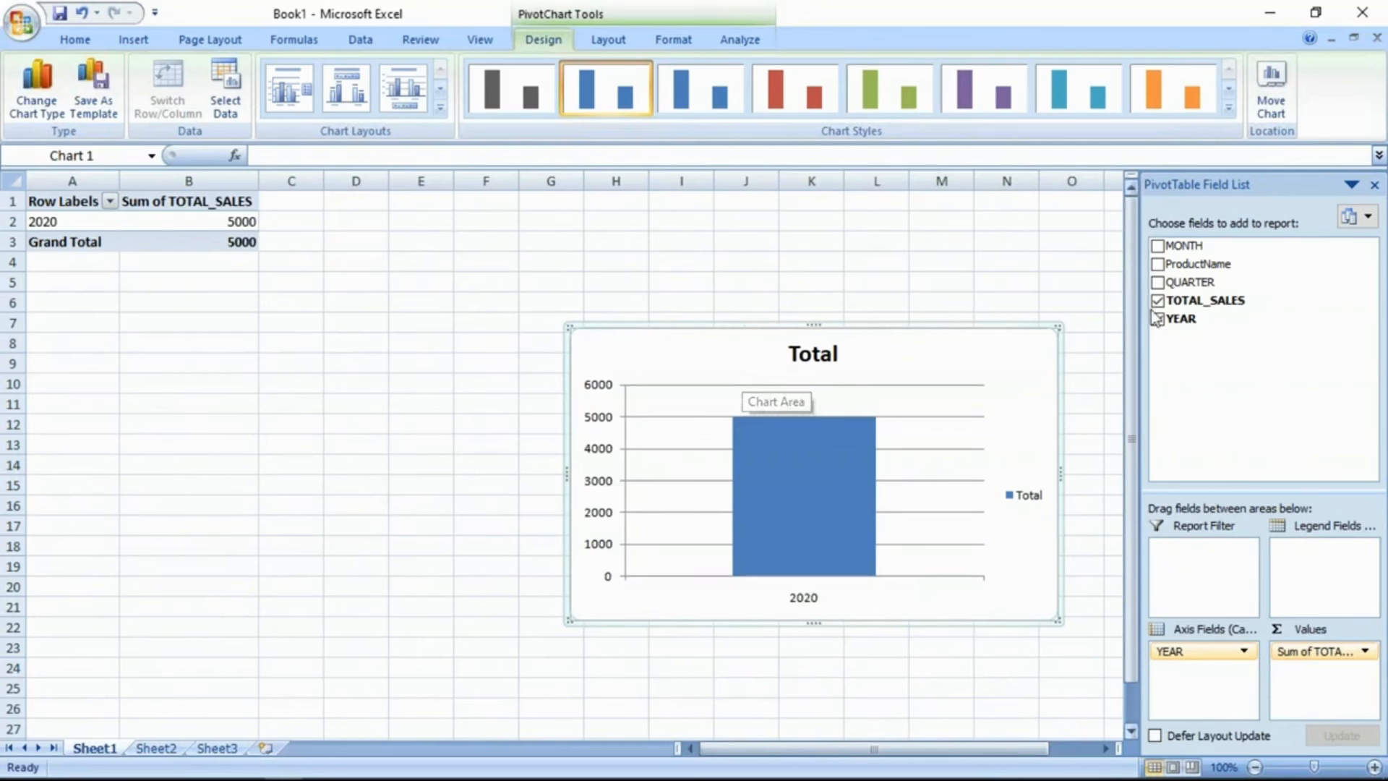
pyautogui.click(1157, 282)
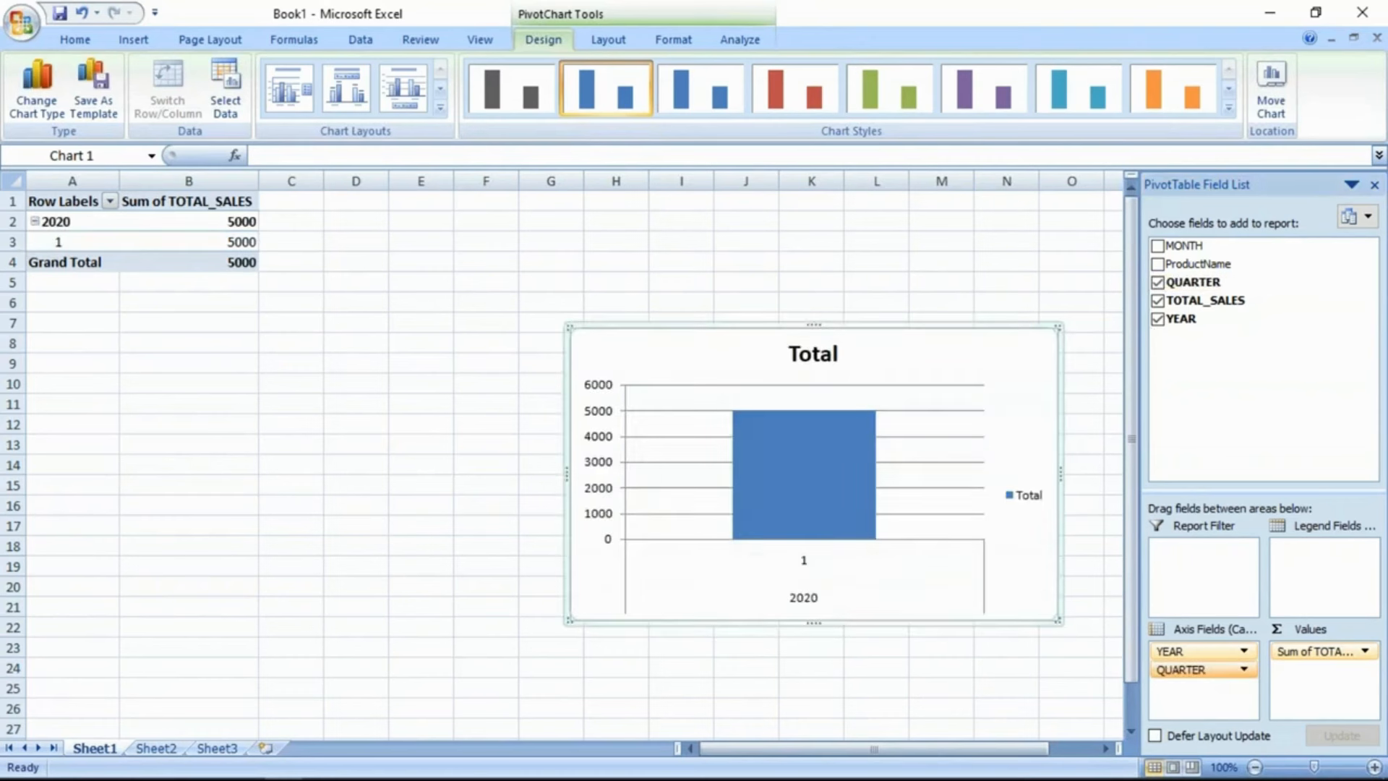
pyautogui.moveTo(1087, 370)
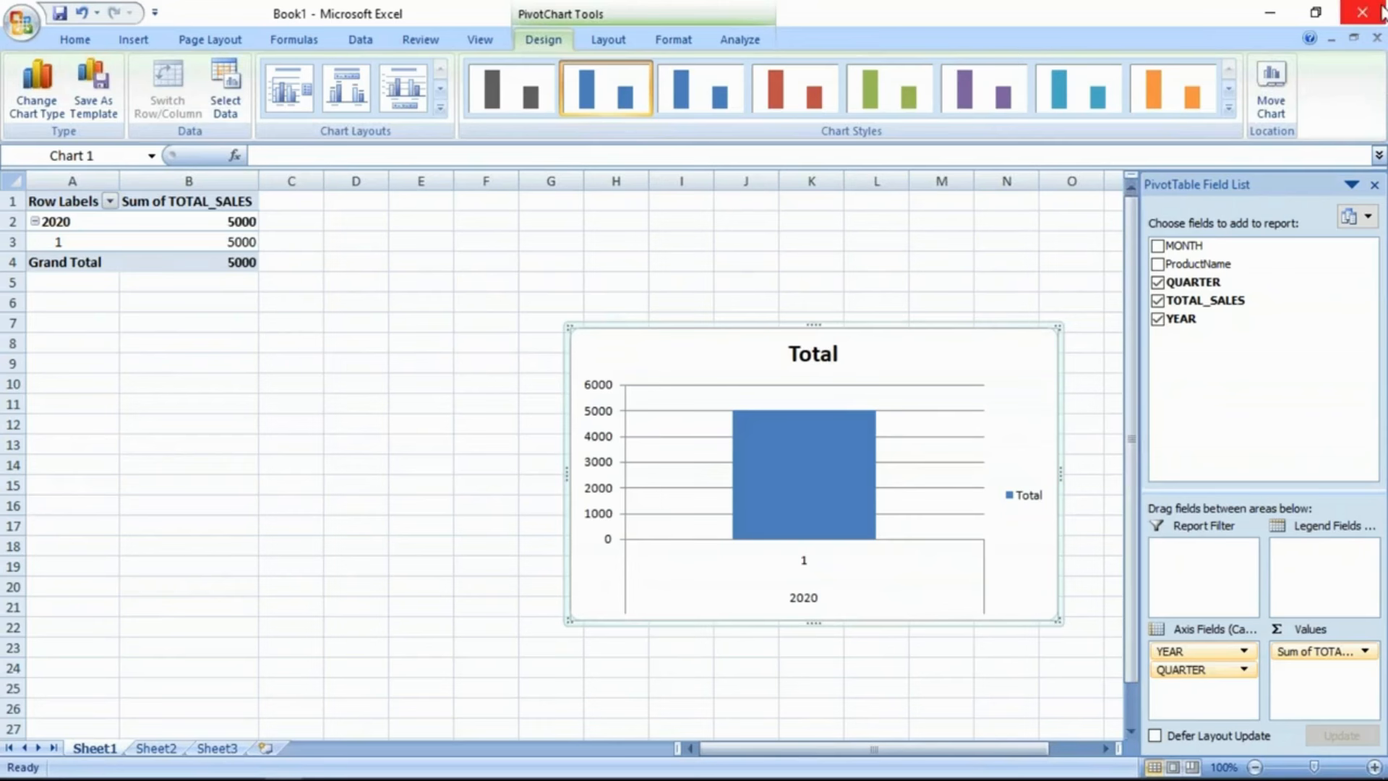
pyautogui.click(1375, 12)
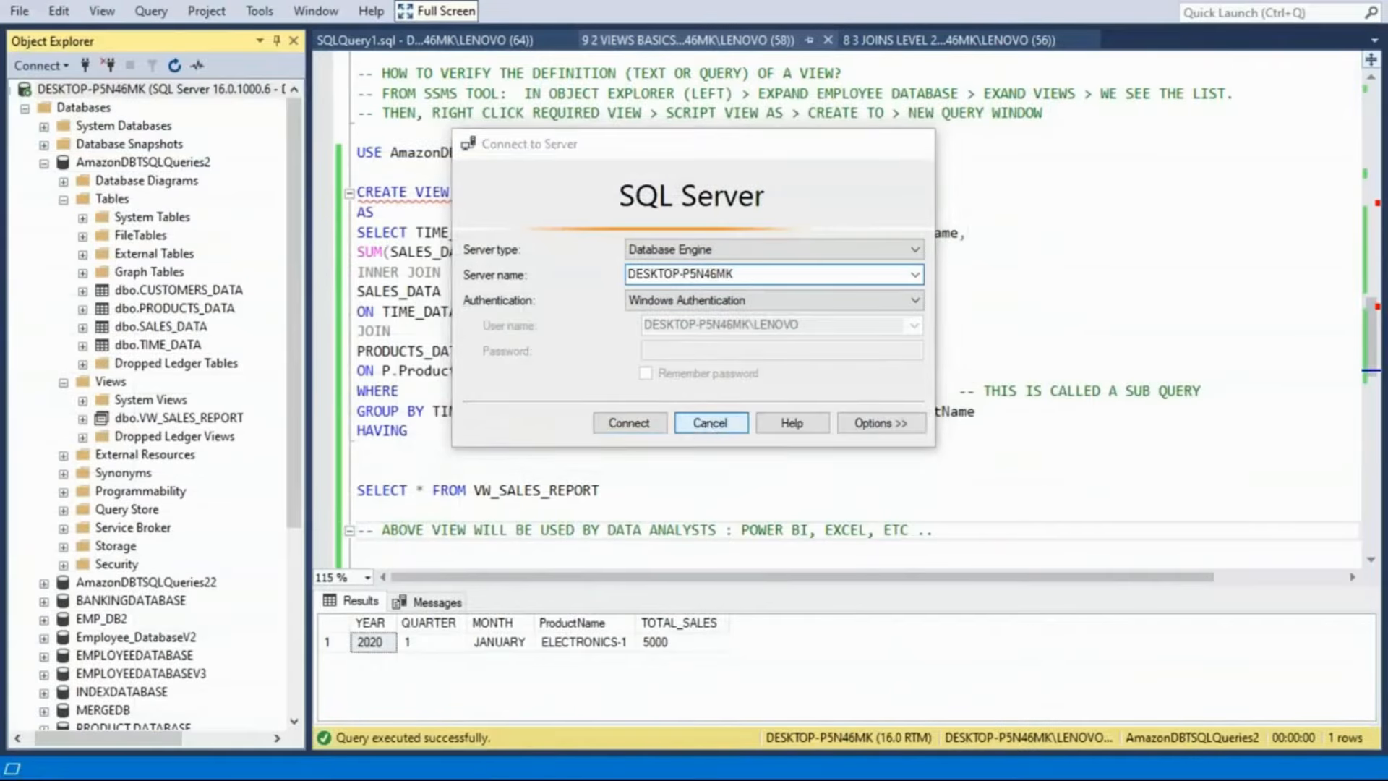
# - Add a data-analysts comment and change the VW_SALES_REPORT script from CREATE VIEW to ALTER VIEW
pyautogui.click(708, 422)
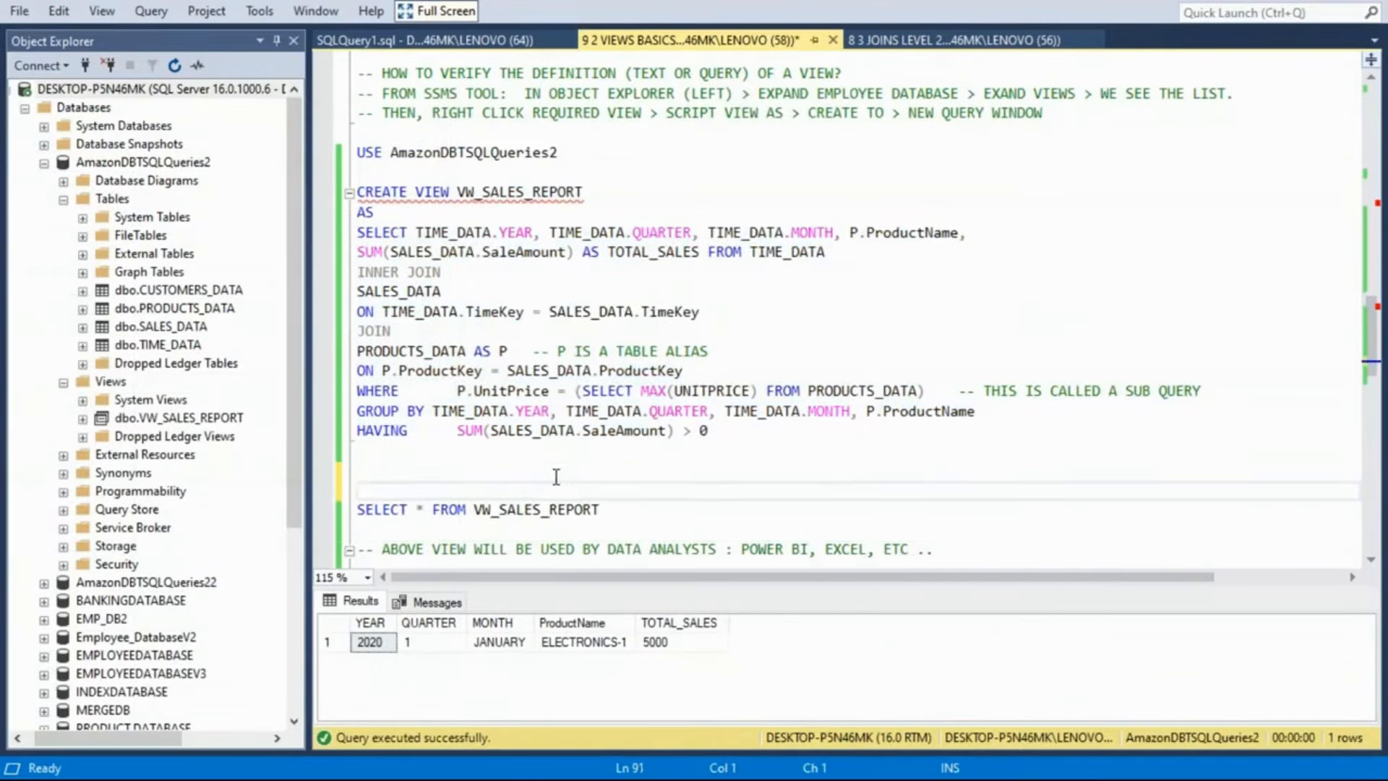
pyautogui.scroll(-3)
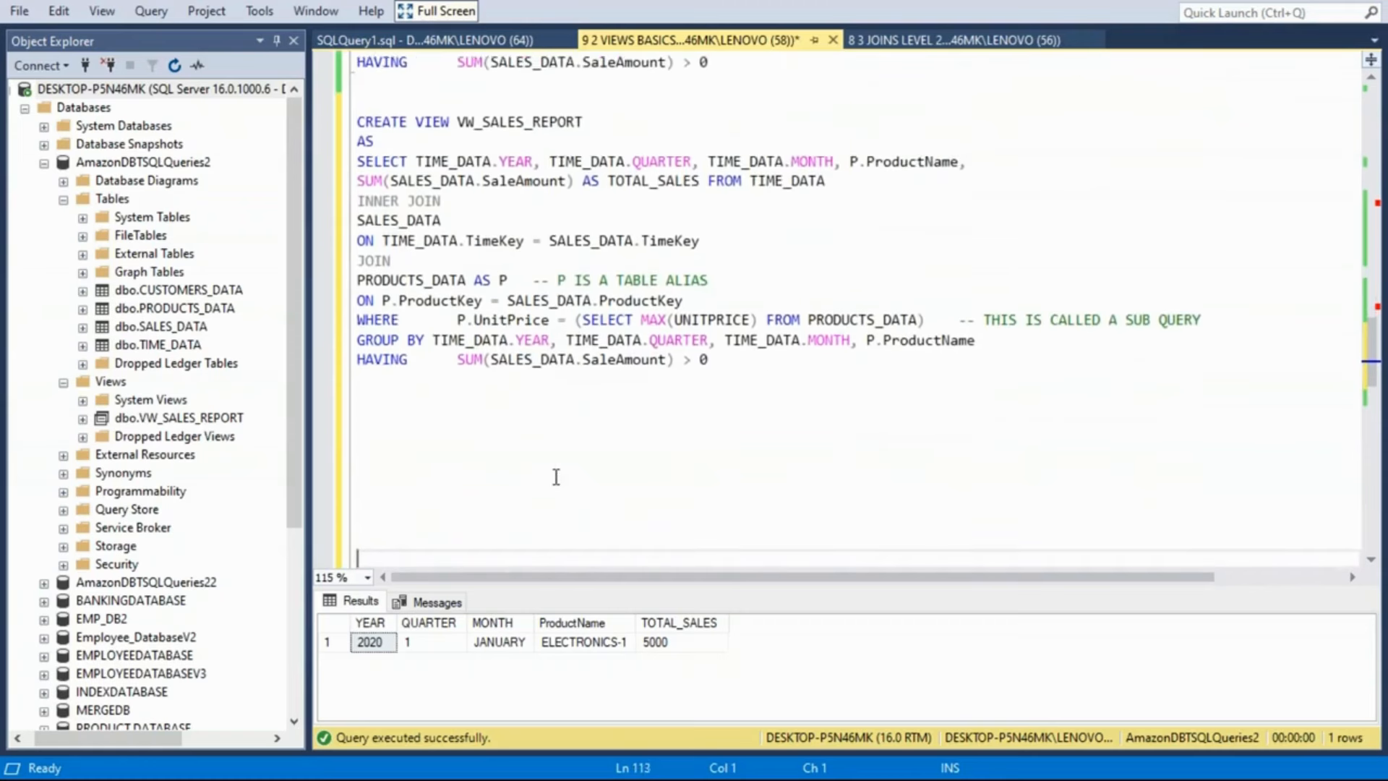
pyautogui.scroll(-3)
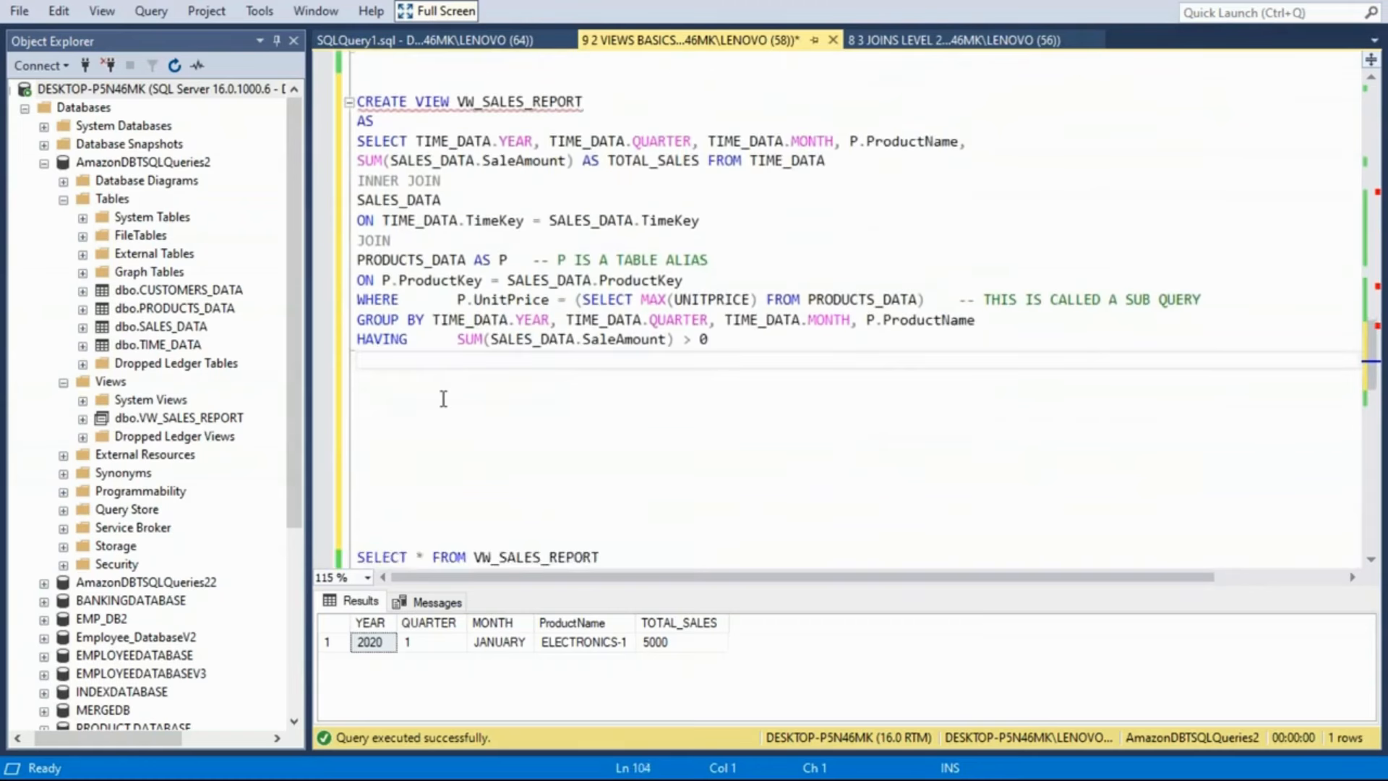
pyautogui.write('-- ABOVE VIEW WILL BE USED BY DATA ANALYSTS : POWER BI, EXCEL, ETC ..')
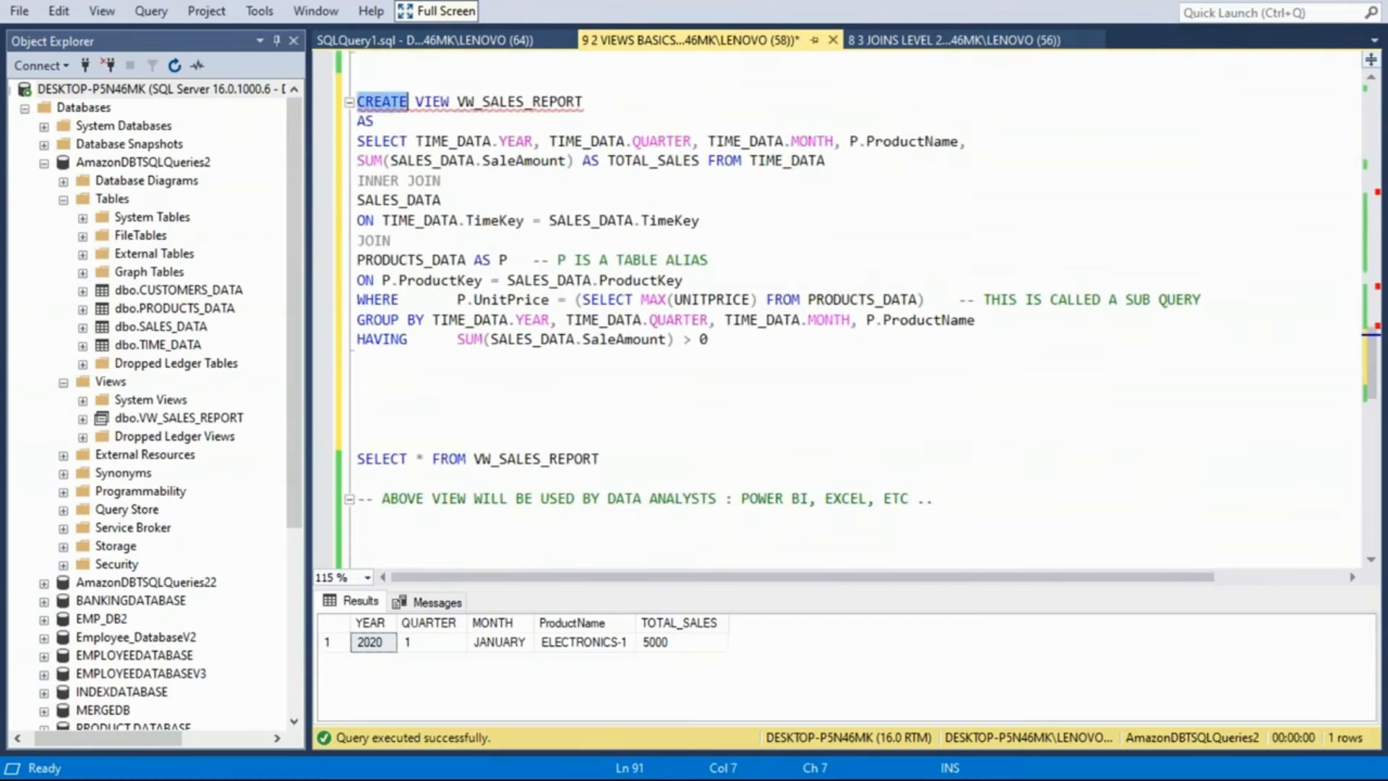
pyautogui.write('ALTER')
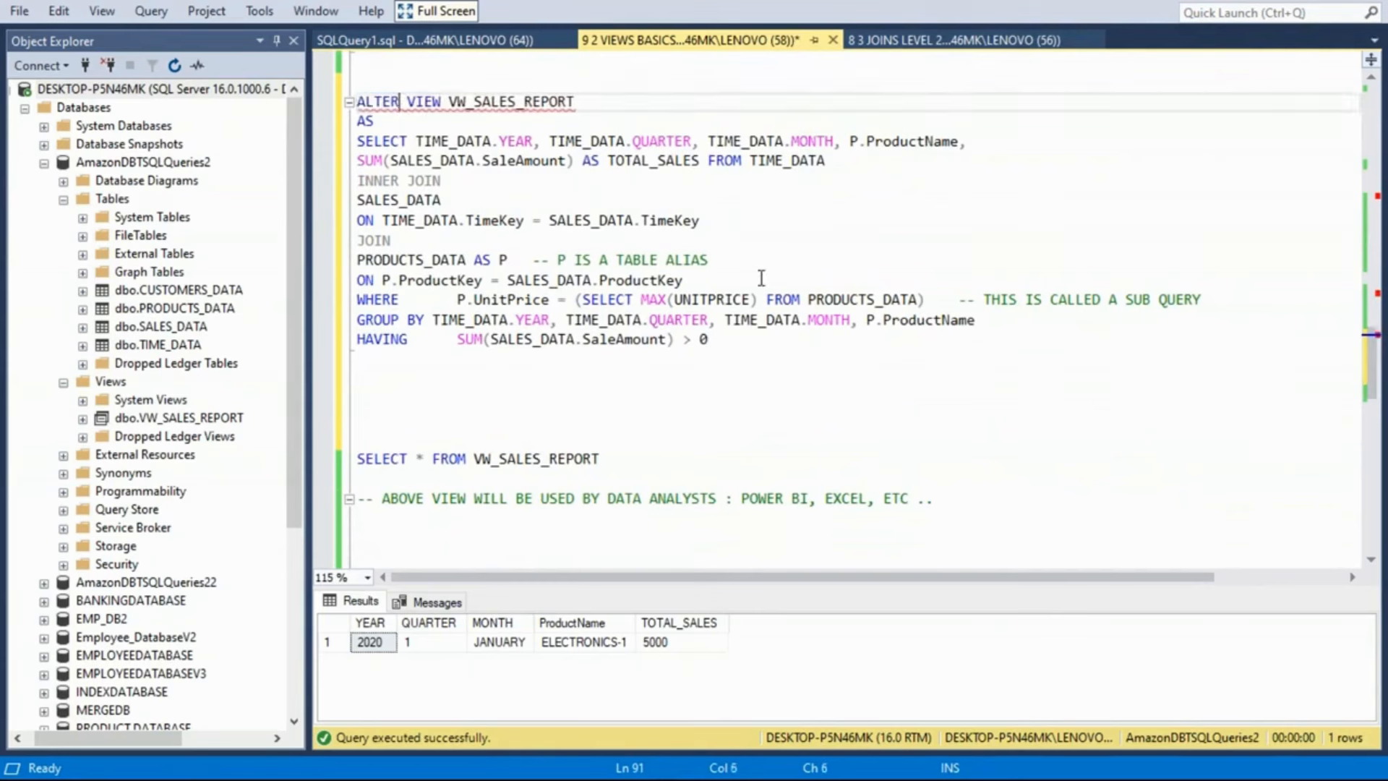
pyautogui.moveTo(788, 271)
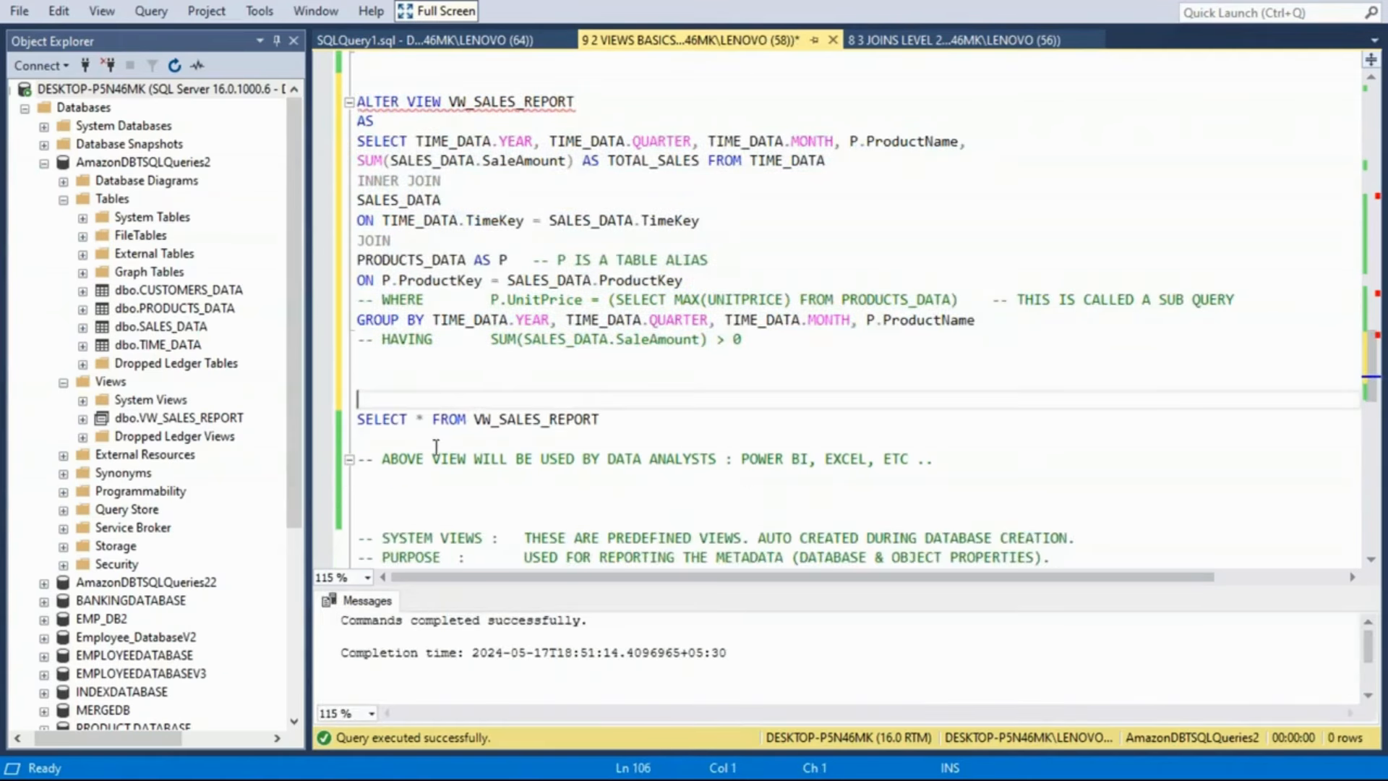
# - Execute the altered view script, save it, and launch Excel from the Run prompt
pyautogui.press('F5')
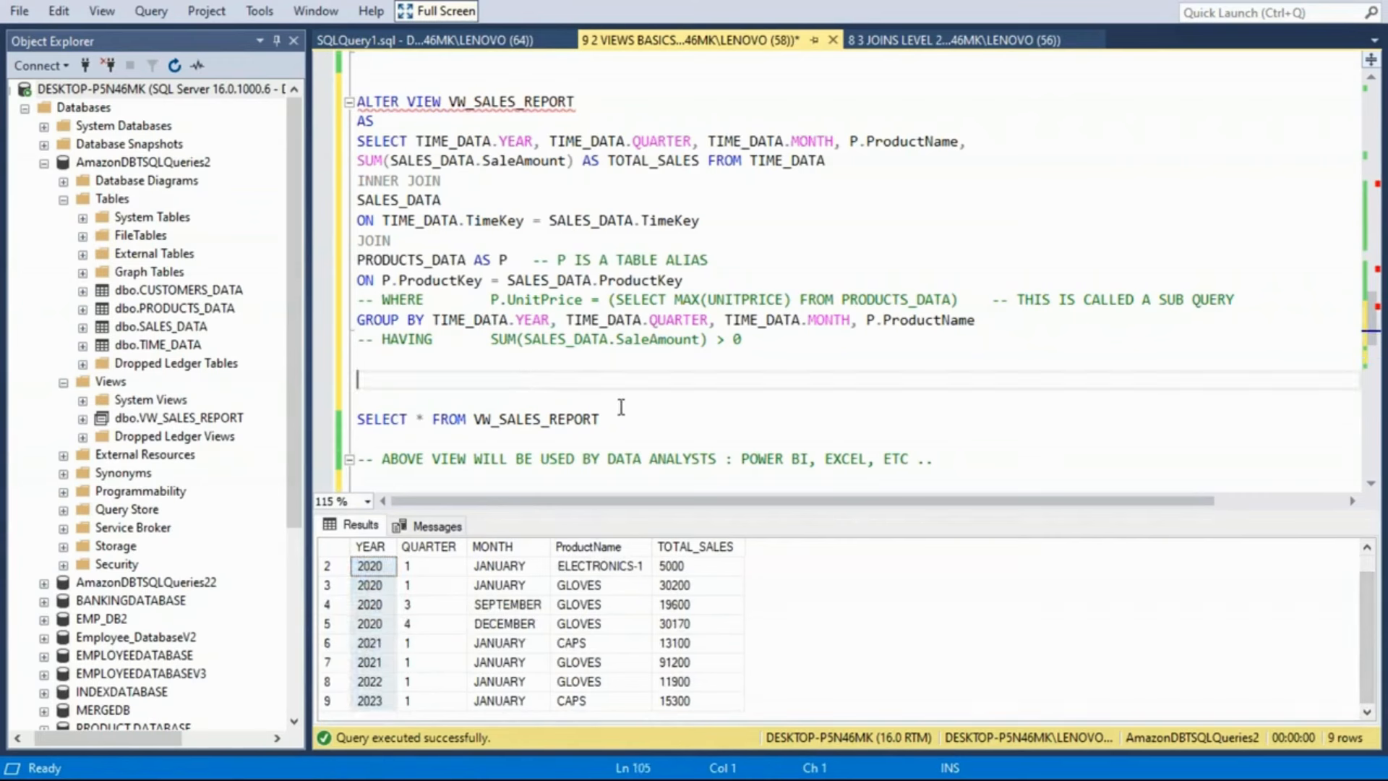
pyautogui.press('ctrl+s')
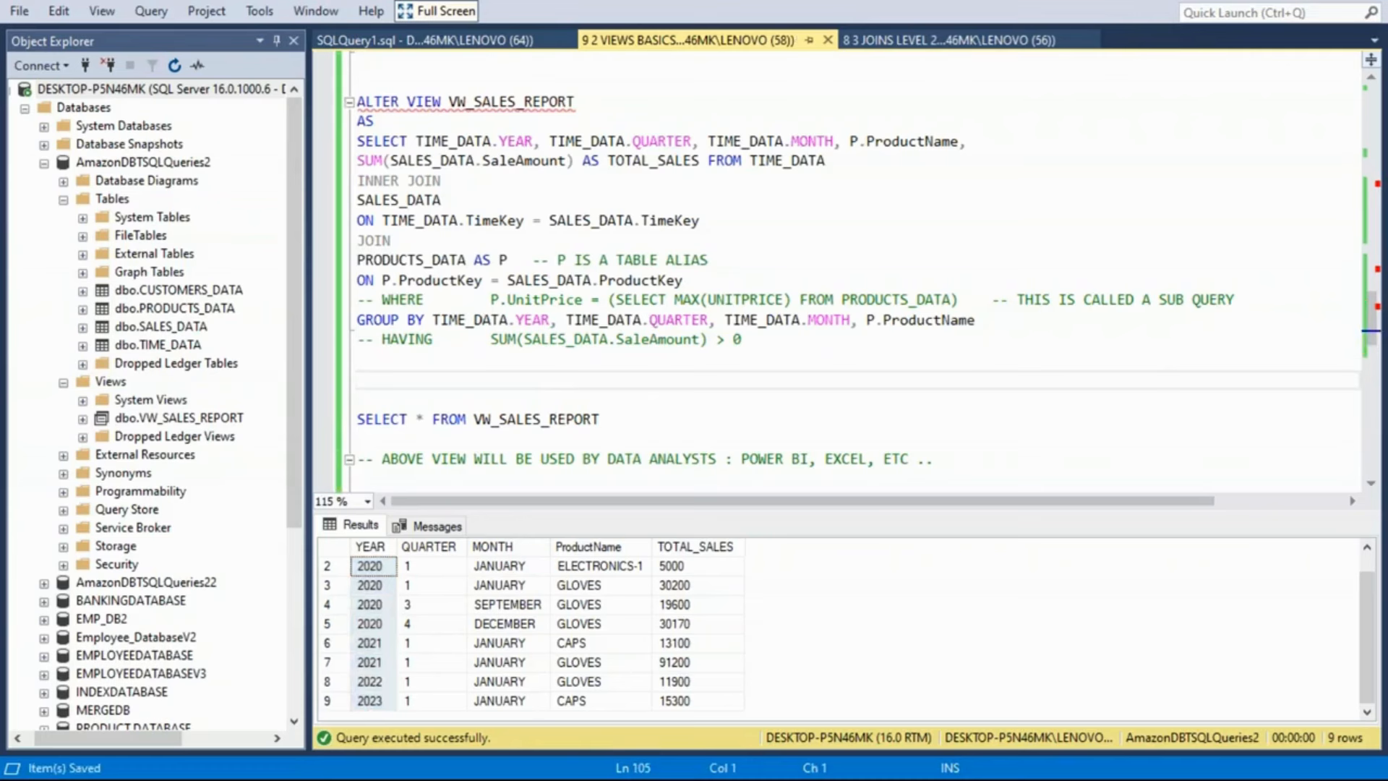
pyautogui.click(359, 379)
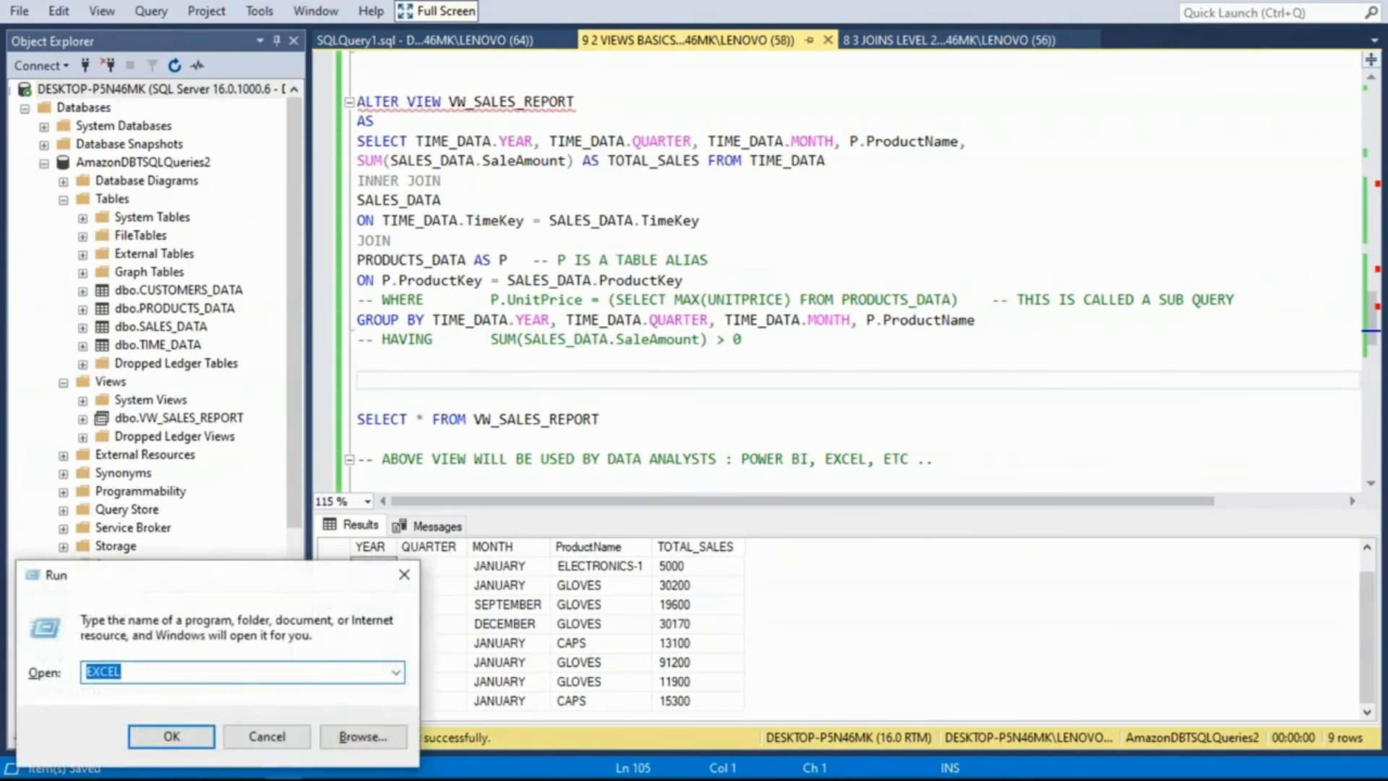
pyautogui.click(171, 736)
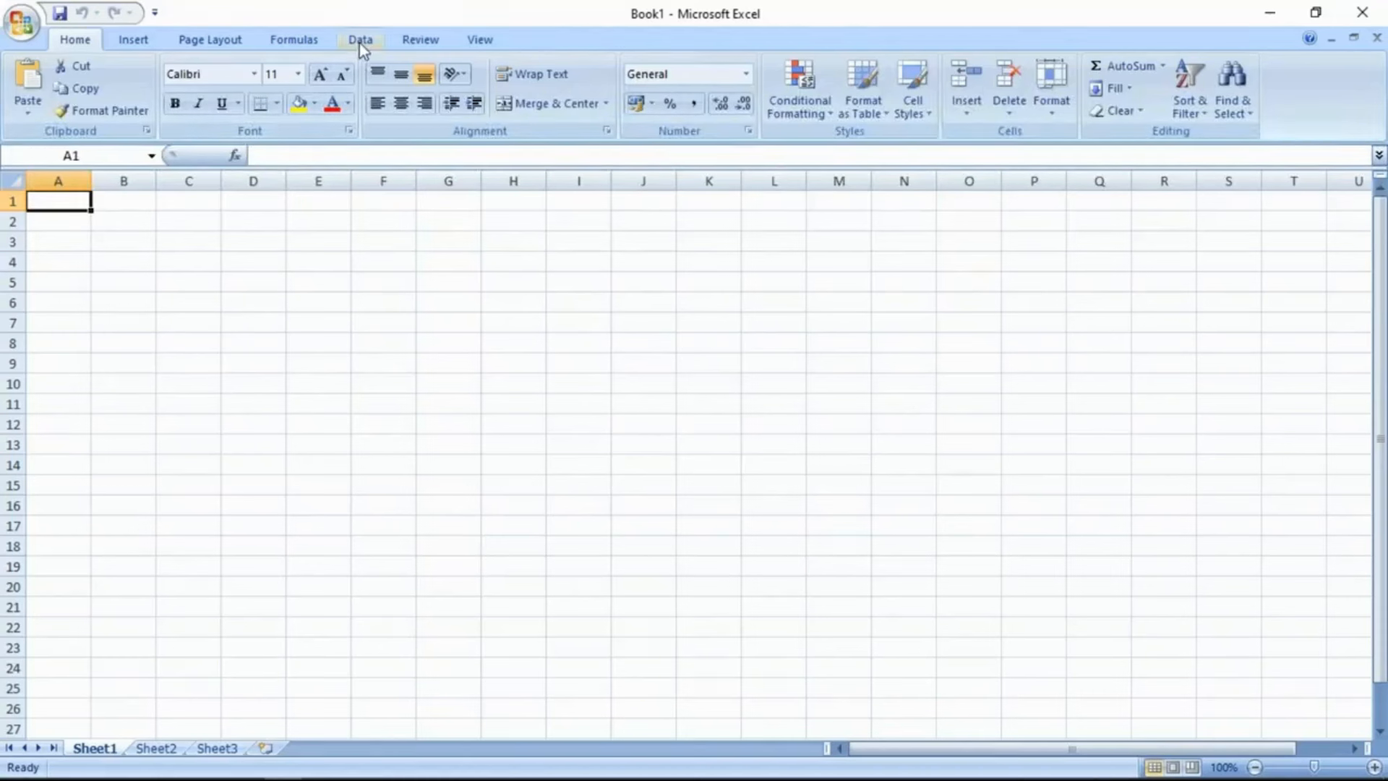
# - Start a From SQL Server import and place the cursor in the server name field
pyautogui.click(360, 40)
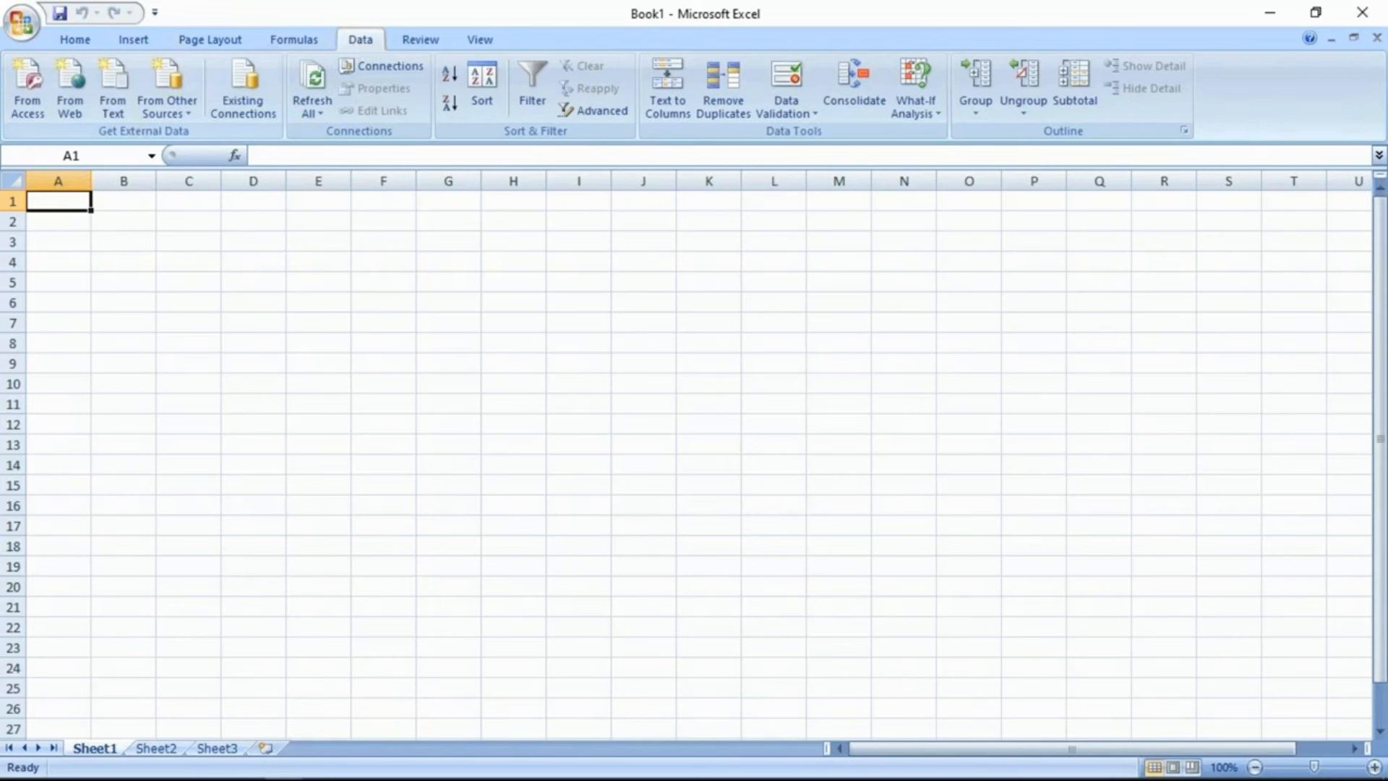
pyautogui.click(164, 88)
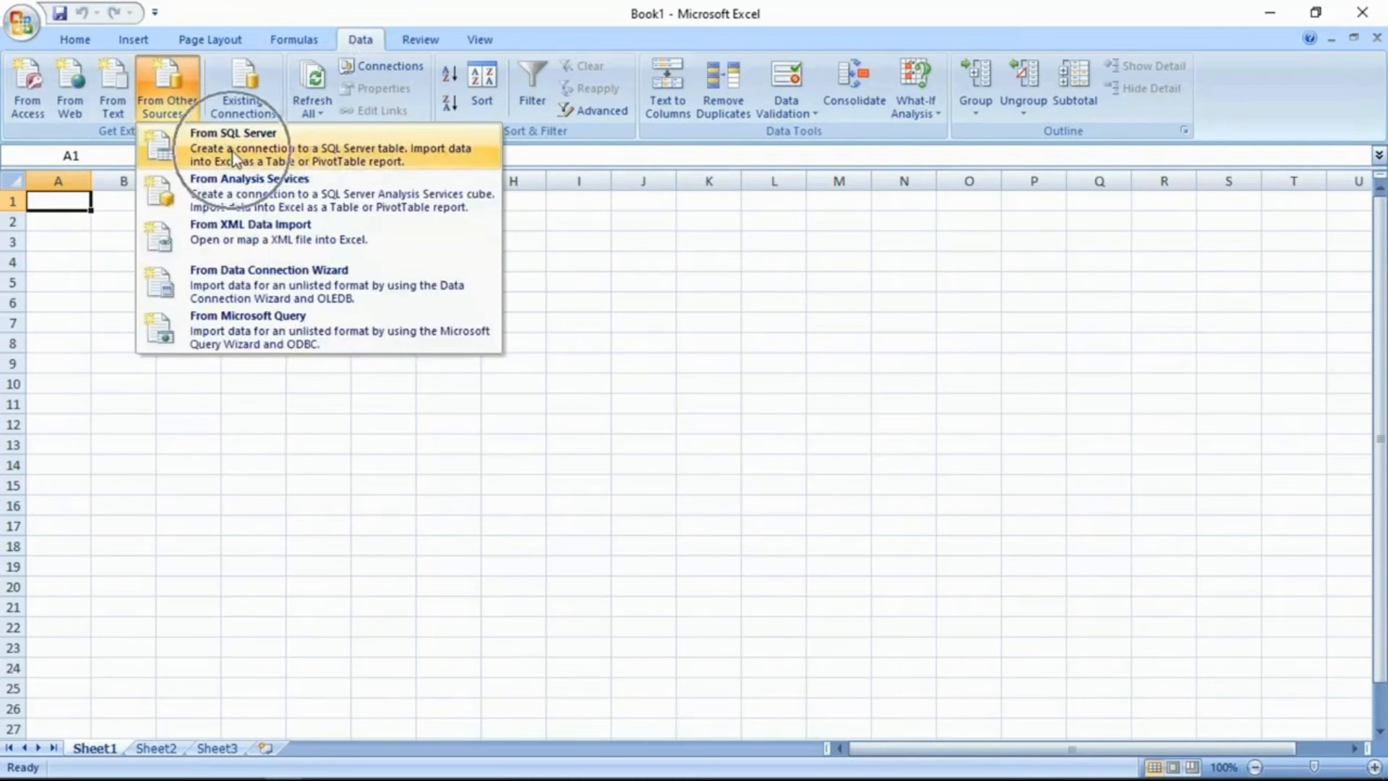
pyautogui.click(233, 133)
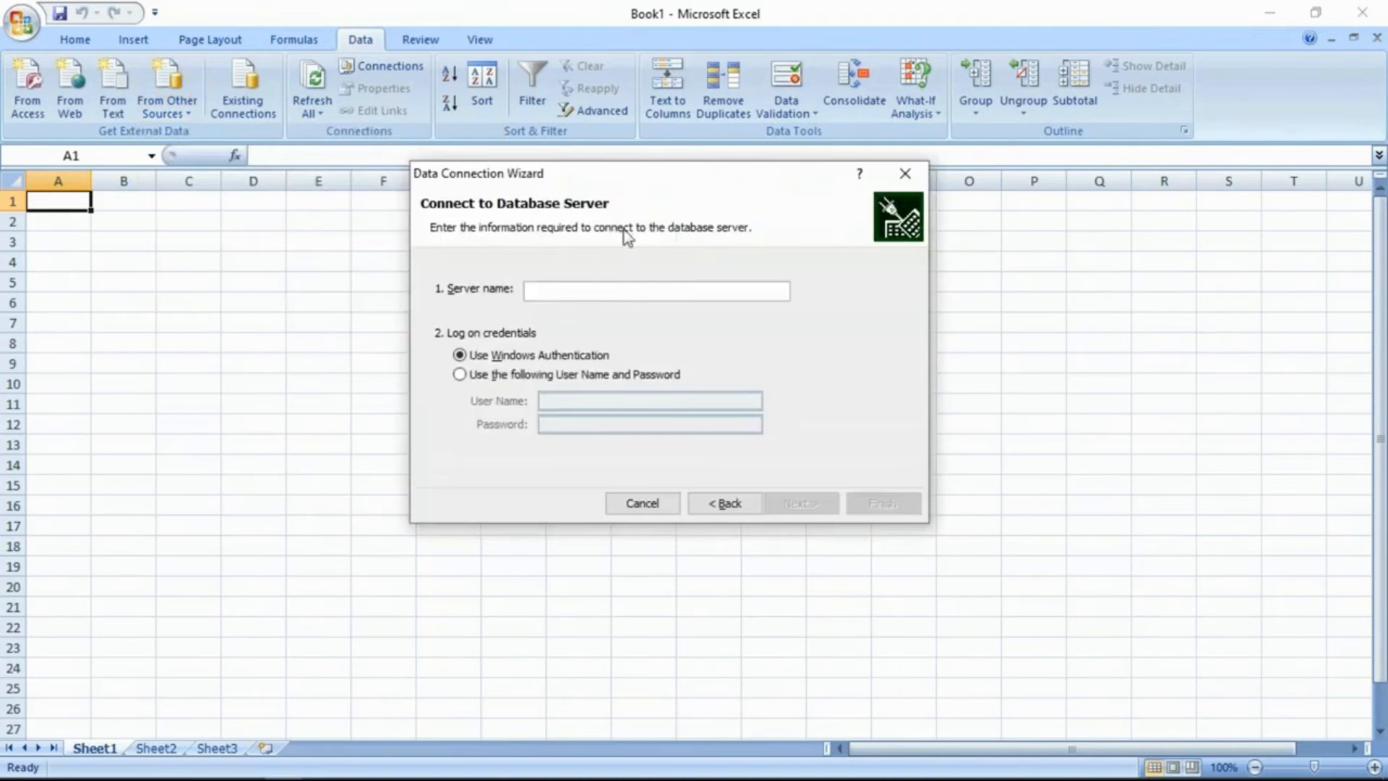
pyautogui.click(655, 291)
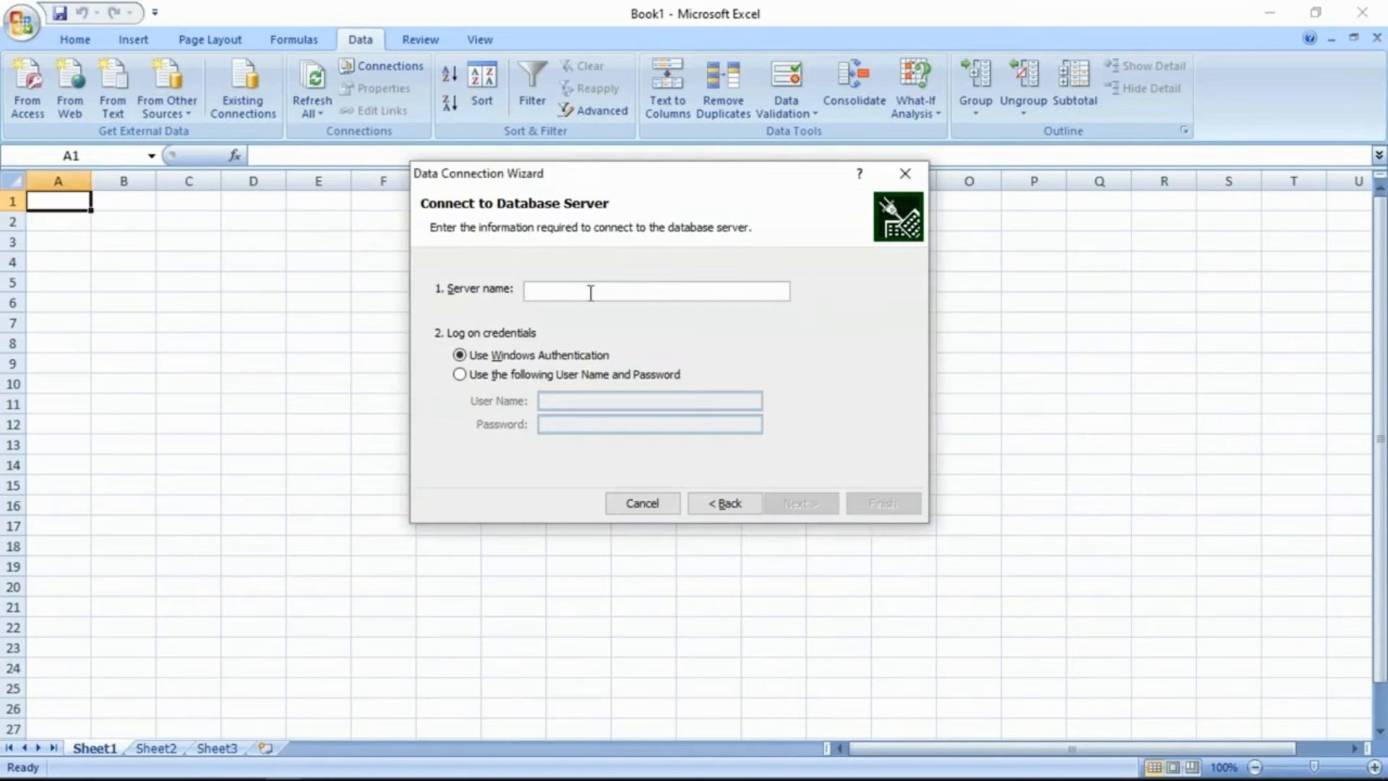
# - Copy the server name from Management Studio's connection prompt and return to Excel
pyautogui.press('alt+tab')
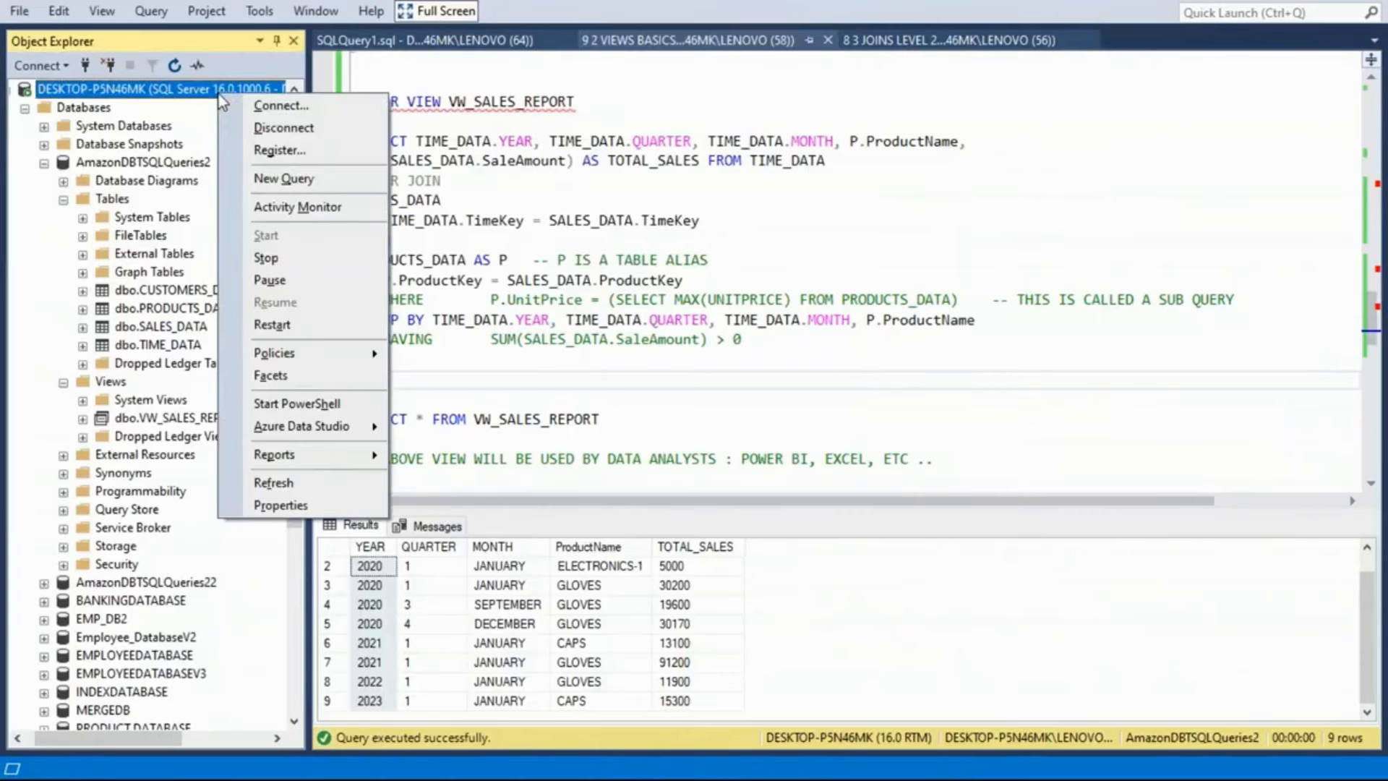
pyautogui.click(282, 106)
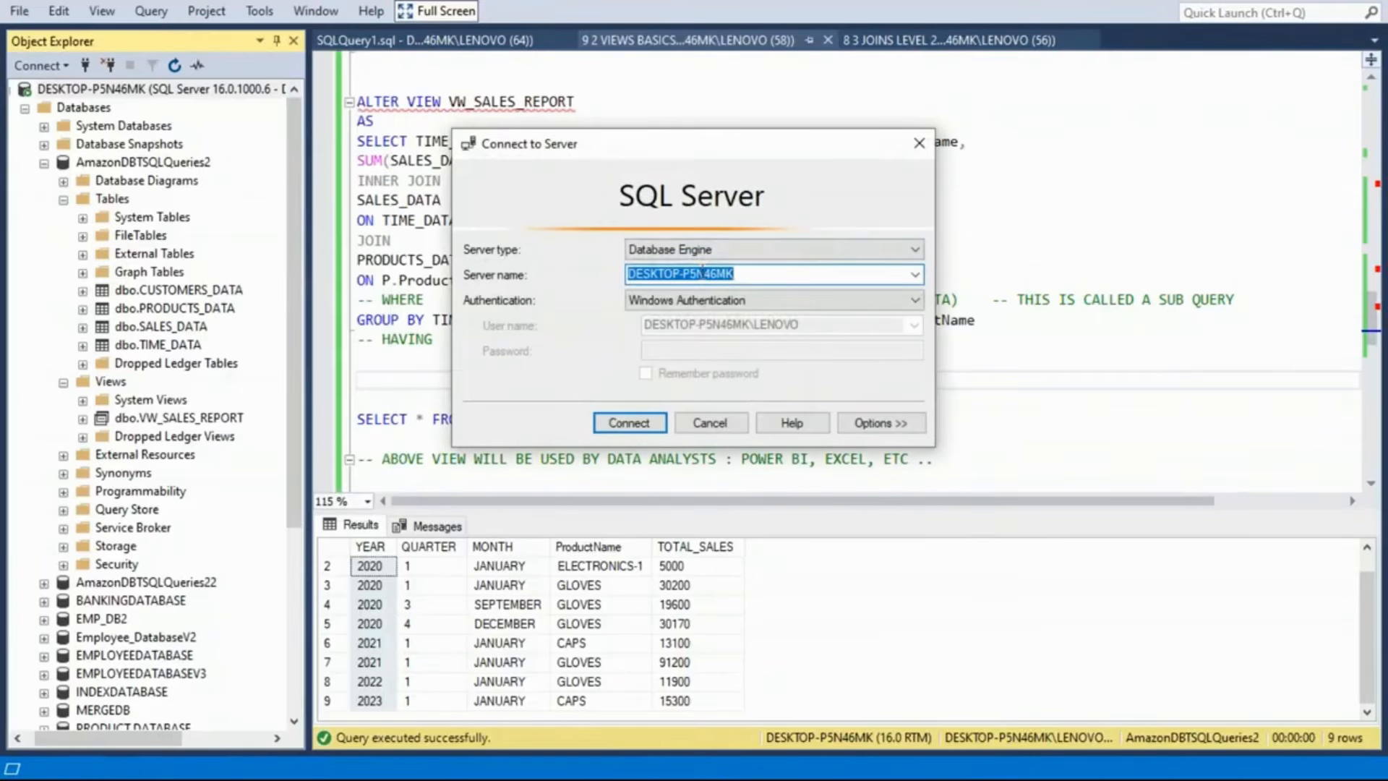
pyautogui.press('alt+tab')
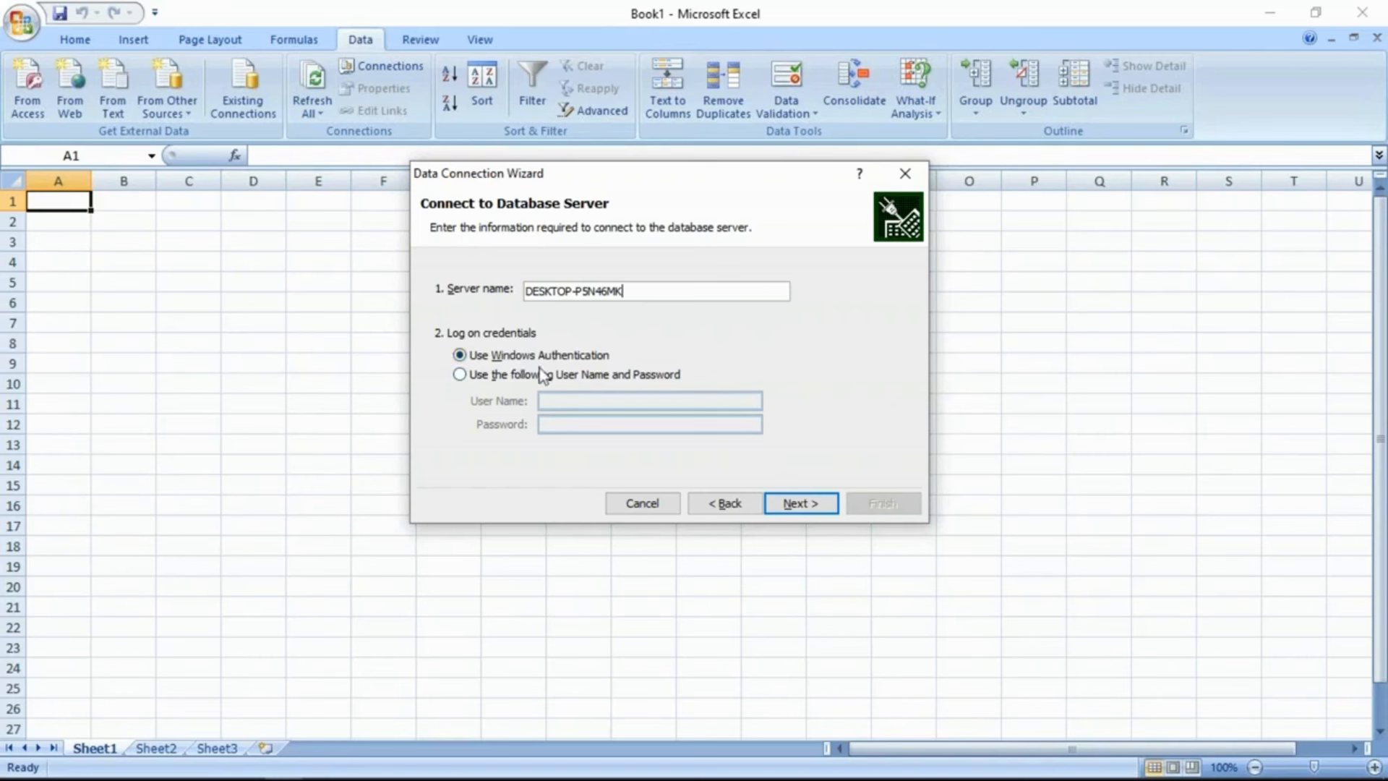
pyautogui.moveTo(540, 382)
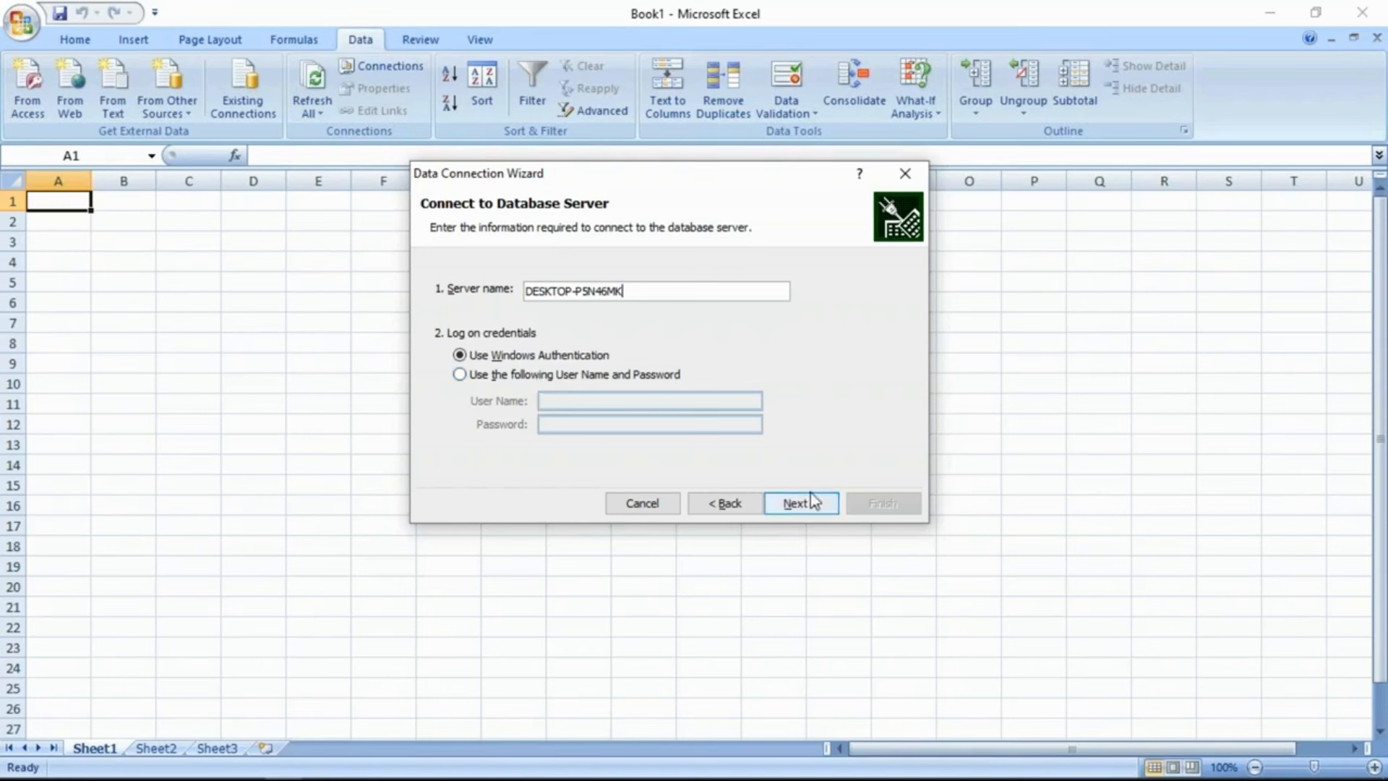
# - Connect to DESKTOP-P5N46MK with Windows Authentication and advance to the table list
pyautogui.click(800, 503)
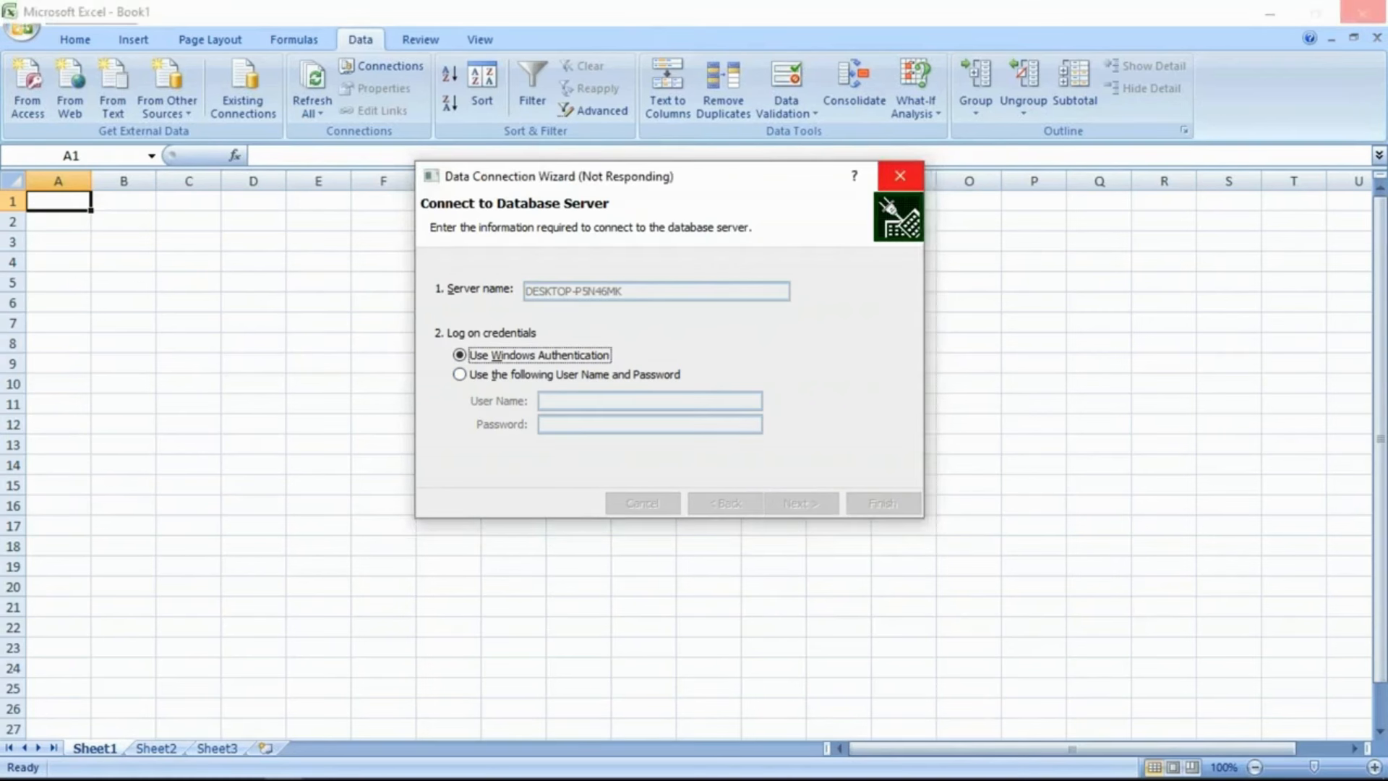
pyautogui.click(798, 504)
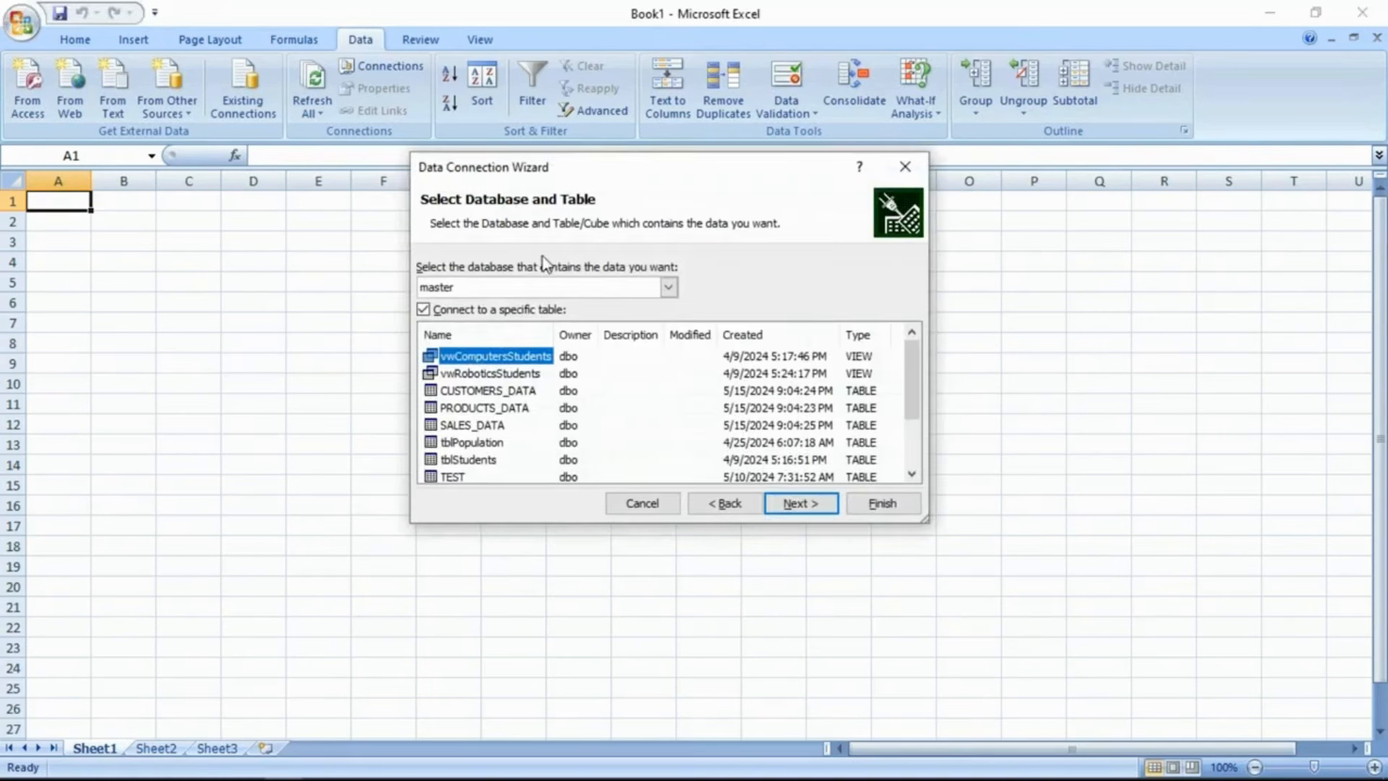
# - Select VW_SALES_REPORT from AmazonDBTSQLQueries2 and continue to the connection file page
pyautogui.click(668, 286)
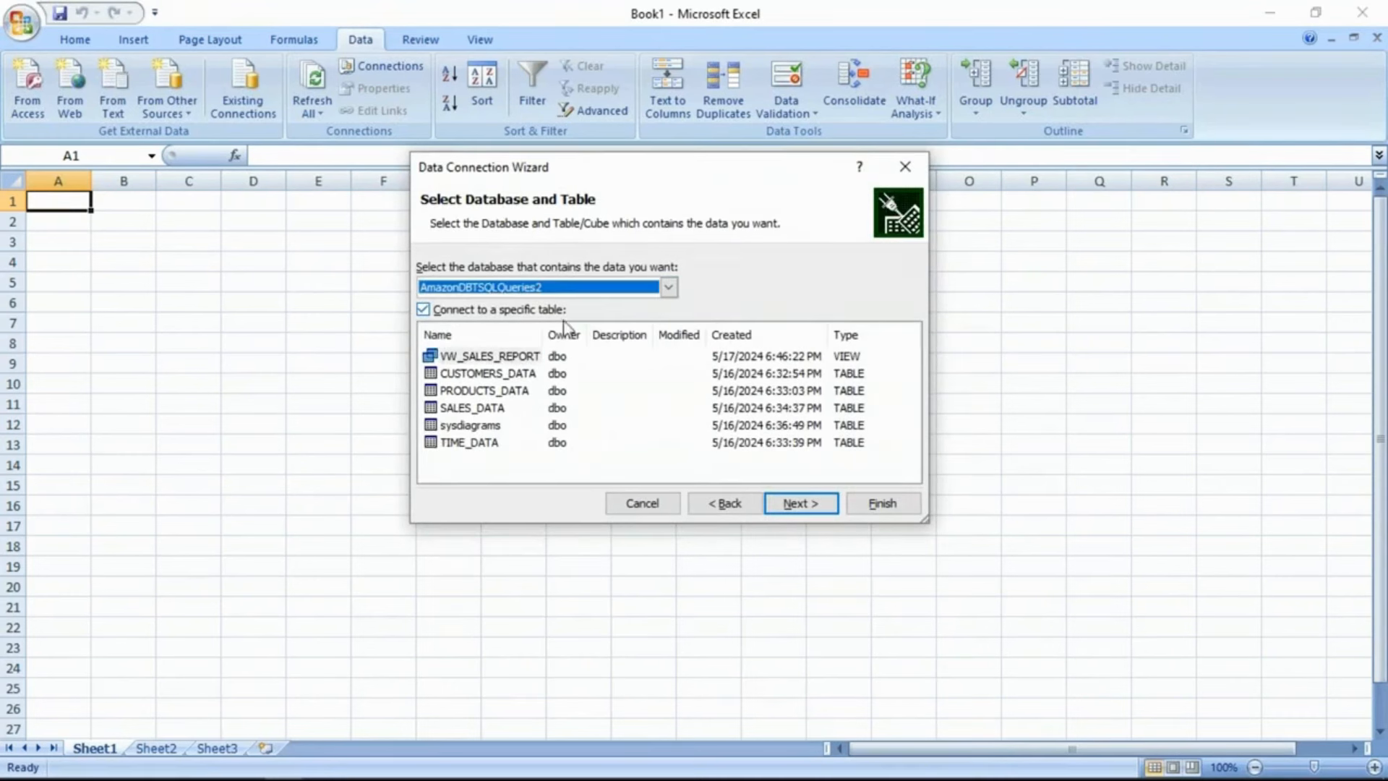
pyautogui.click(490, 355)
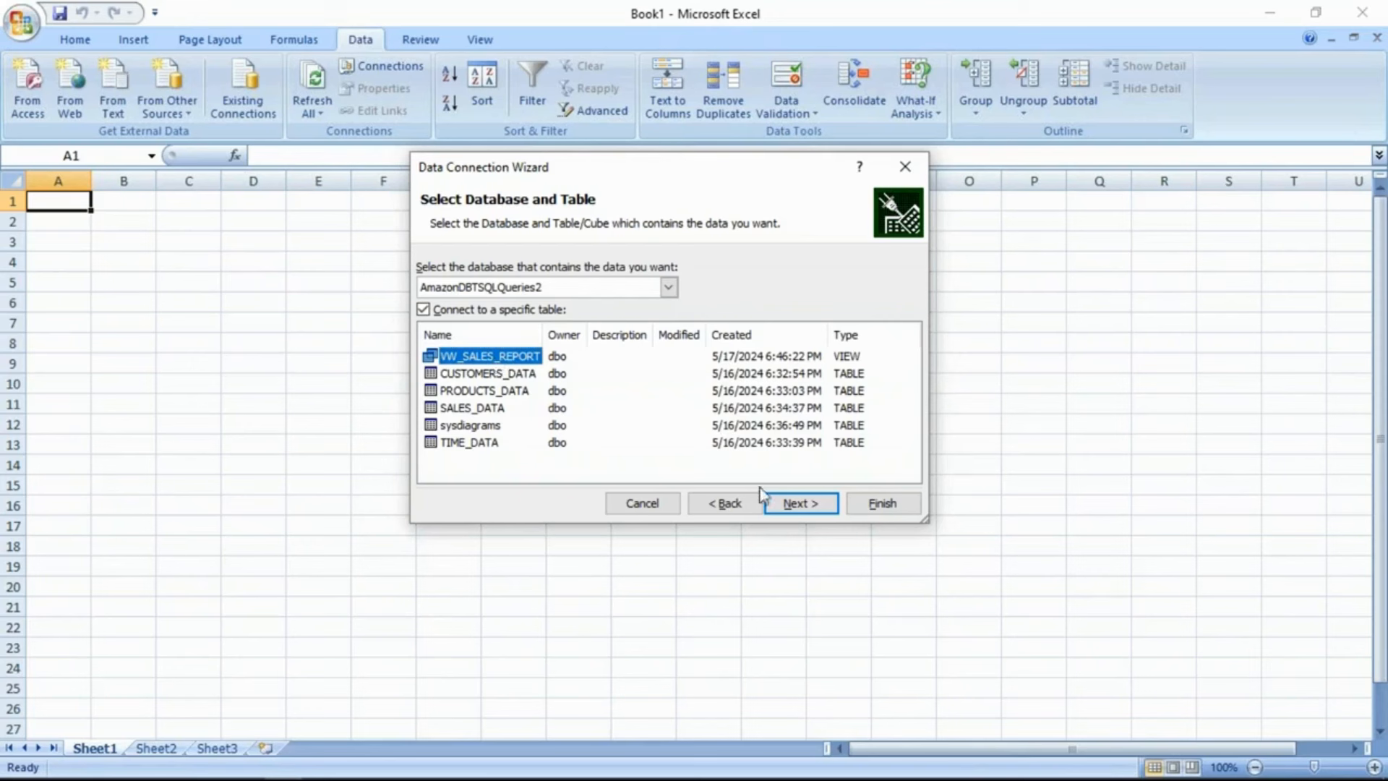
pyautogui.click(798, 503)
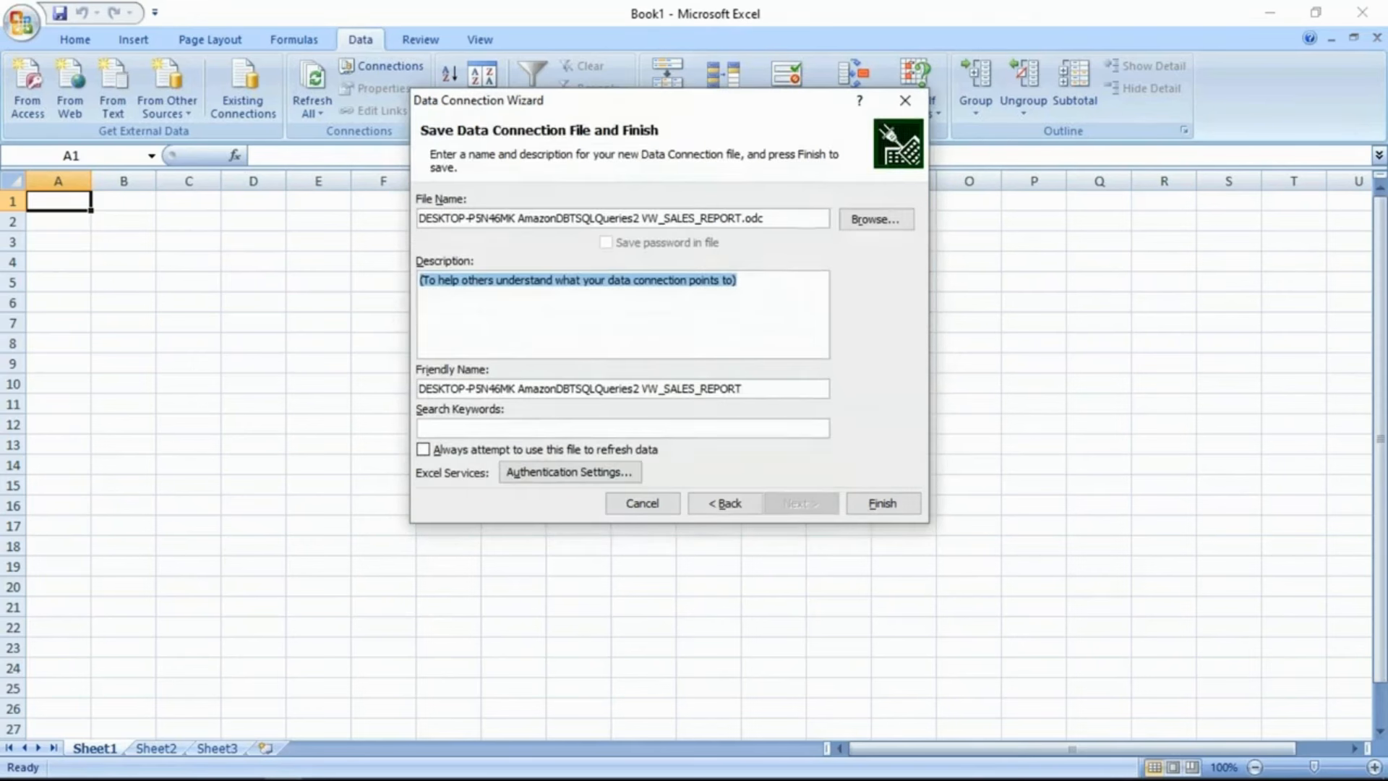
pyautogui.moveTo(805, 210)
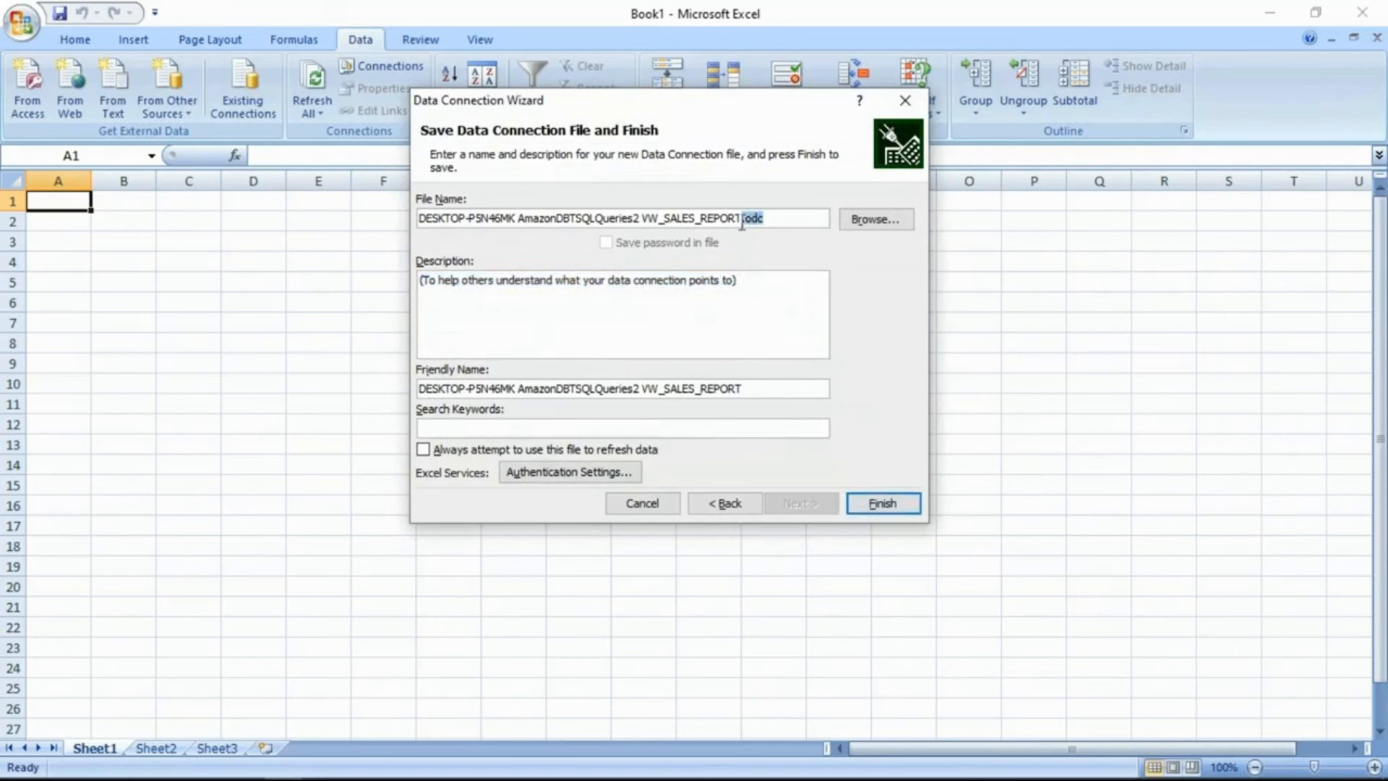
# - Finish the wizard, replacing the existing .odc connection file
pyautogui.click(880, 504)
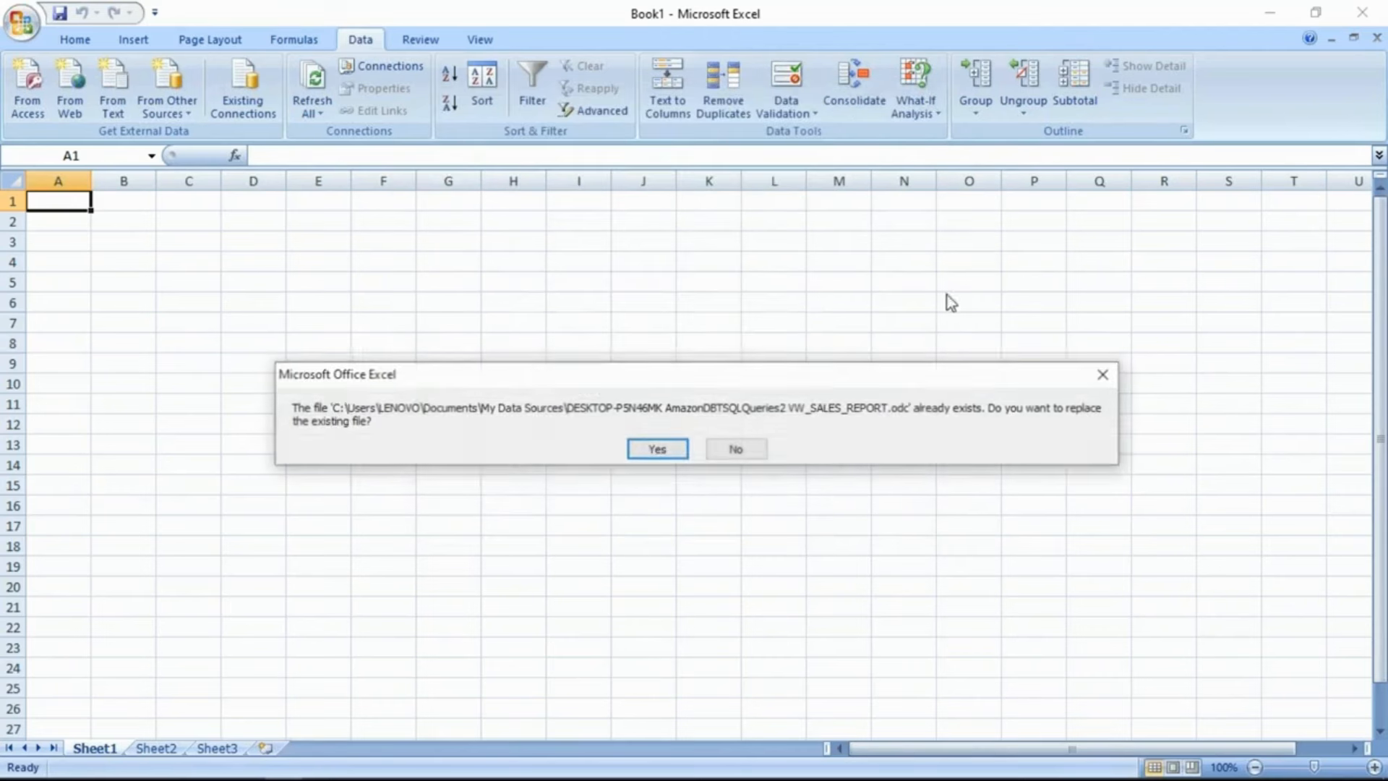
pyautogui.click(656, 448)
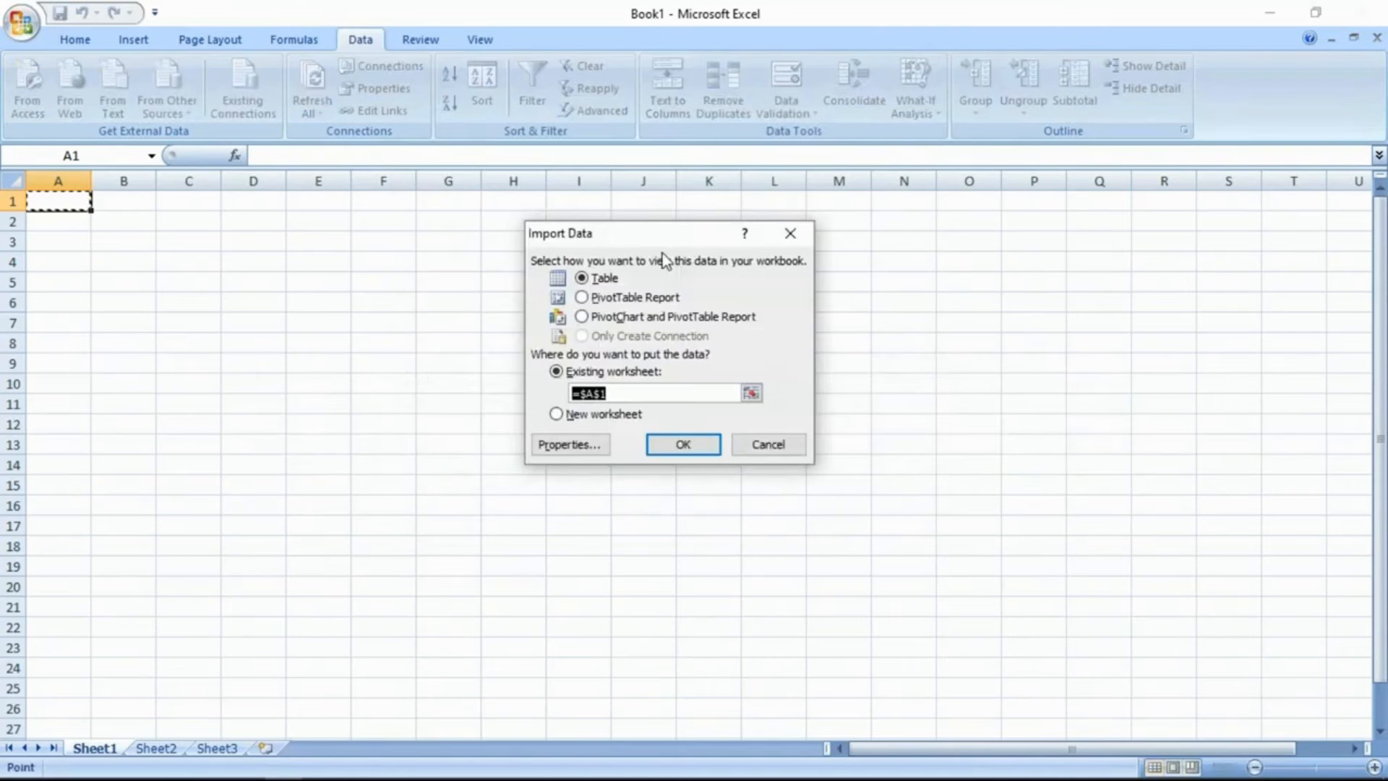
# - Import VW_SALES_REPORT as a PivotChart and PivotTable report at $A$1 on the existing sheet
pyautogui.click(582, 317)
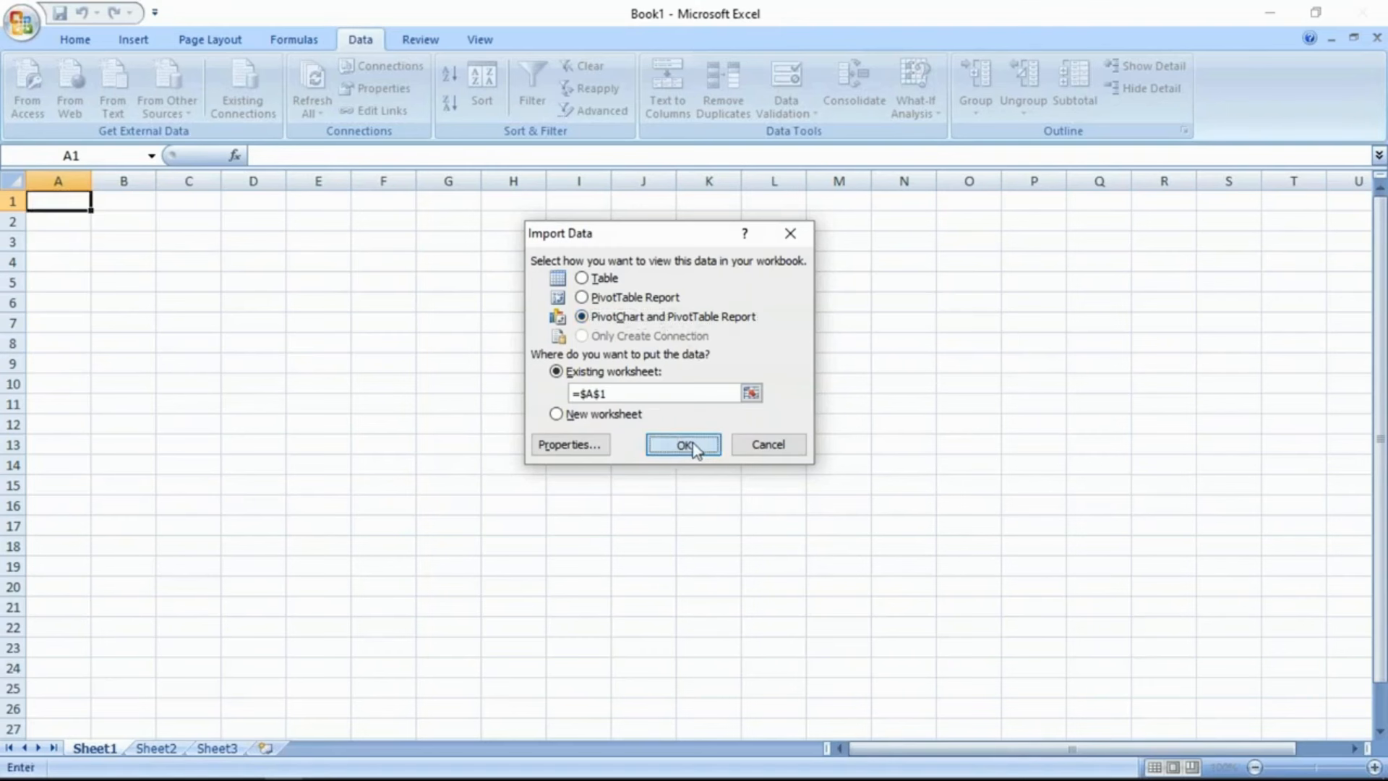
pyautogui.click(683, 444)
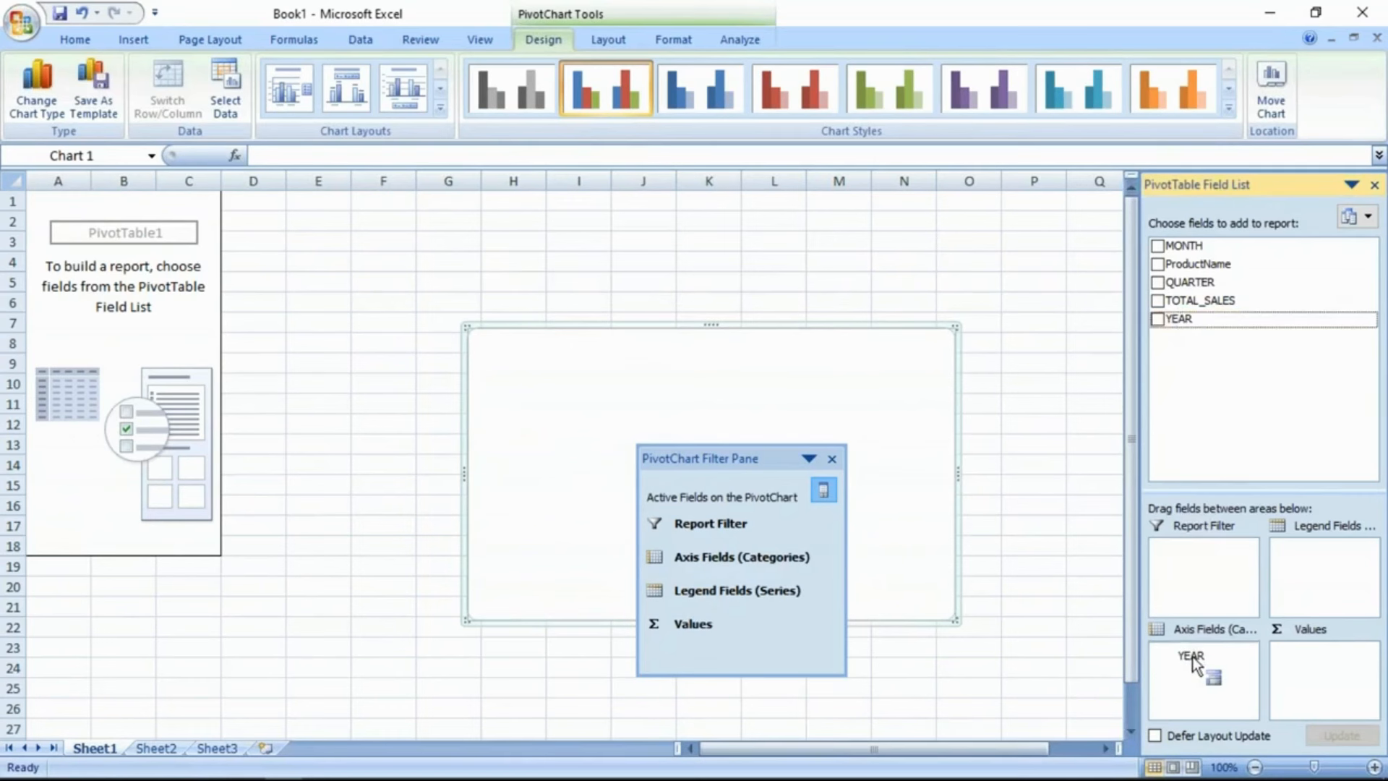
# - Chart summed TOTAL_SALES by YEAR (2020–2023, total 236460), close the filter pane and enlarge the chart
pyautogui.click(1157, 318)
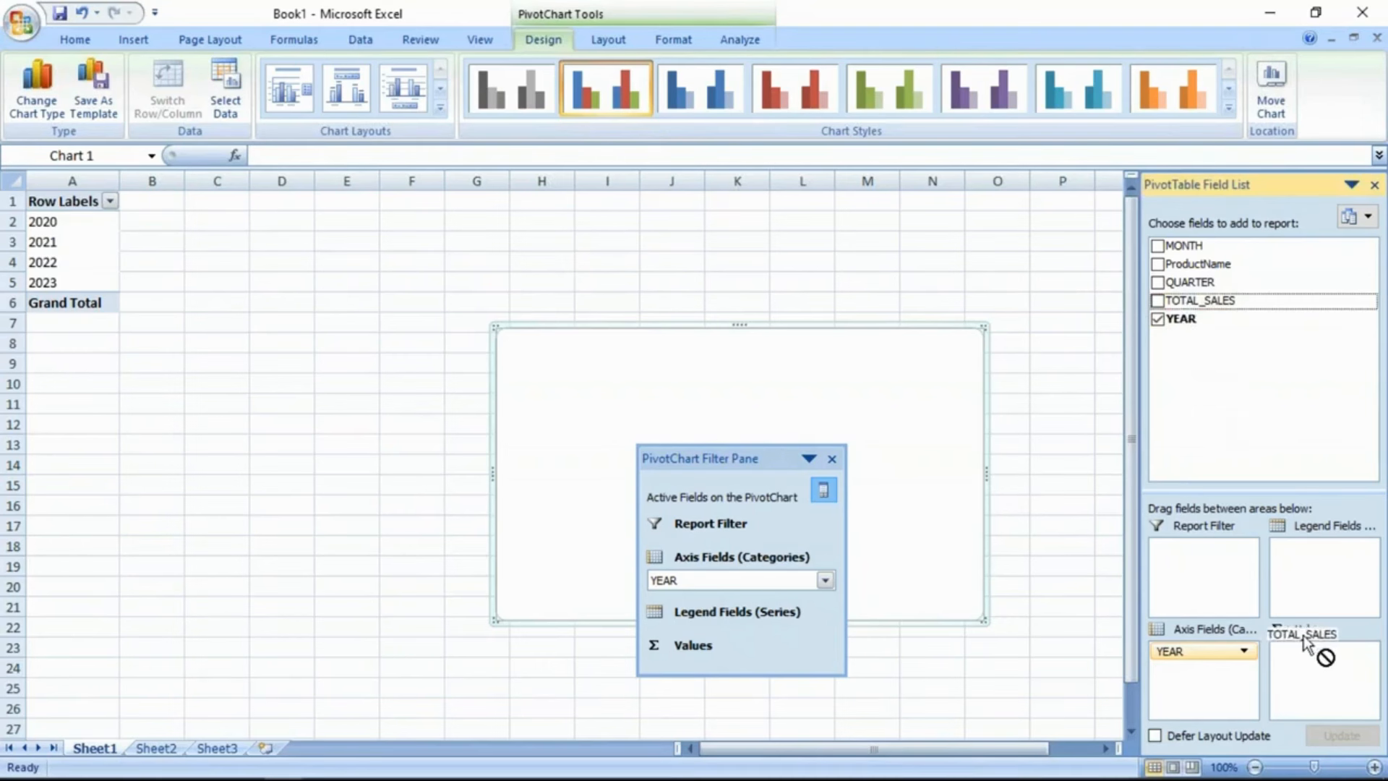
pyautogui.click(1156, 301)
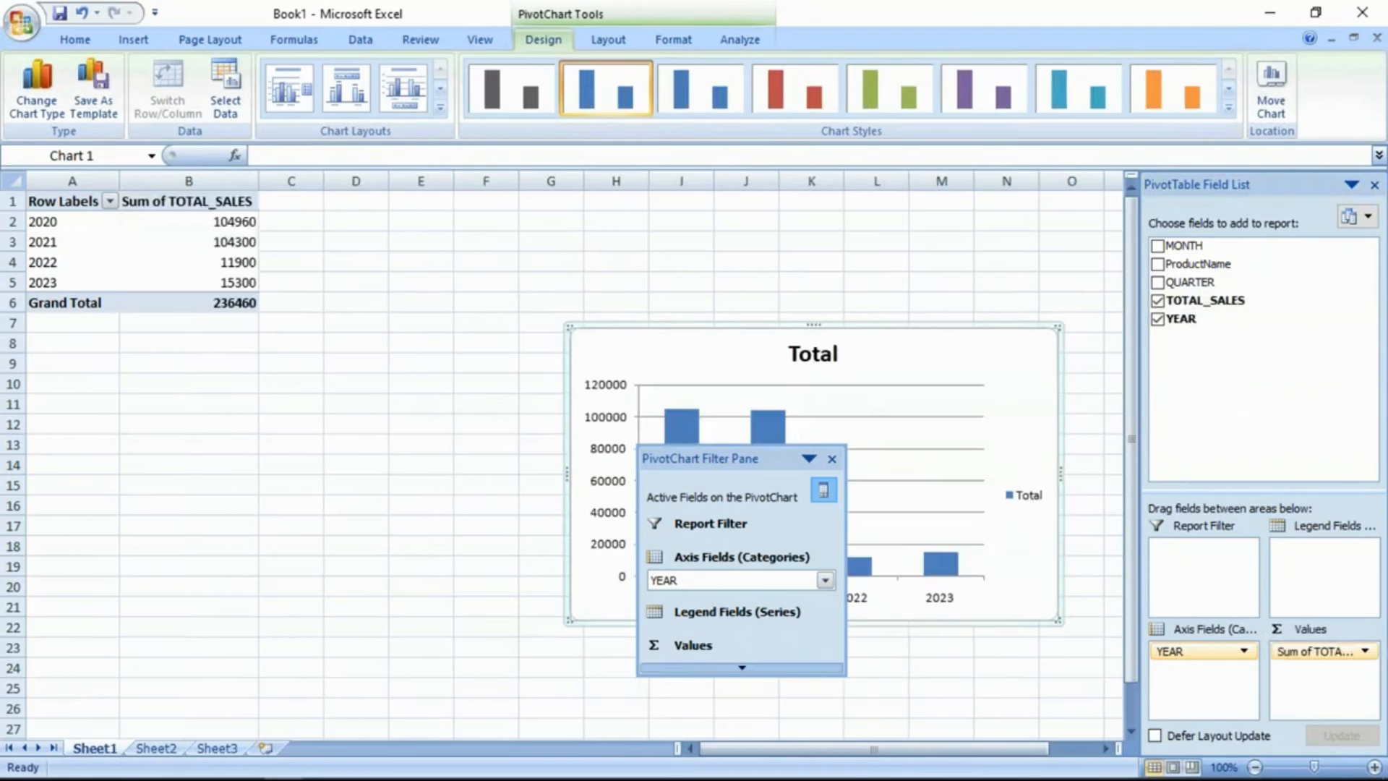
pyautogui.click(830, 459)
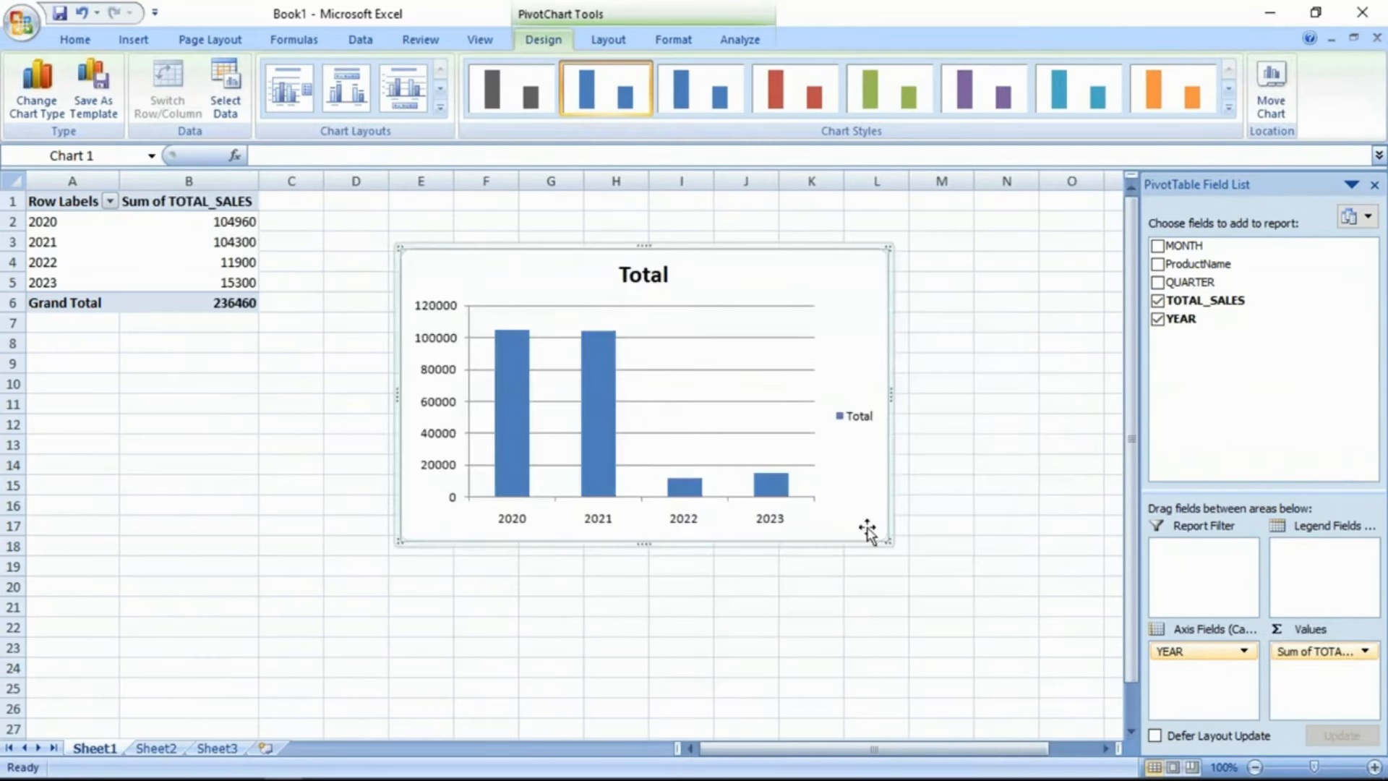
pyautogui.moveTo(871, 526); pyautogui.dragTo(993, 597)
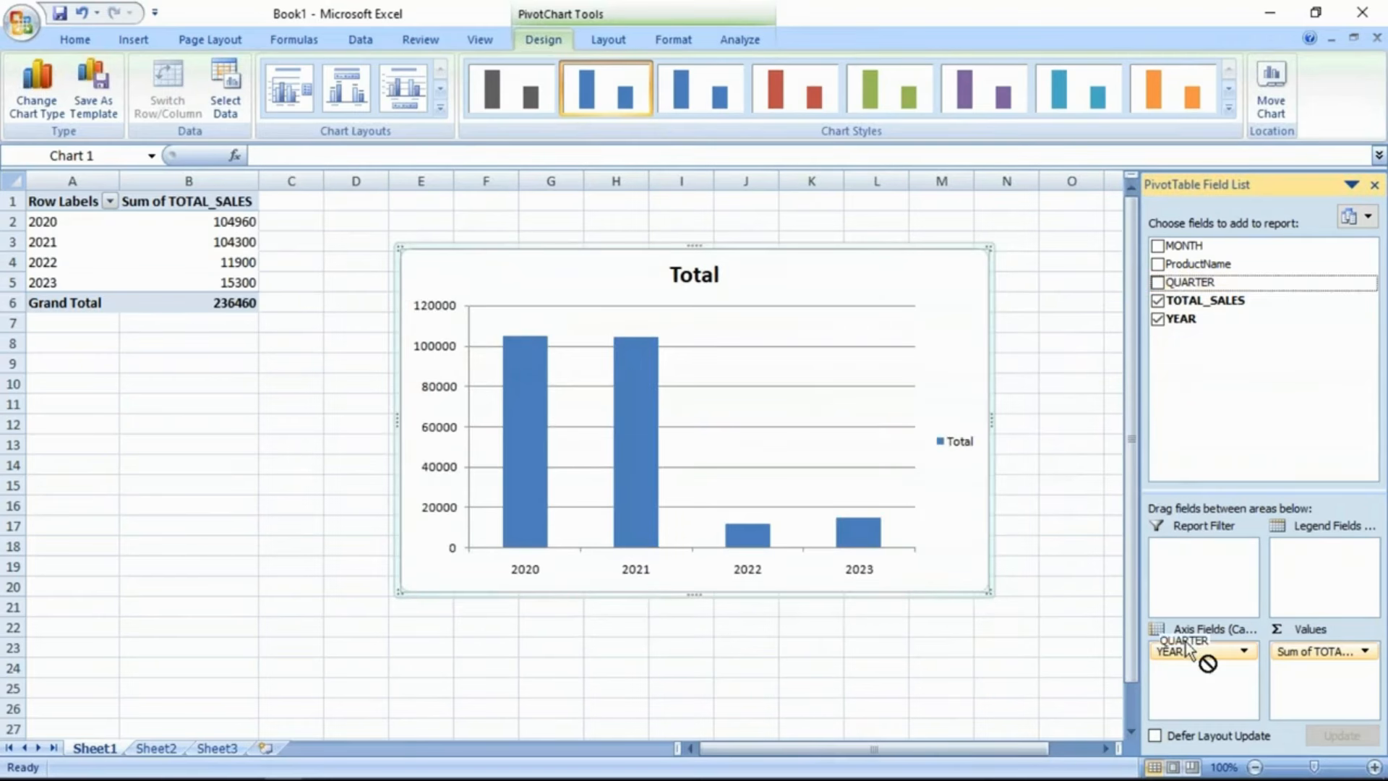
# - Add QUARTER beneath YEAR so sales break down by quarter within each year
pyautogui.click(1156, 282)
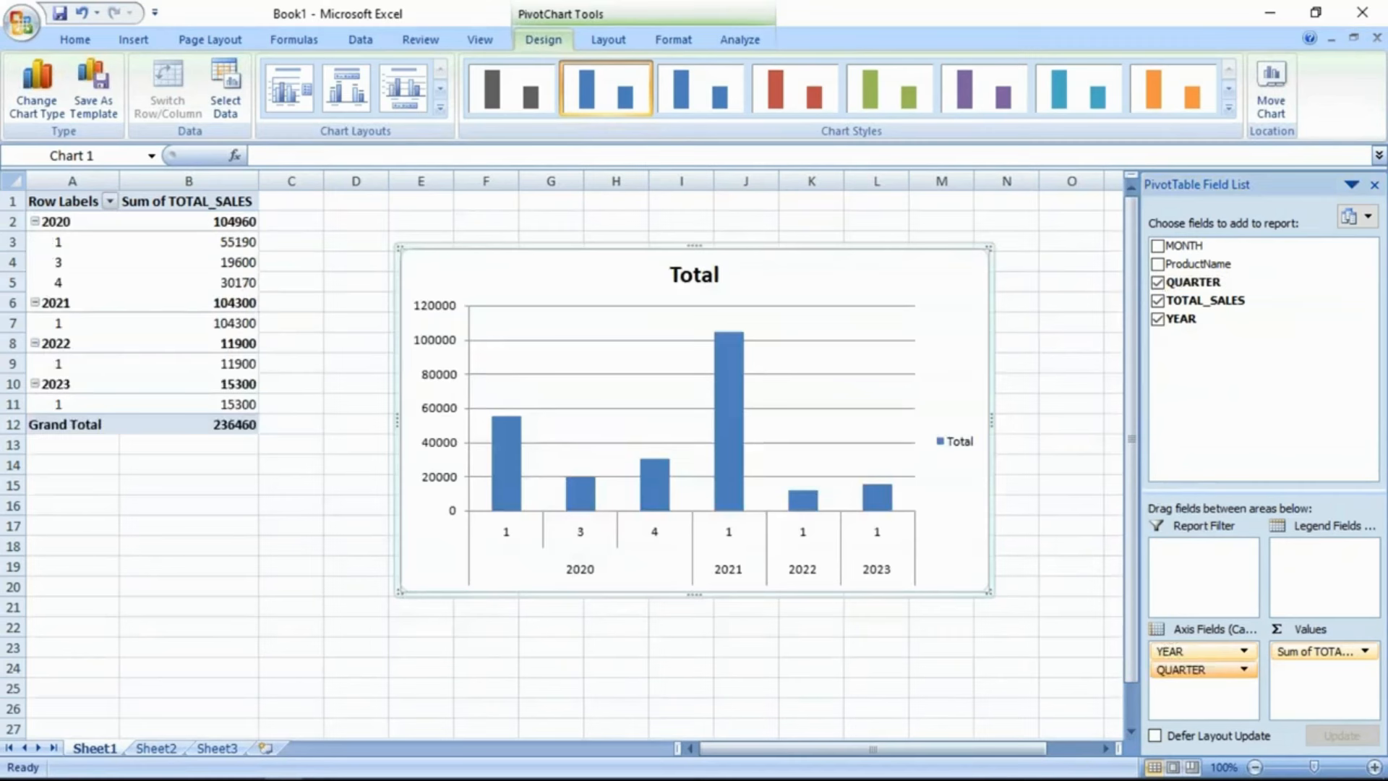
pyautogui.moveTo(992, 409)
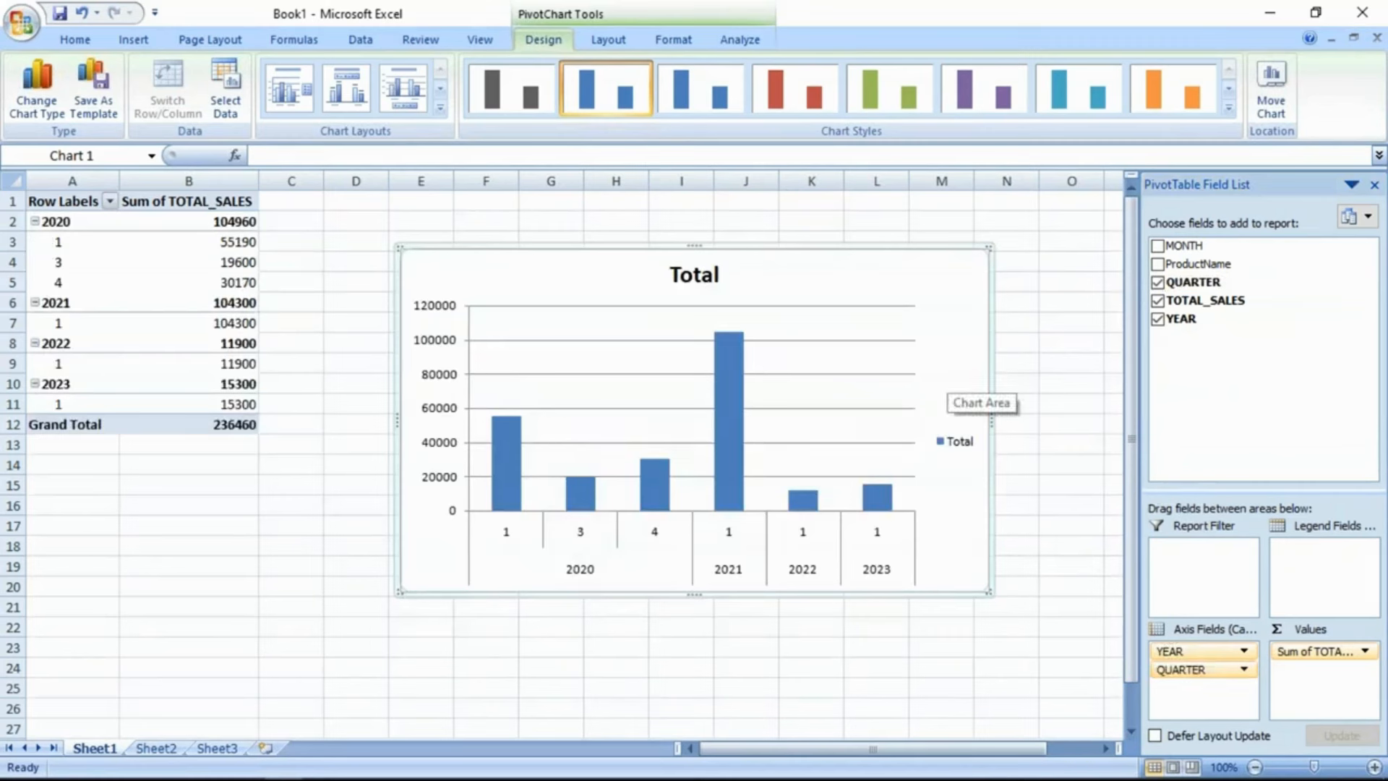
pyautogui.moveTo(917, 385)
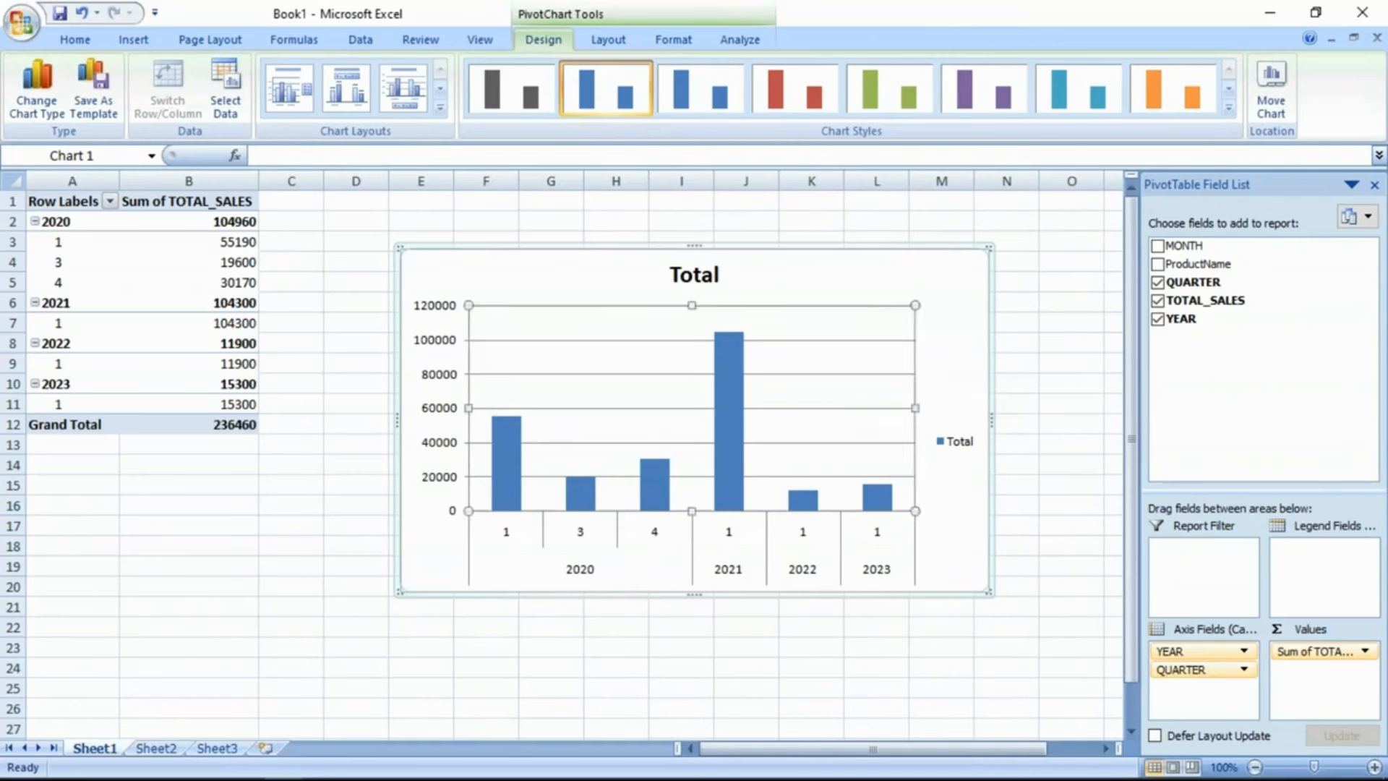
pyautogui.moveTo(292, 166)
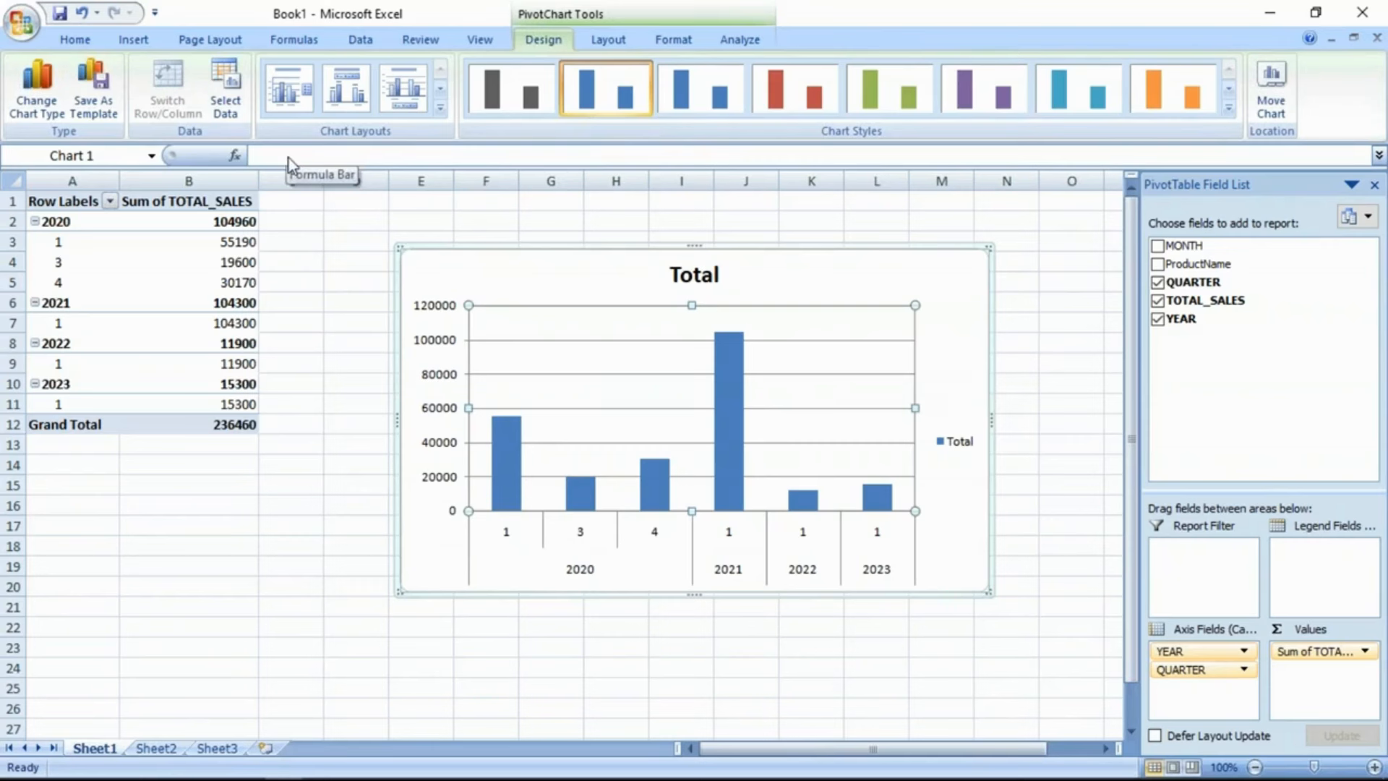
pyautogui.moveTo(431, 199)
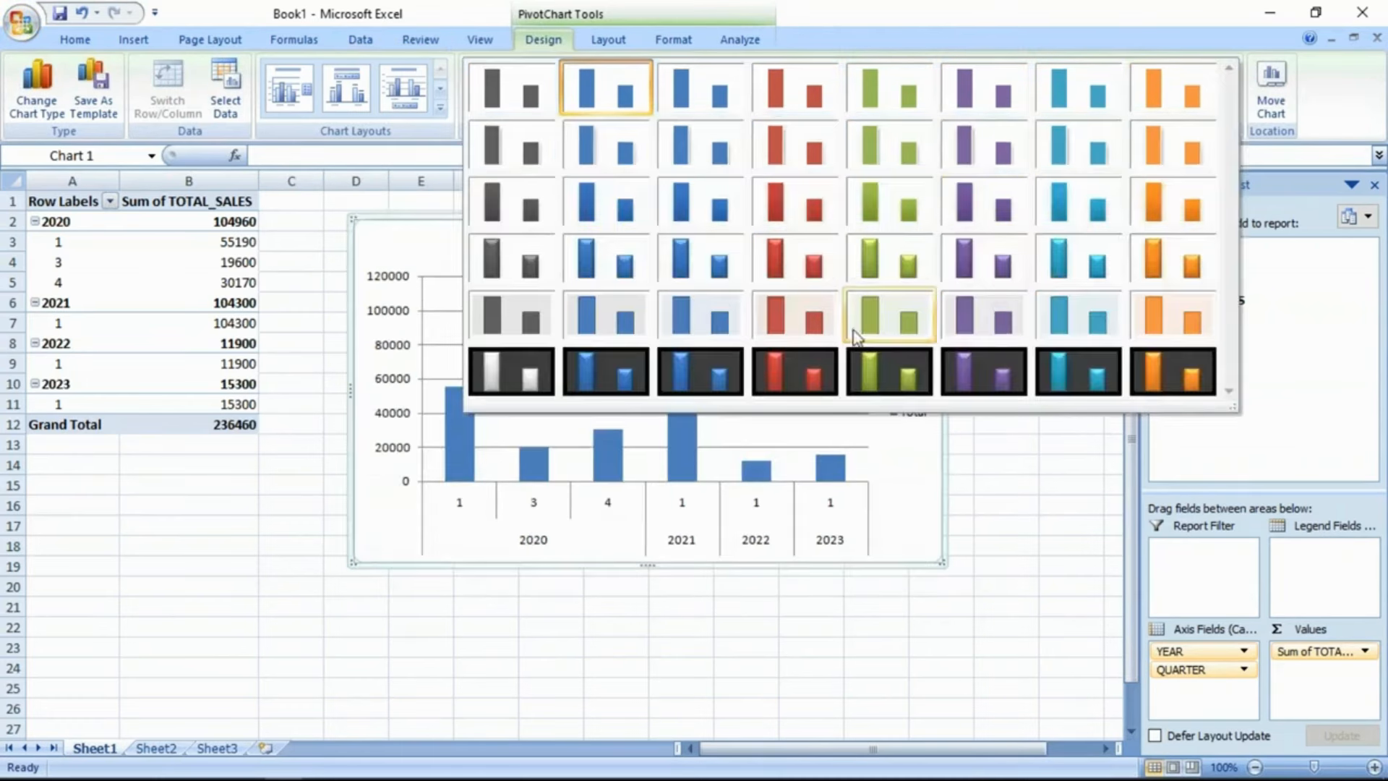
# - Apply the black-background, orange-column chart style, then open the TSQL Concepts - Query Plan picture
pyautogui.click(983, 86)
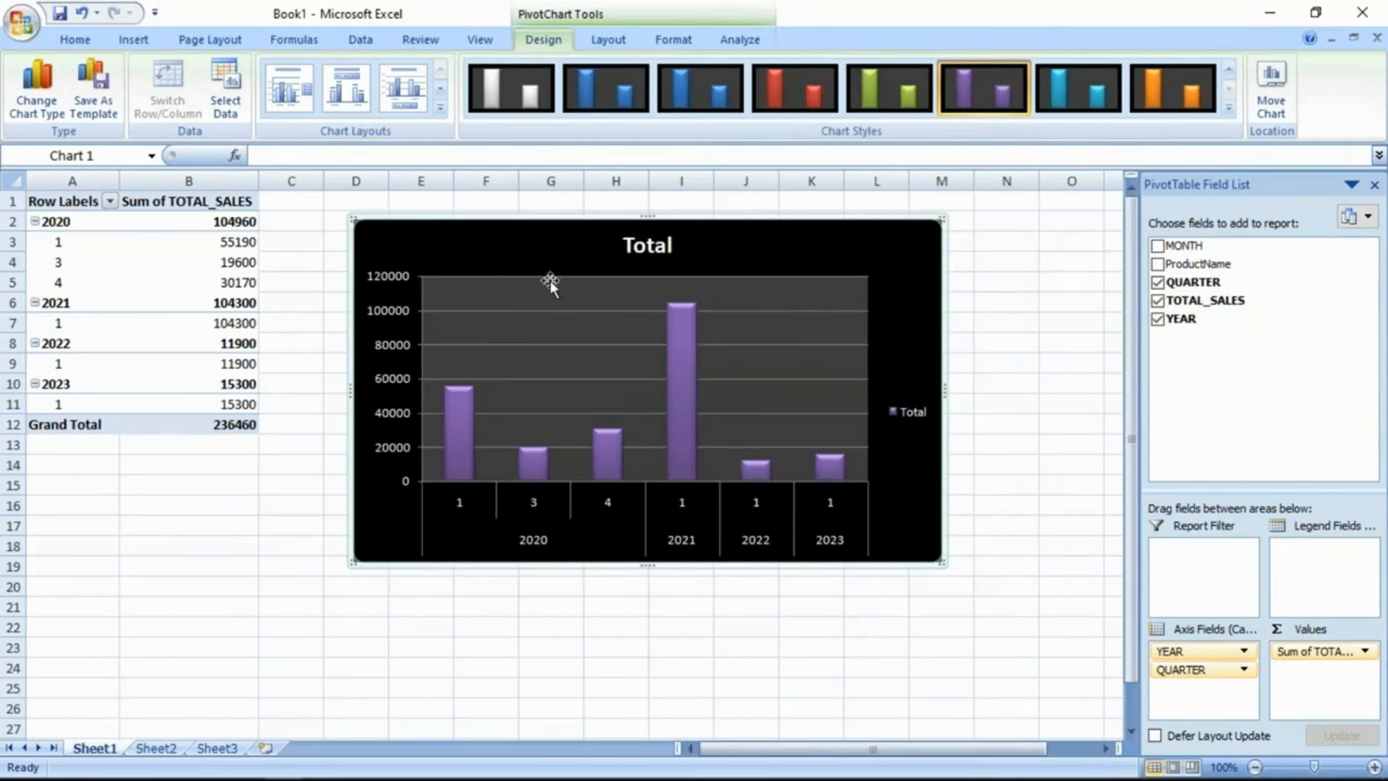
pyautogui.moveTo(704, 270)
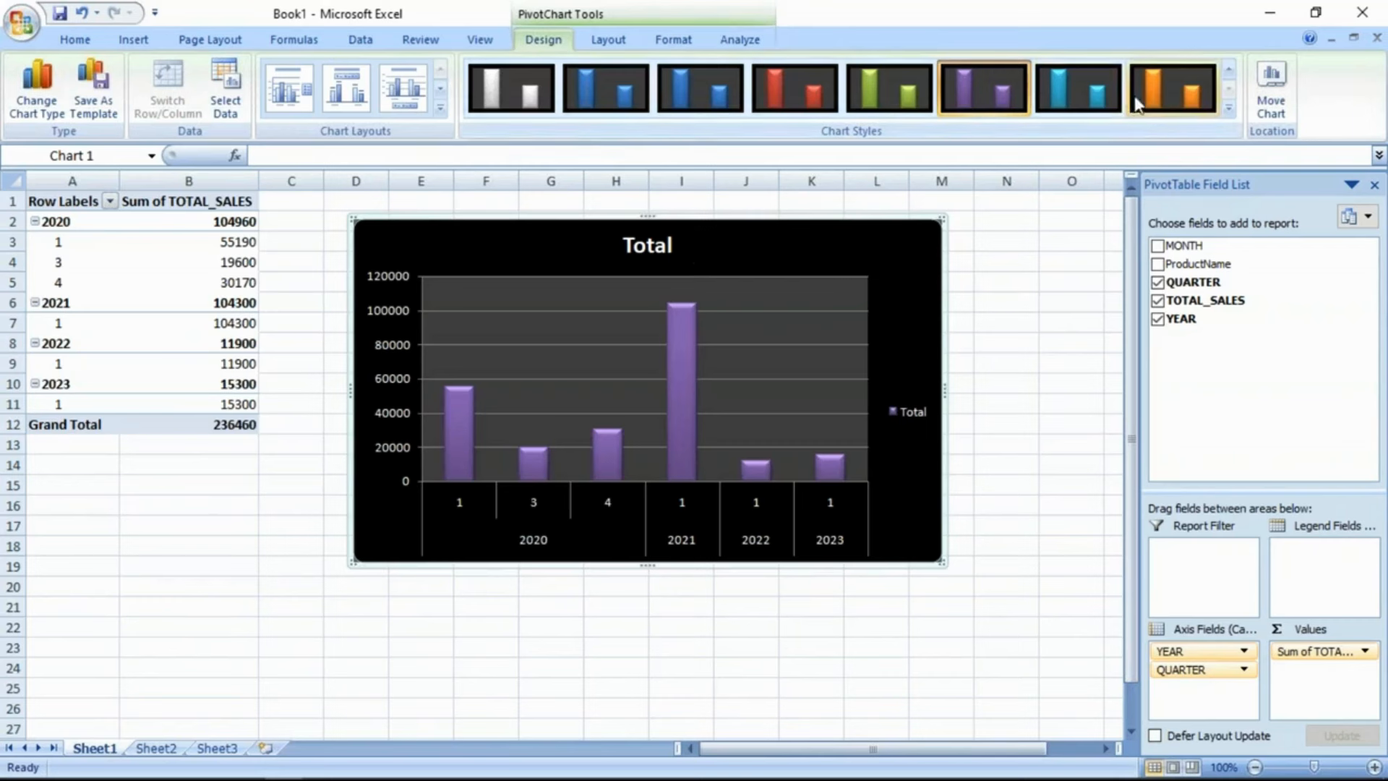
pyautogui.click(1172, 88)
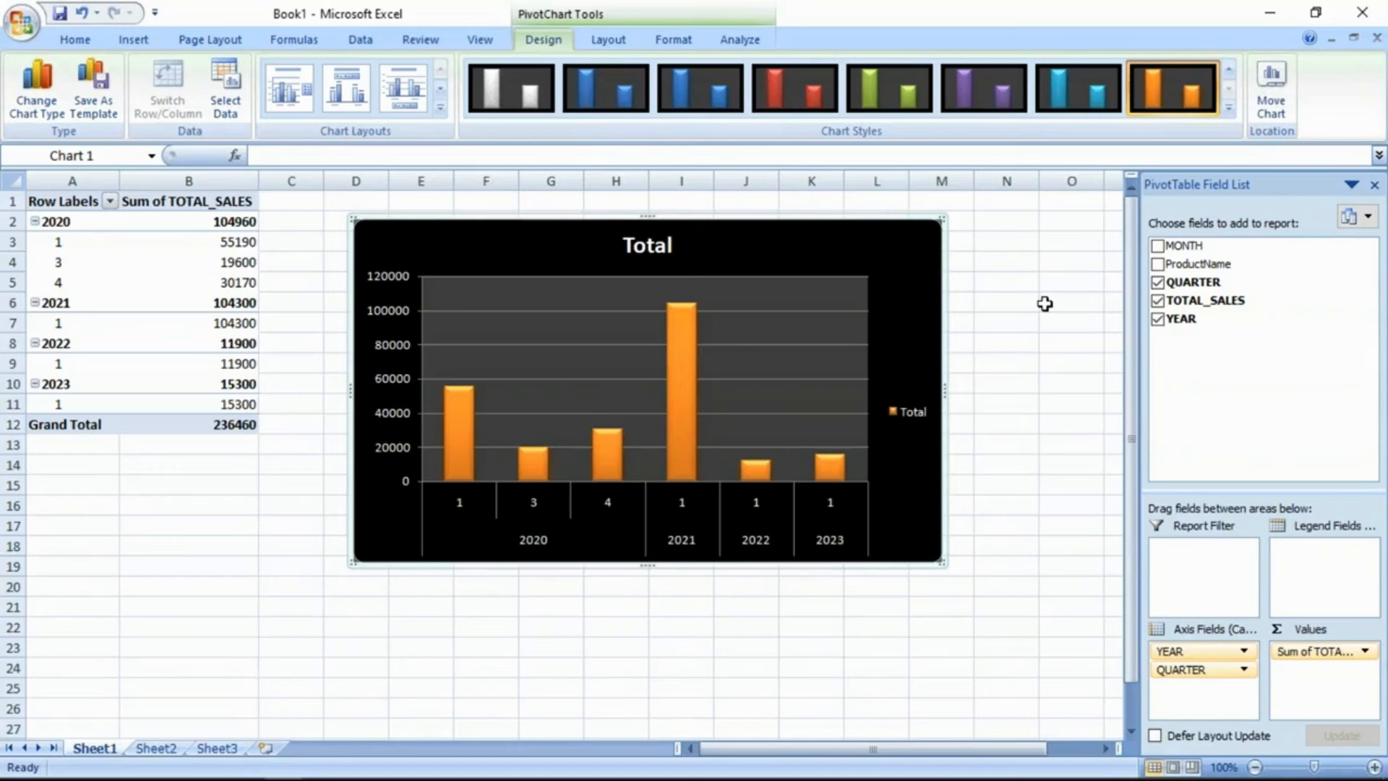
pyautogui.moveTo(804, 334)
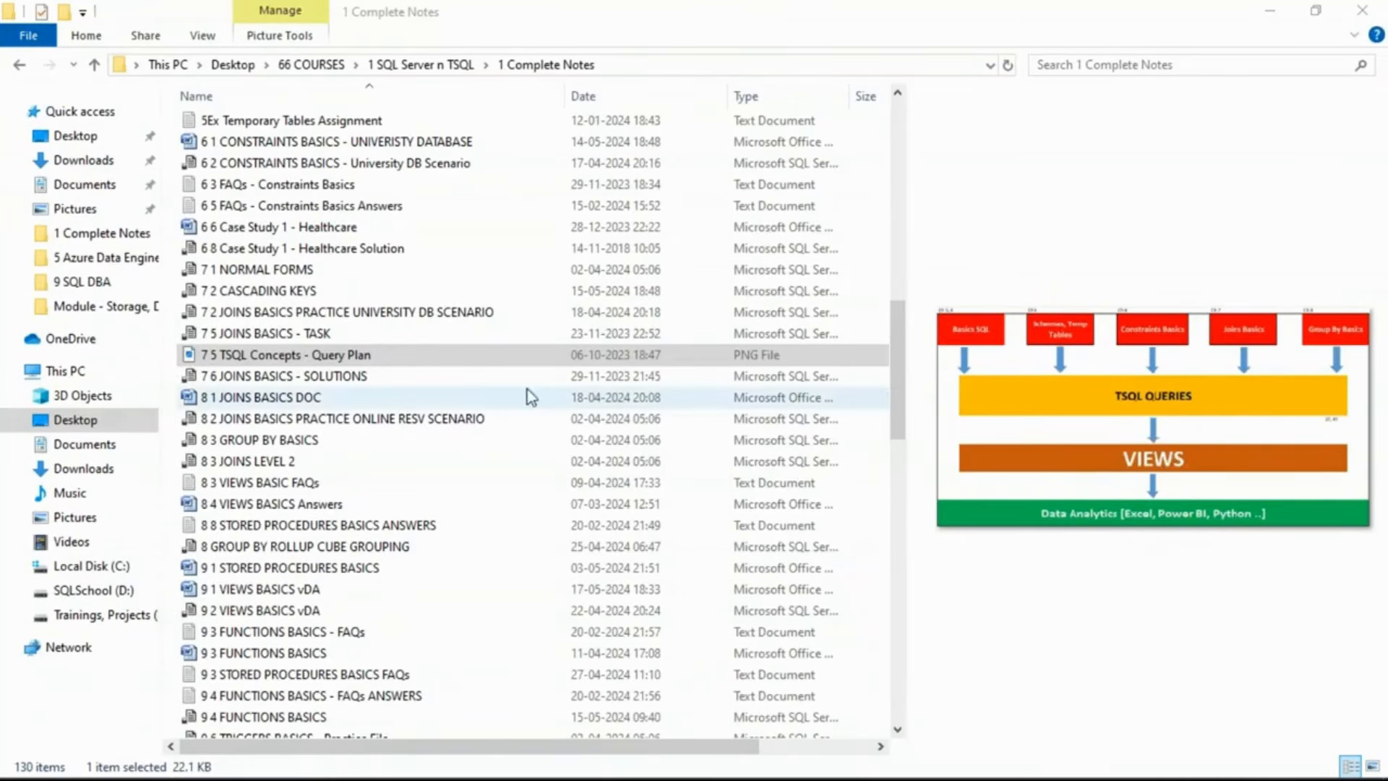
pyautogui.doubleClick(286, 354)
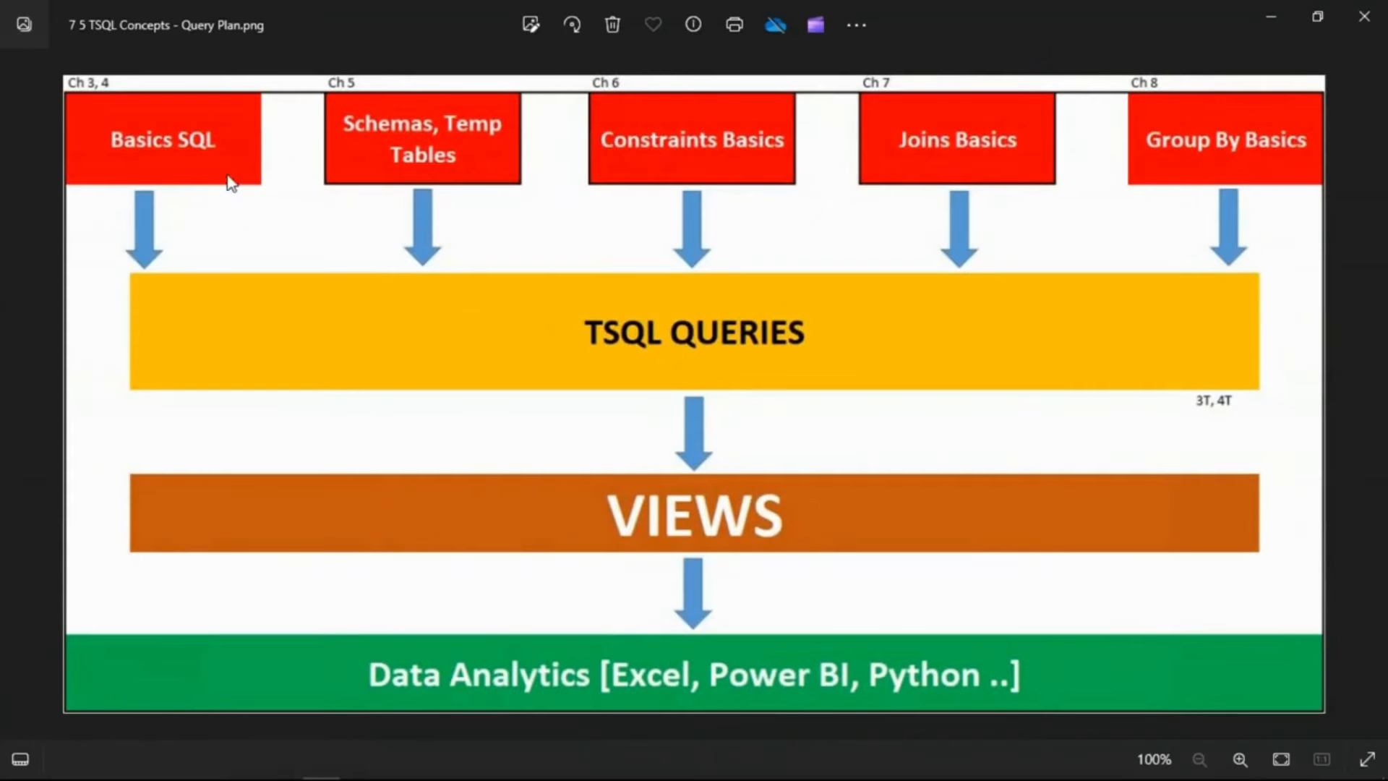
pyautogui.moveTo(121, 130)
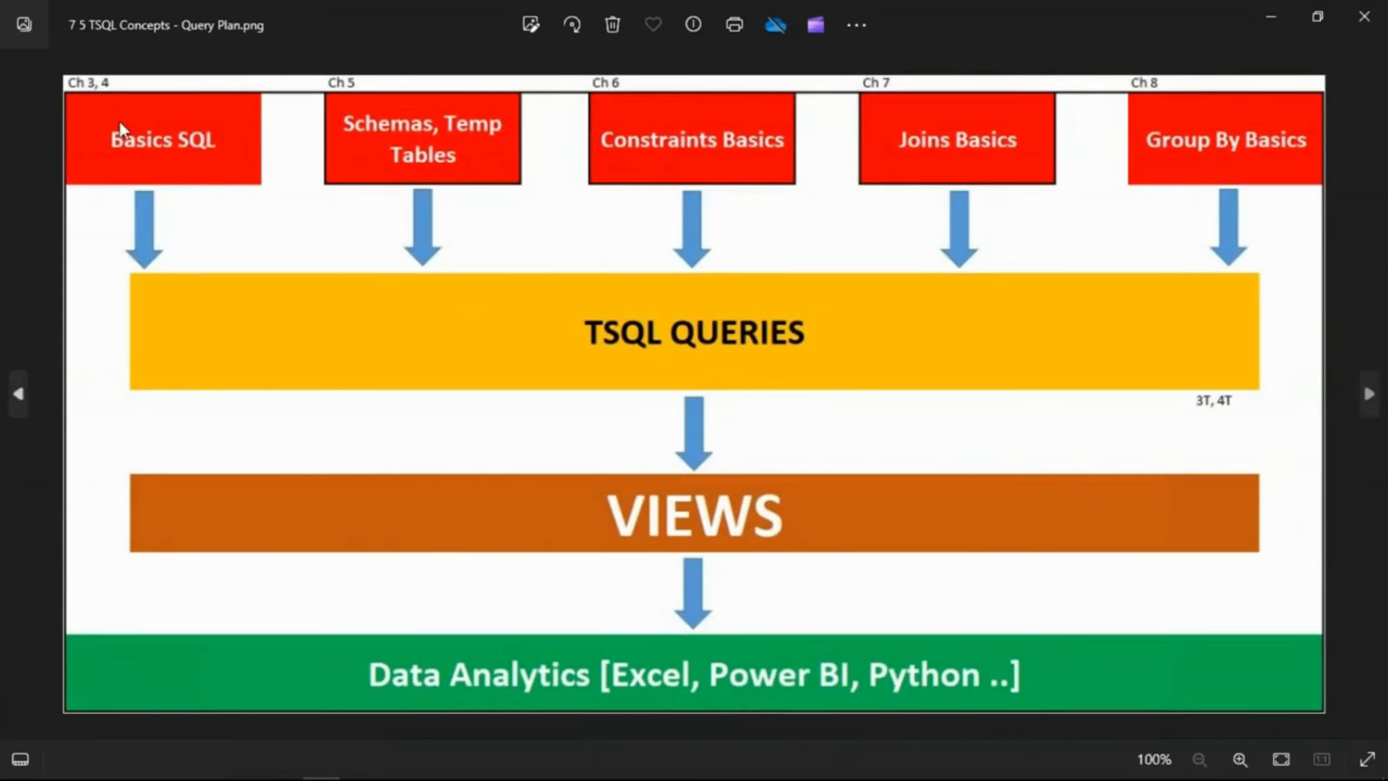
pyautogui.moveTo(301, 115)
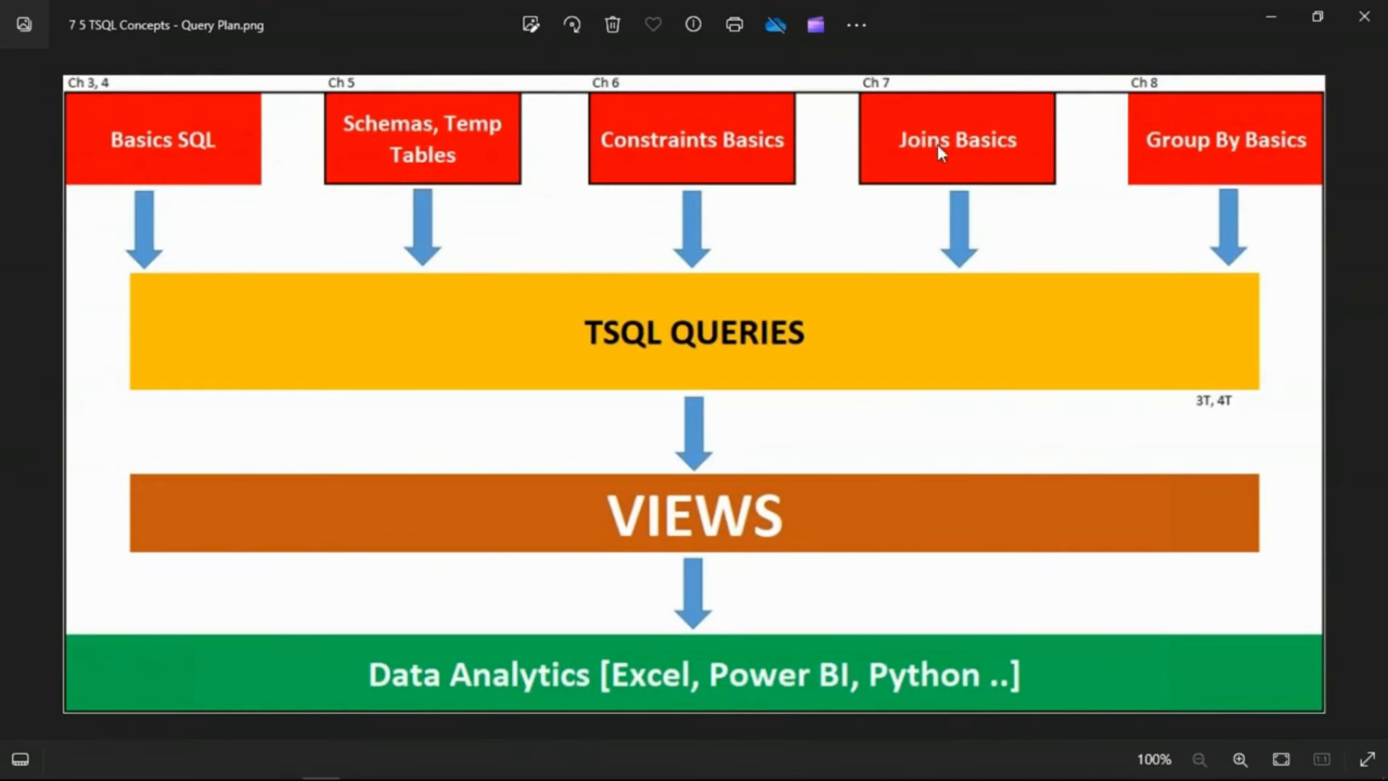
pyautogui.moveTo(806, 531)
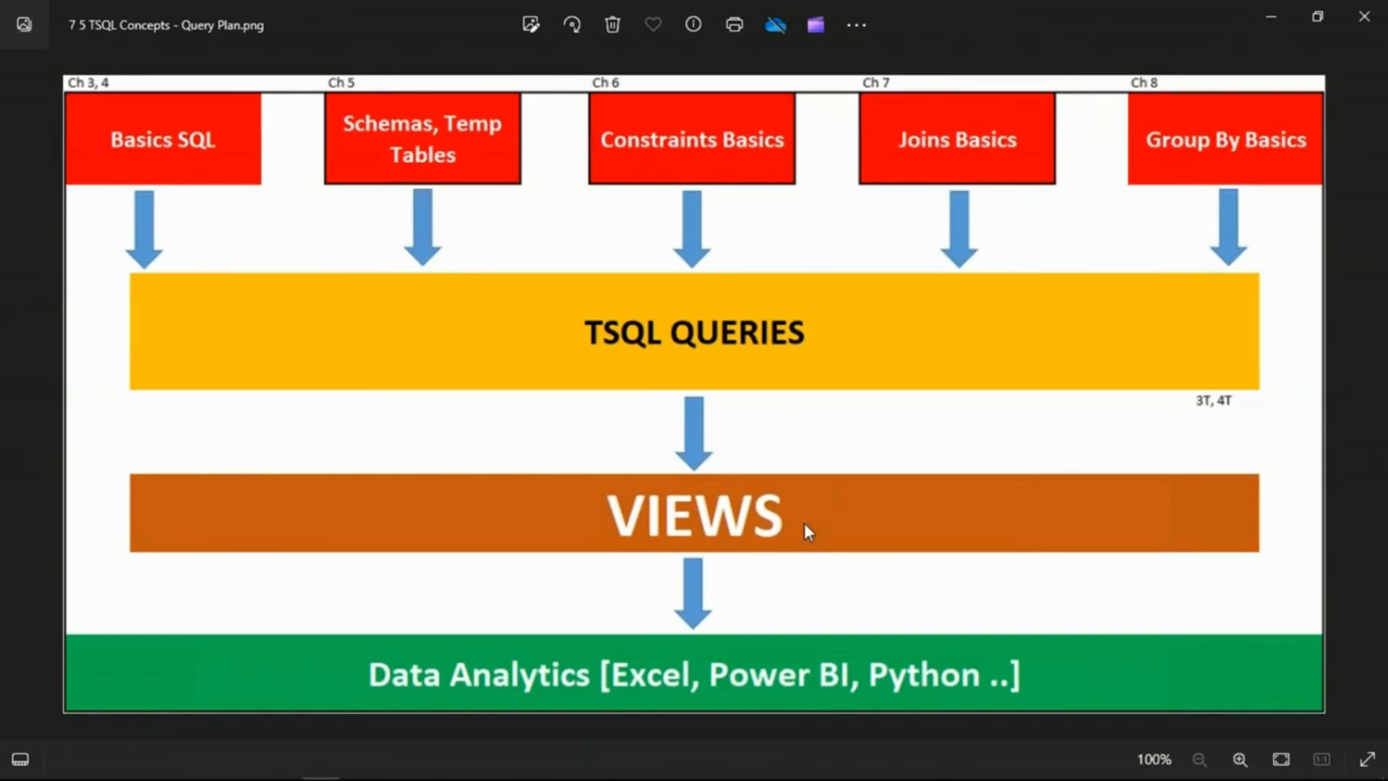
# - Close the Query Plan diagram in Photos, returning to the Complete Notes folder
pyautogui.click(636, 675)
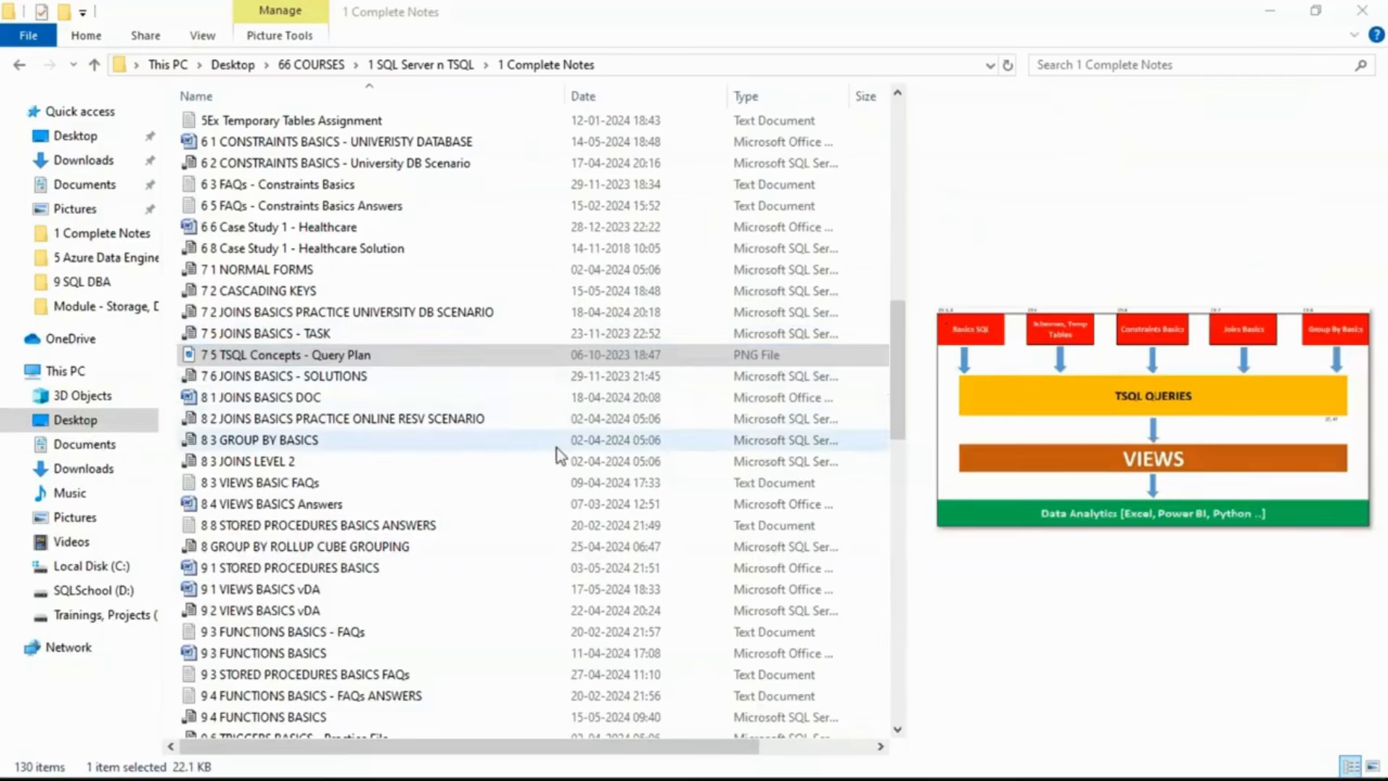
pyautogui.moveTo(269, 503)
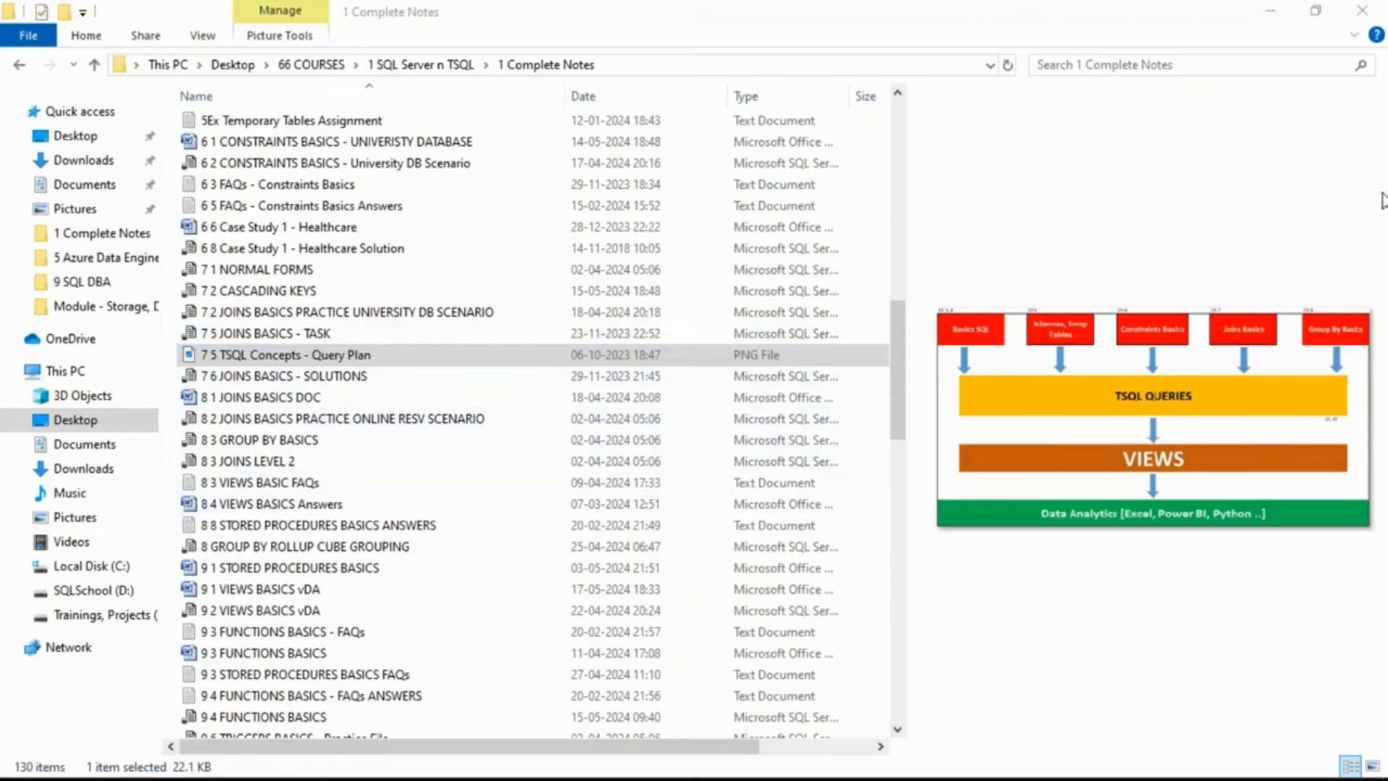
pyautogui.moveTo(1331, 109)
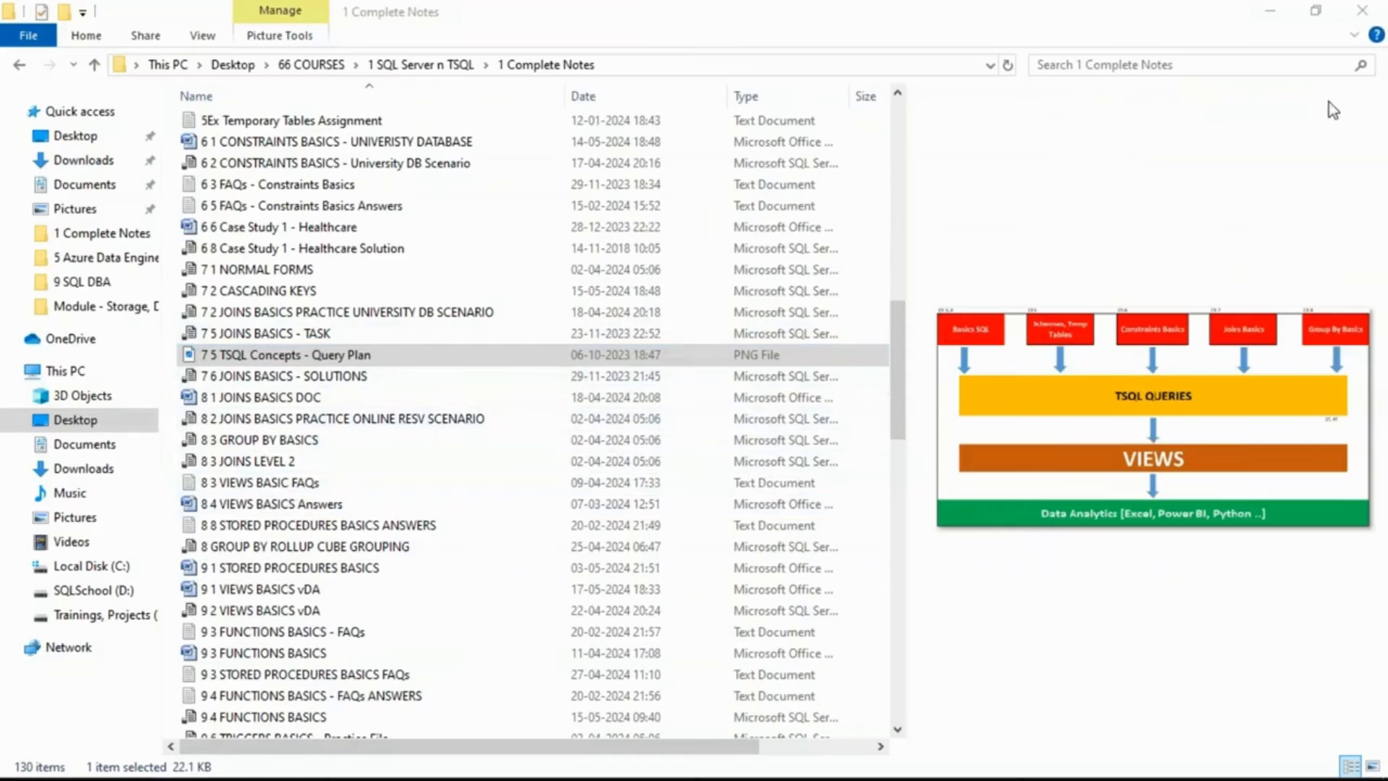